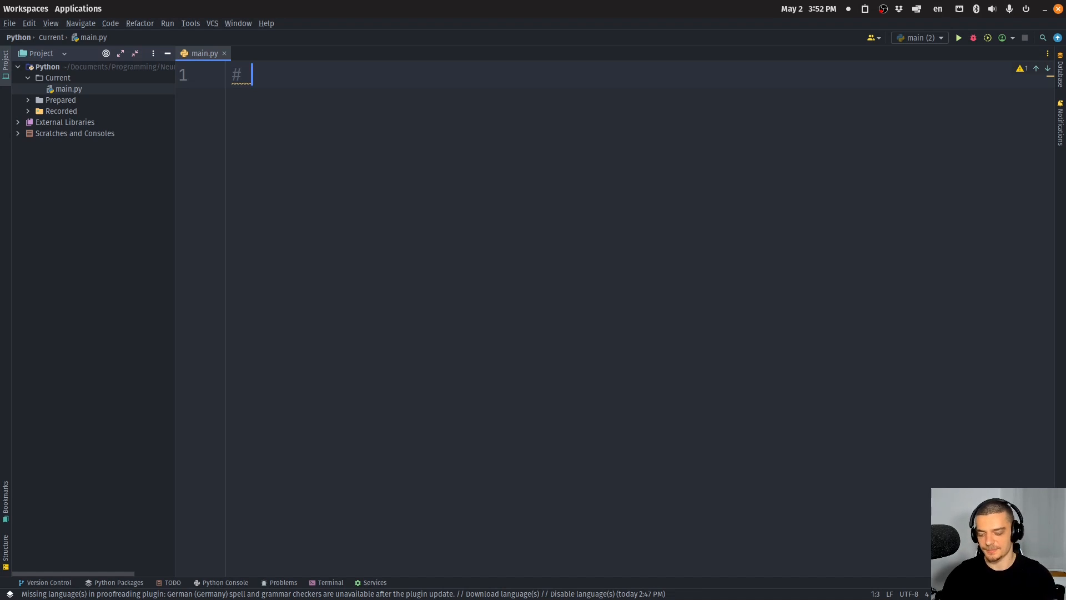
- Write the comment '# abcdefg...ABCDEFG...012345... ,.[]....' listing the available characters
type("abcdefg")
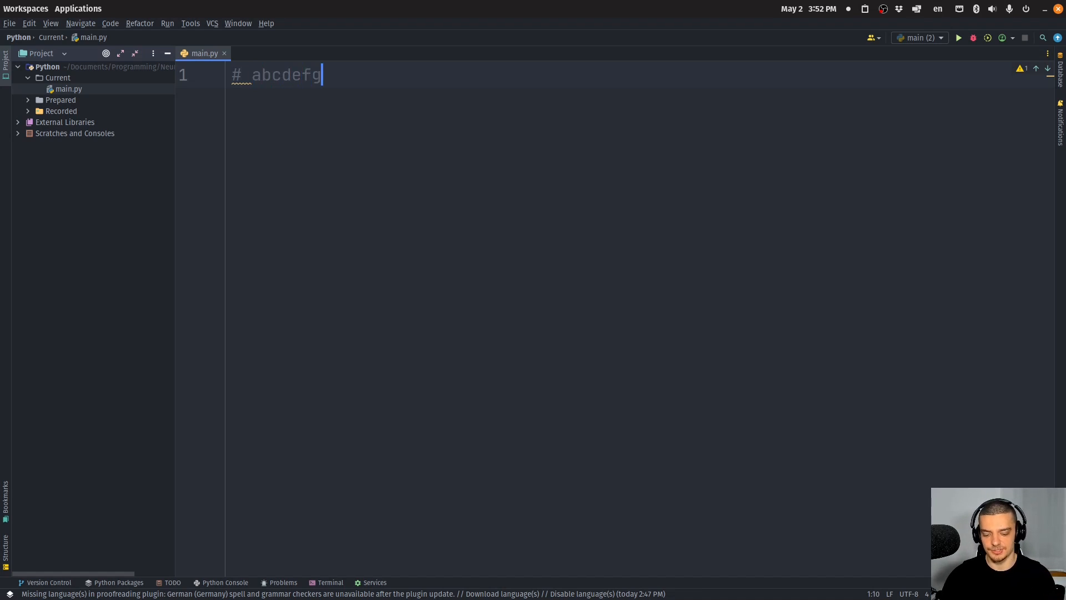
type("...ABCDE")
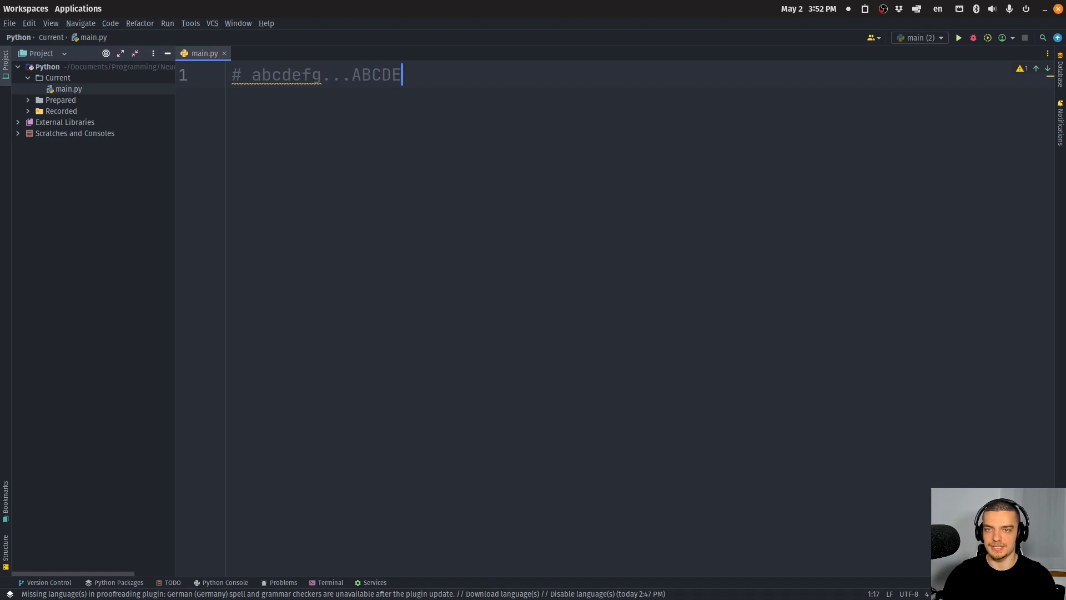
type("FG...")
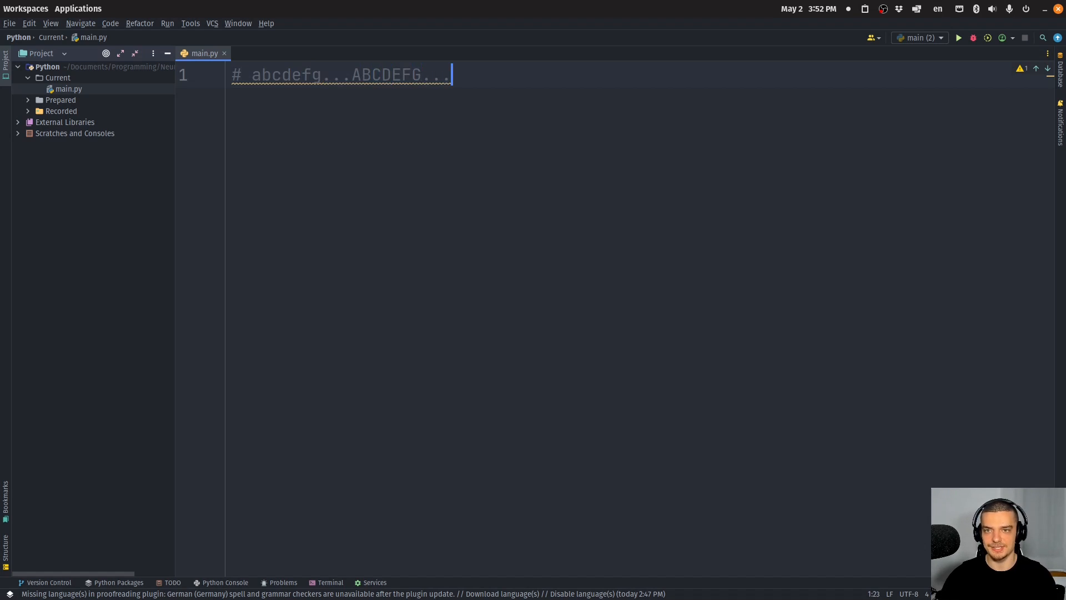
type("01")
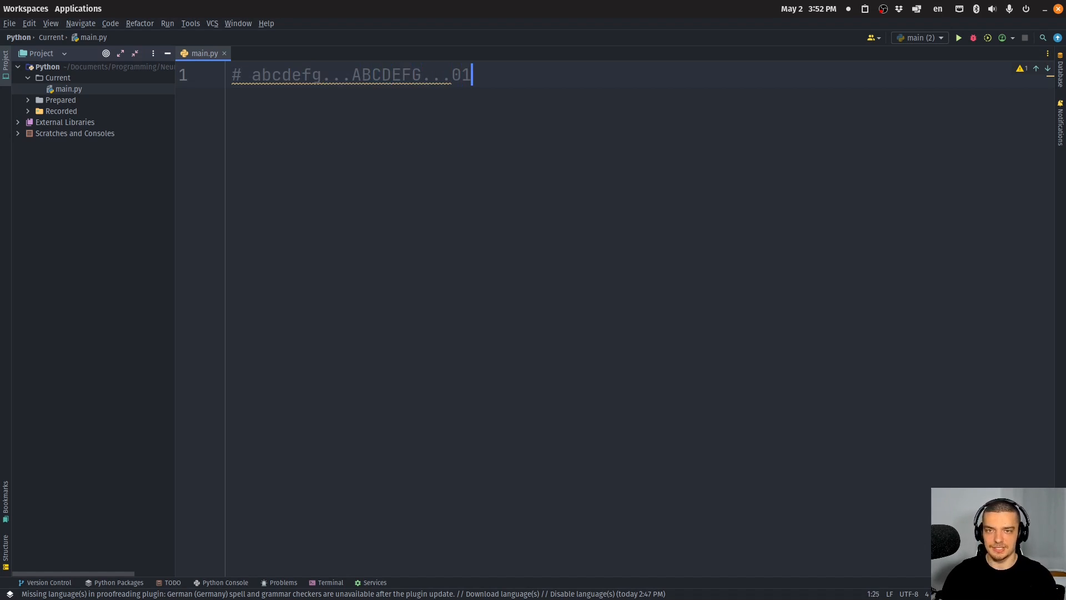
type("2345...")
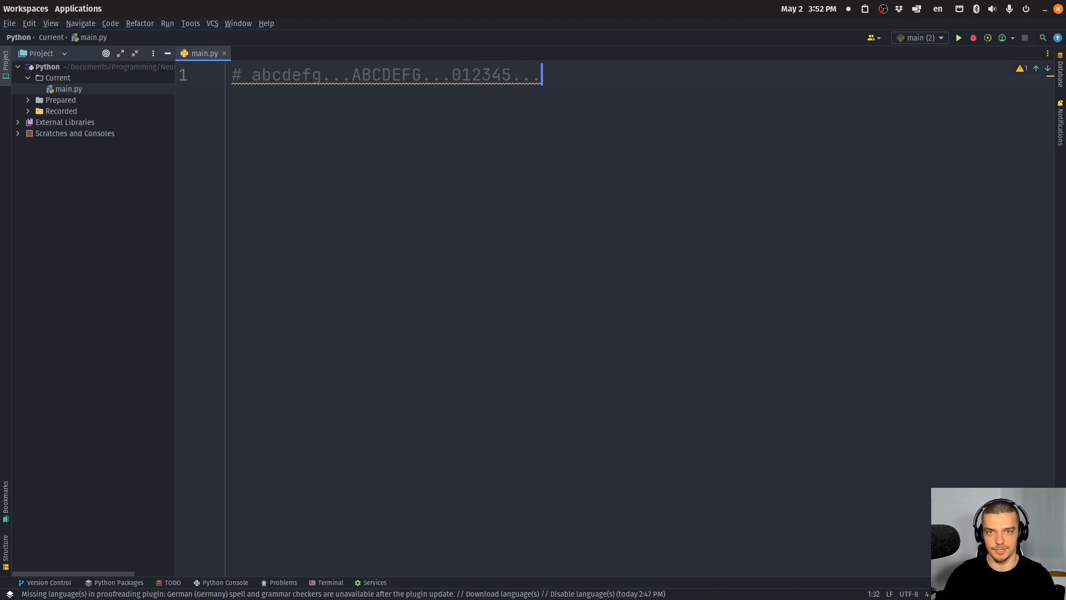
type(",.")
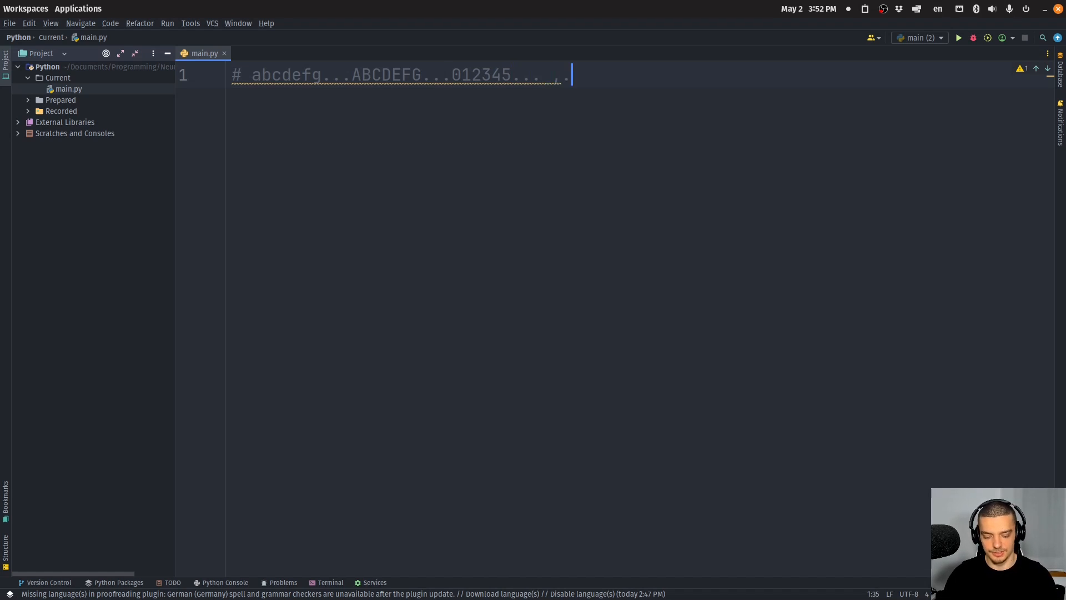
type("[]")
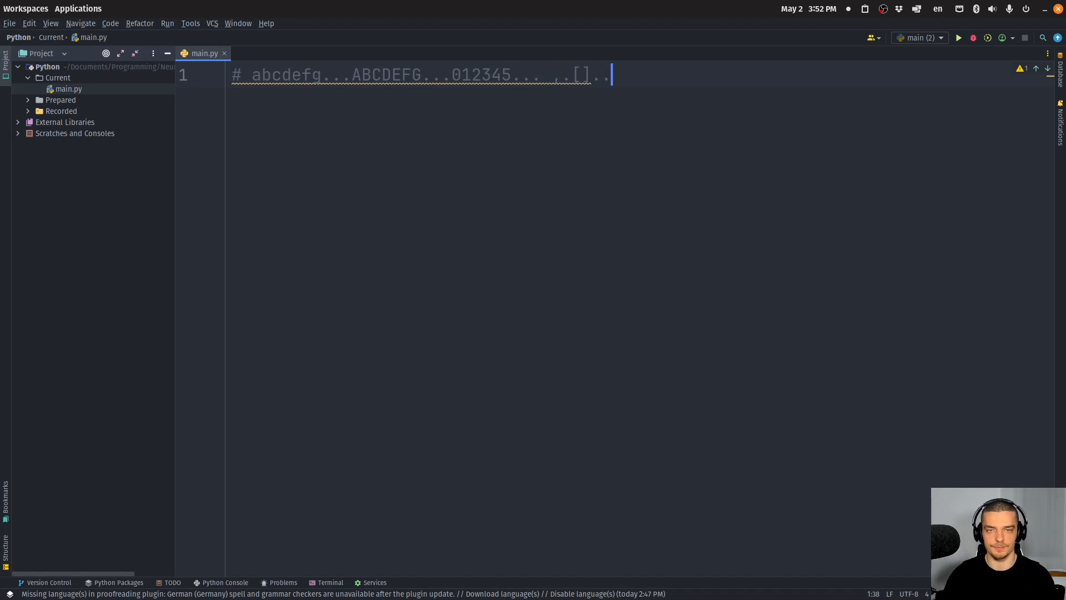
type("....")
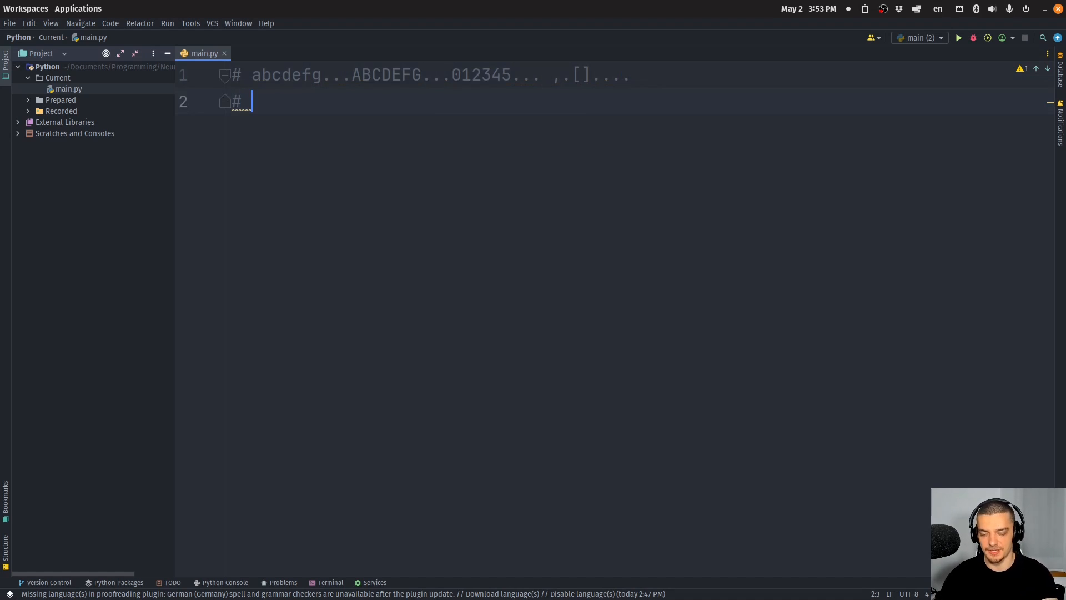
type("9u")
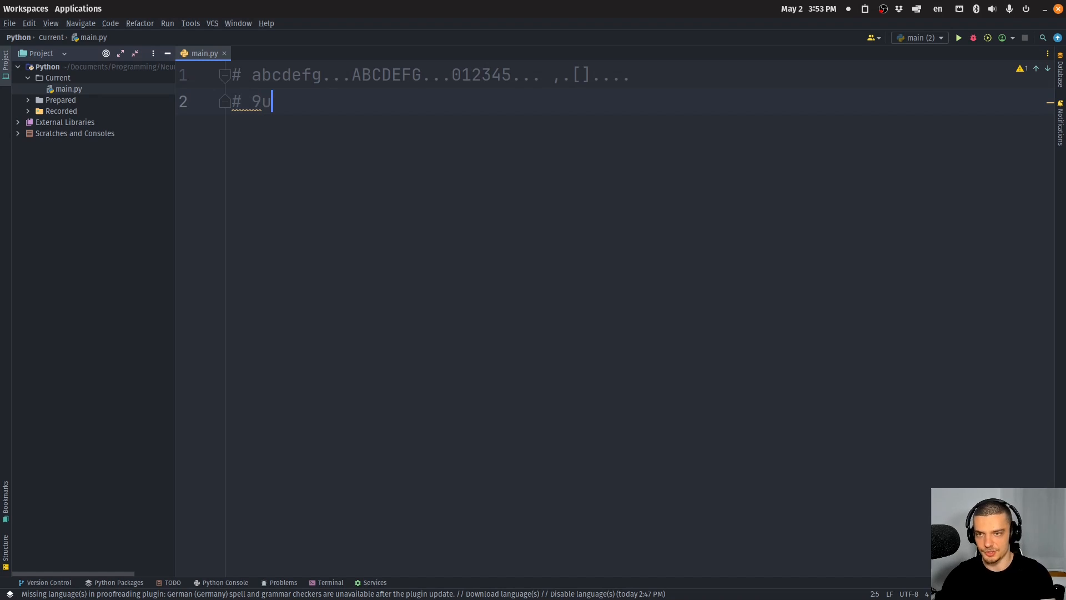
type("J")
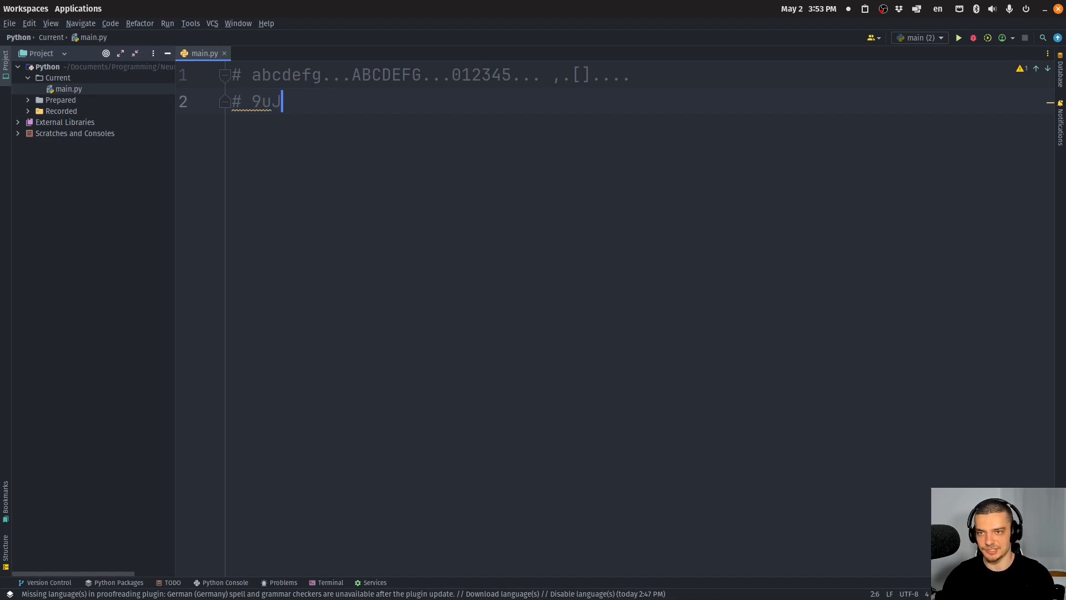
type(":,")
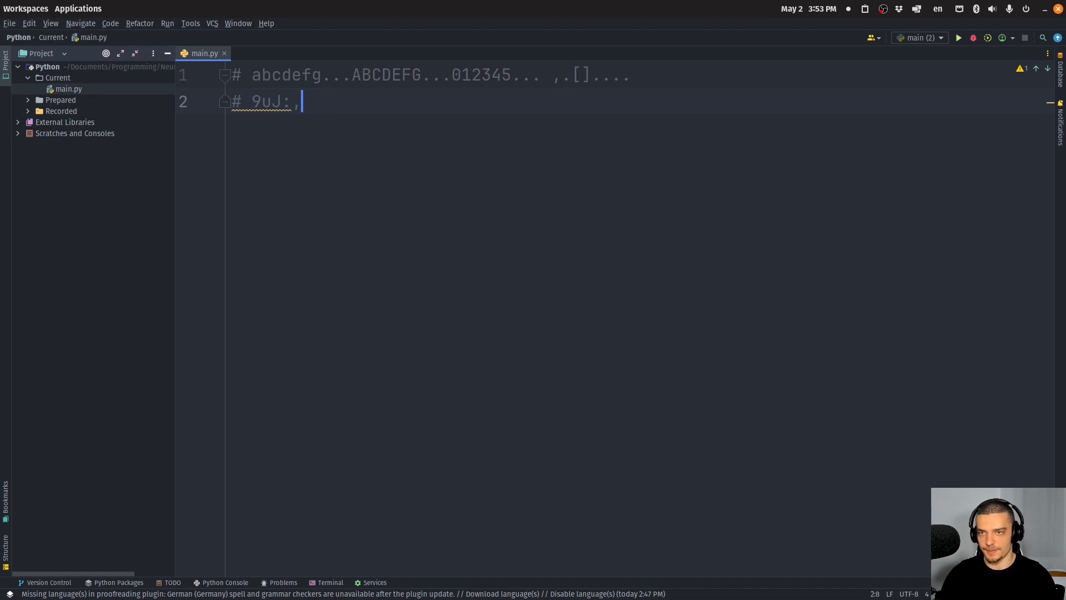
type("f")
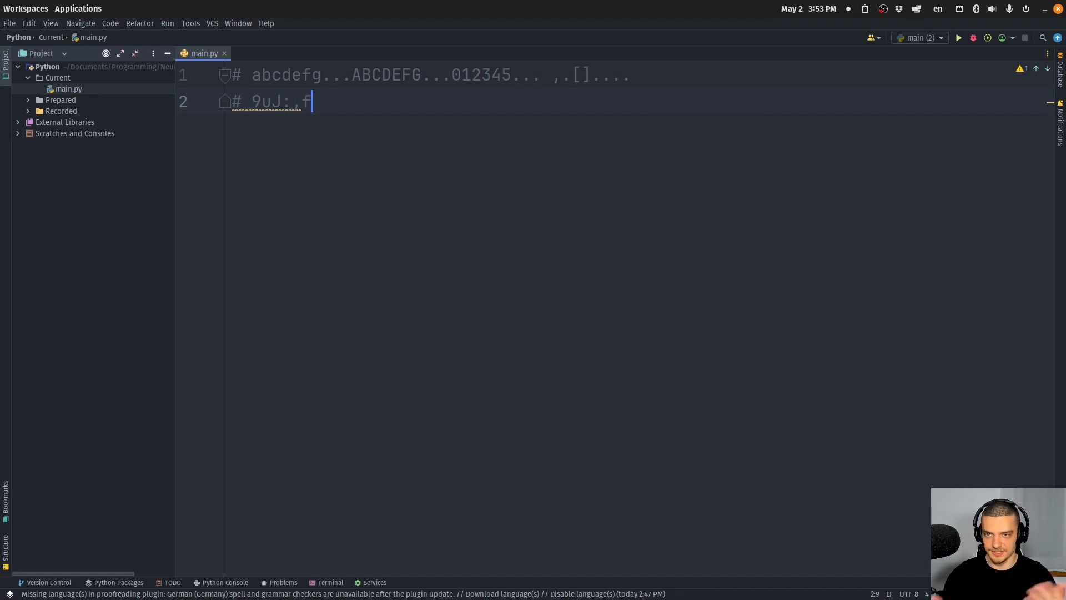
type("1")
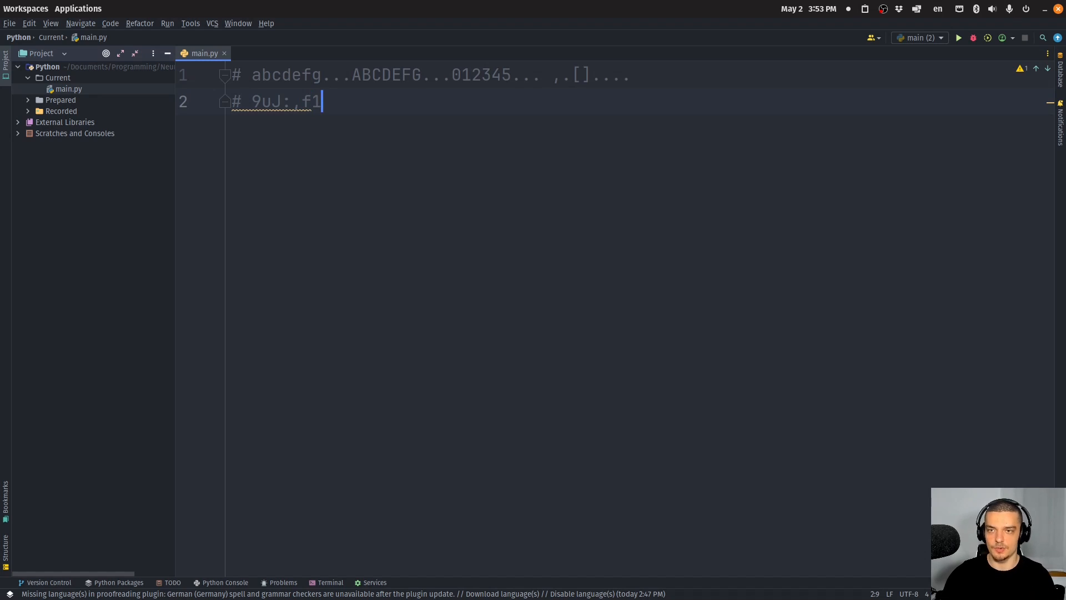
type(".....")
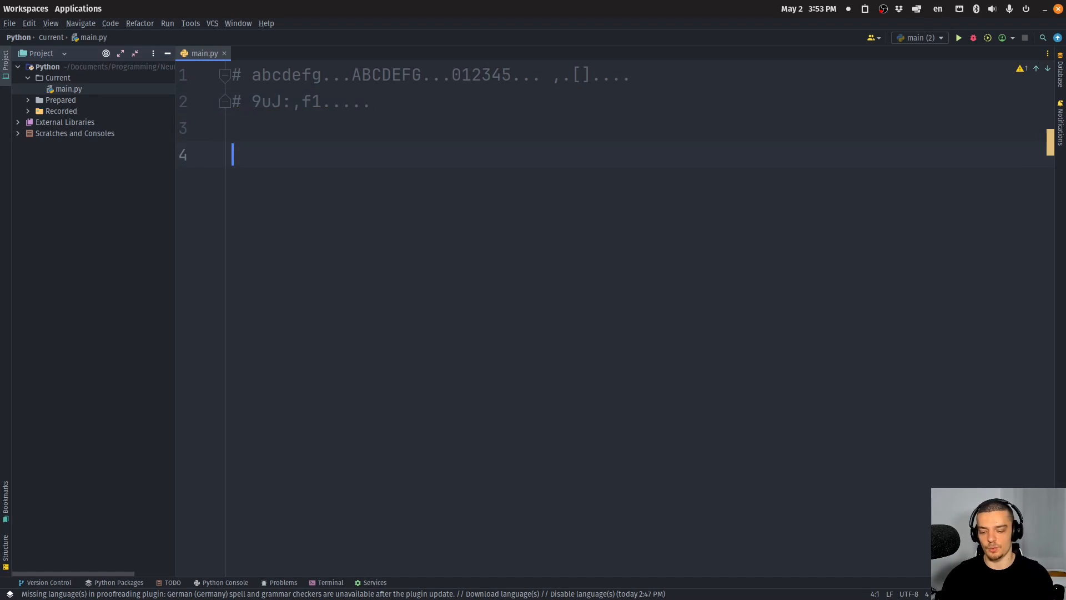
- Add the example comments '# Hello', '# m,[[5' and '# Hello' on separate lines
type("# Hello")
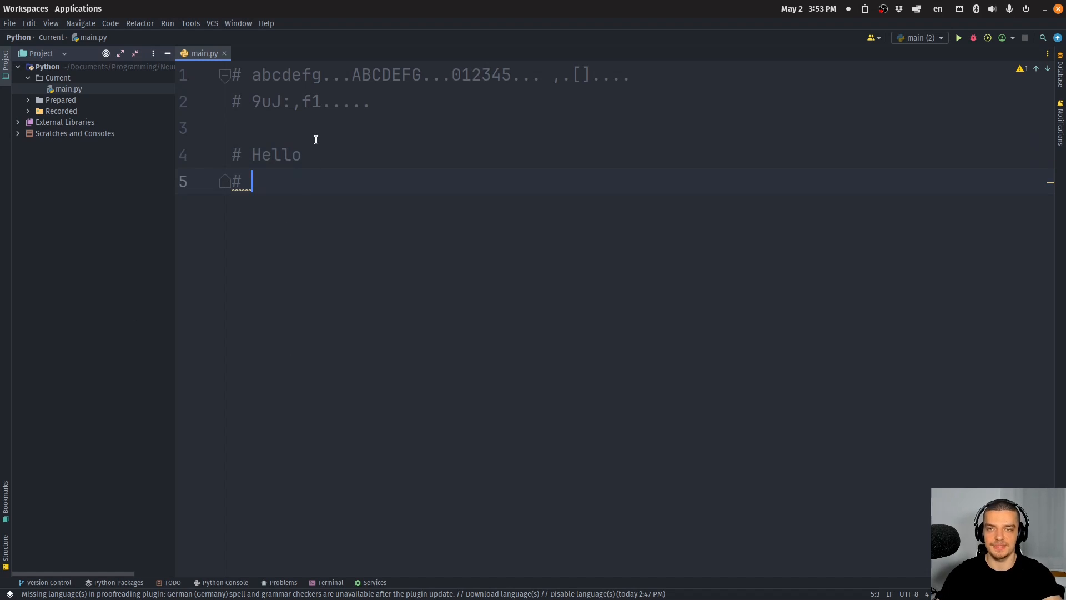
mouse_move(427, 77)
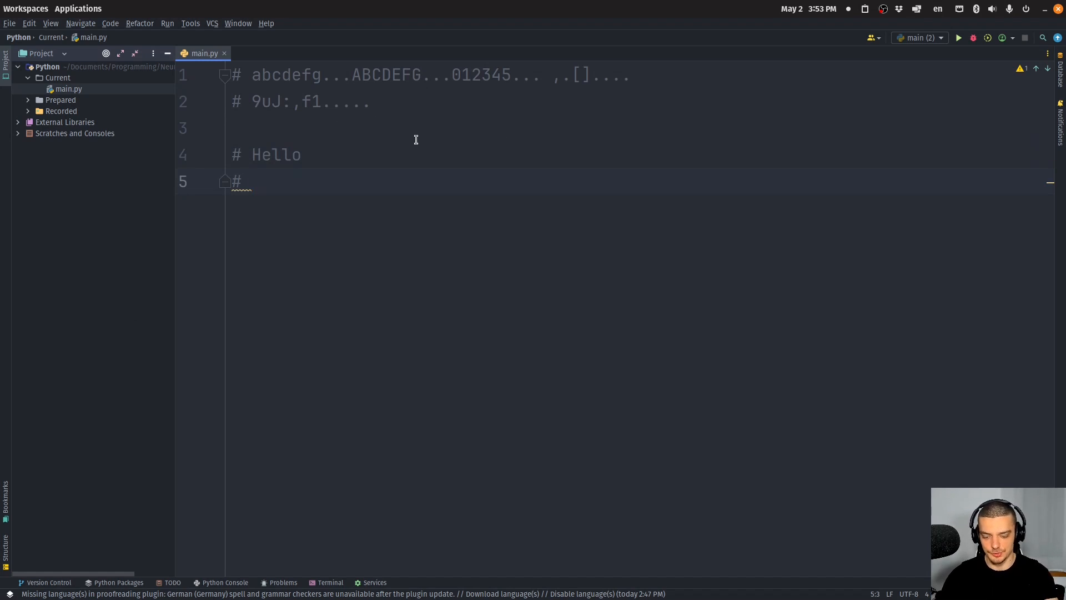
type("m")
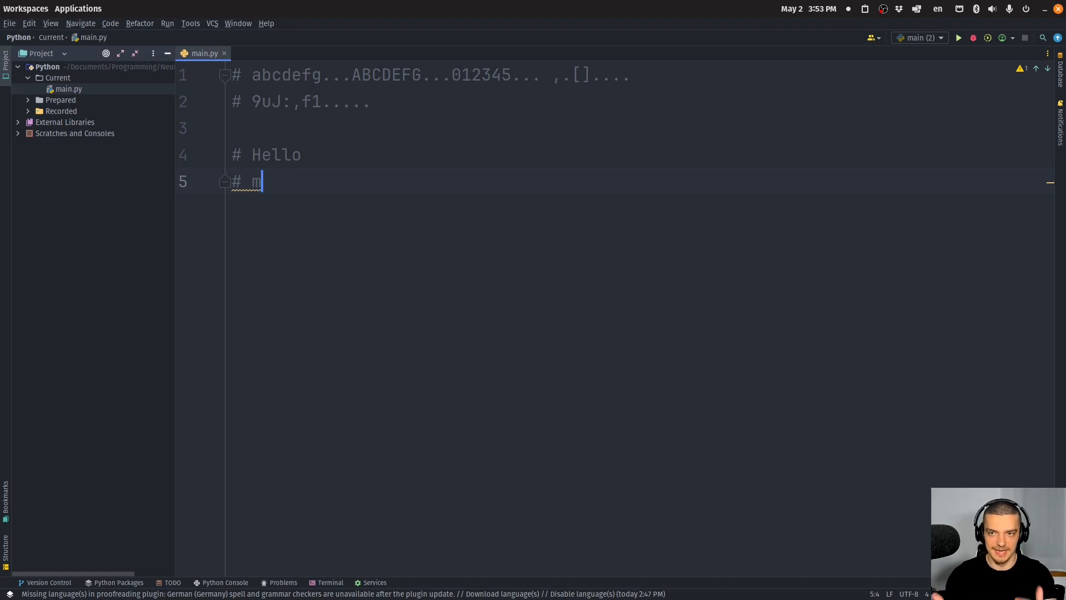
mouse_move(344, 165)
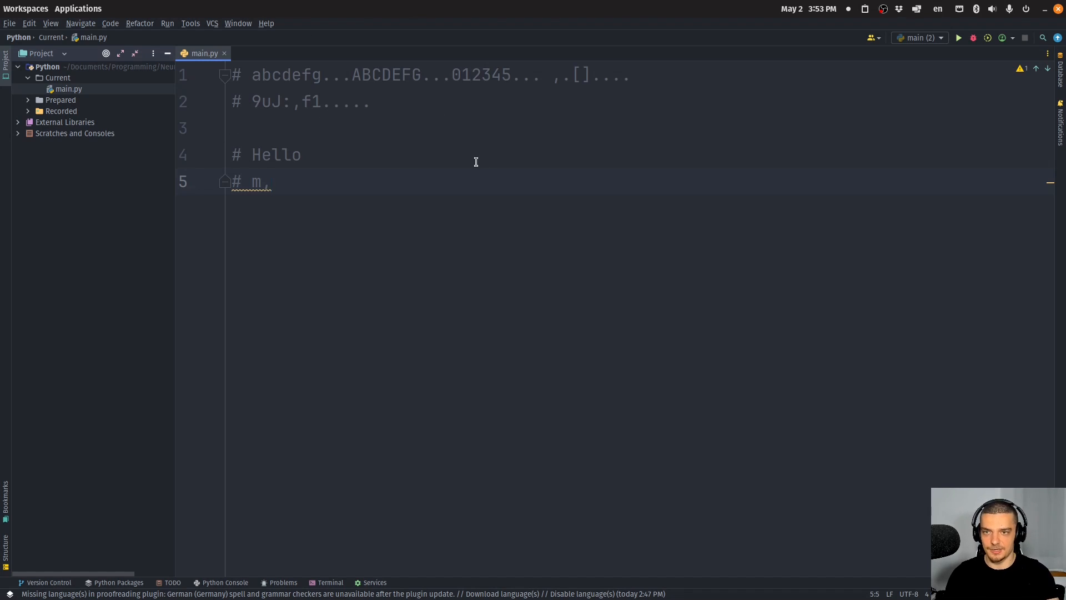
type("[[")
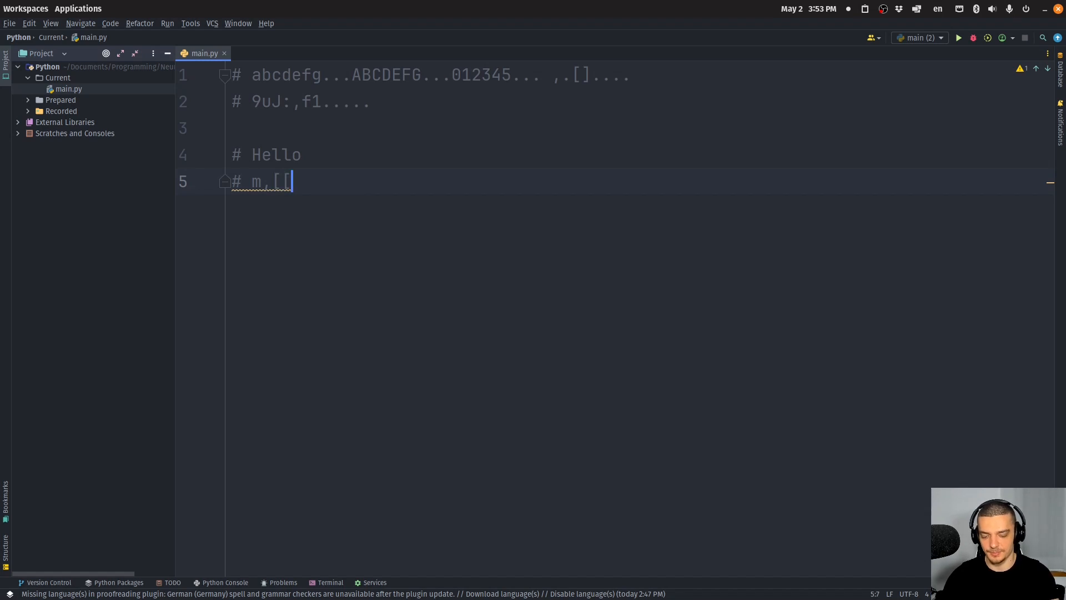
type("5")
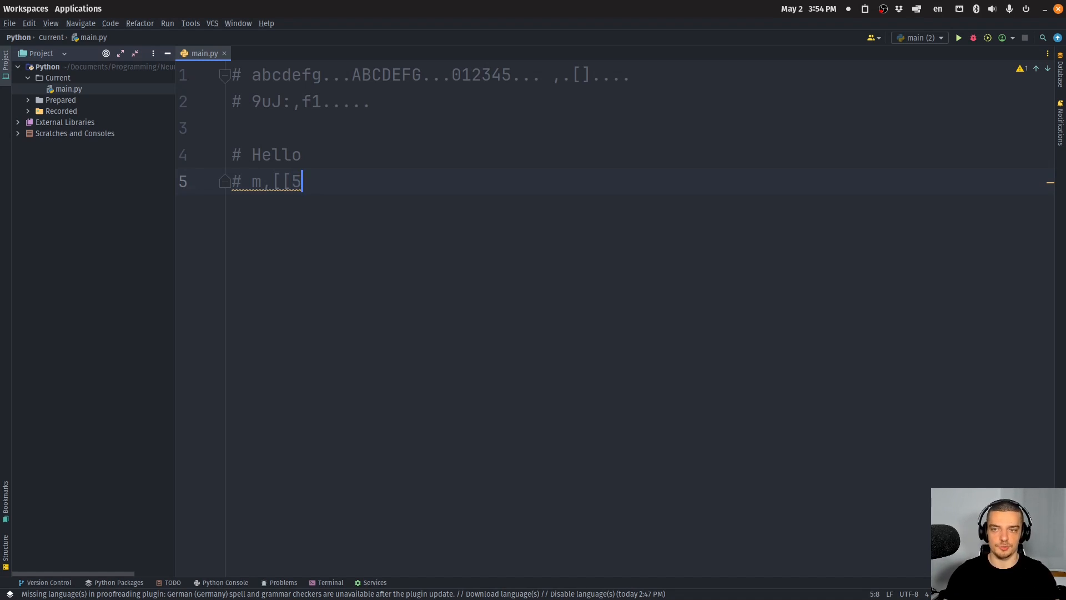
key("enter")
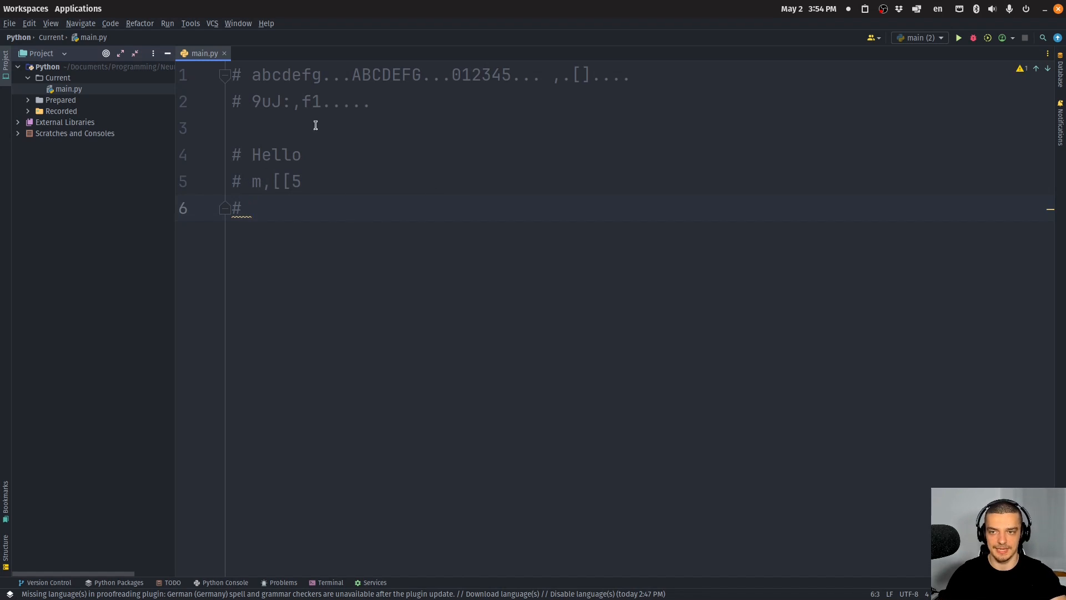
mouse_move(393, 101)
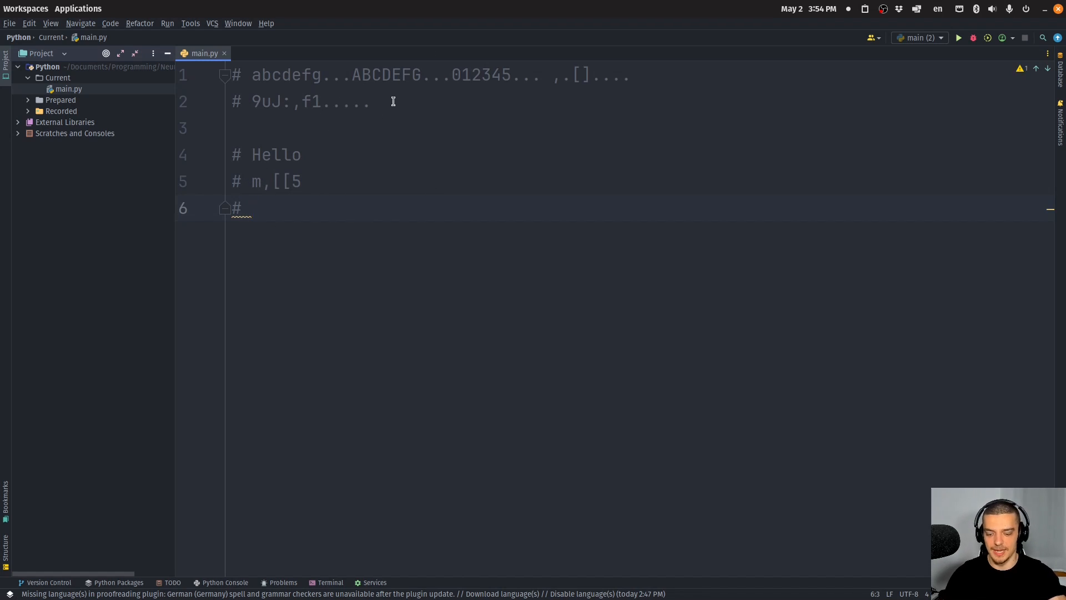
type("Hello")
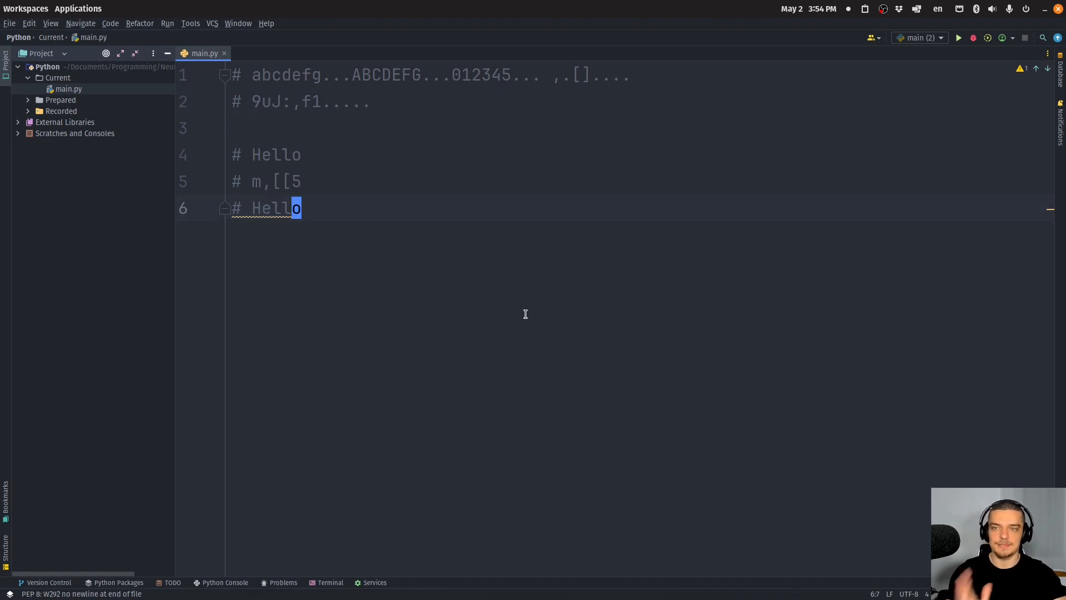
mouse_move(512, 283)
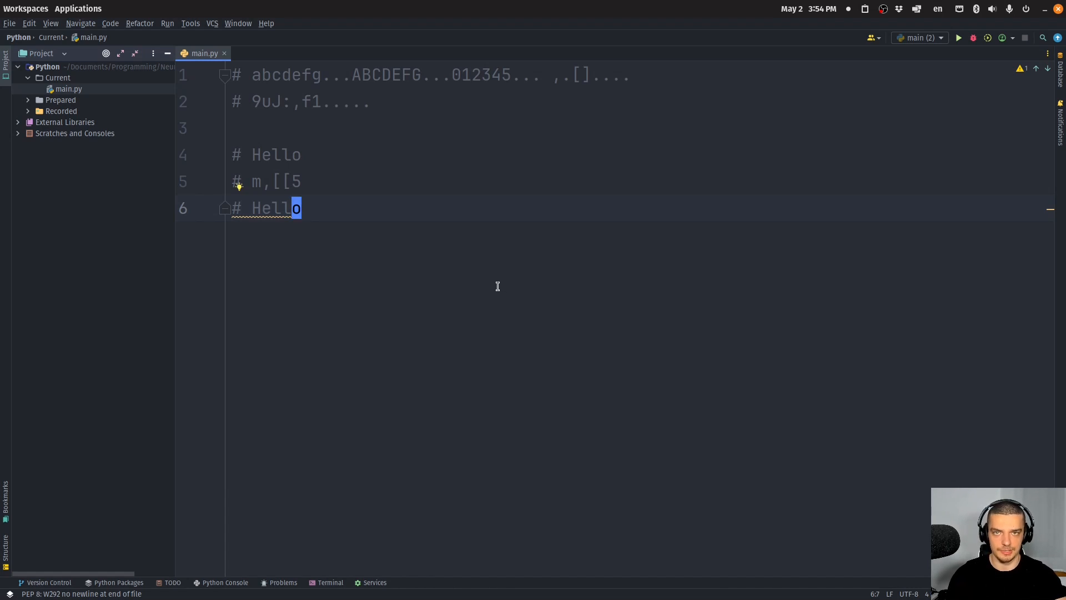
mouse_move(511, 261)
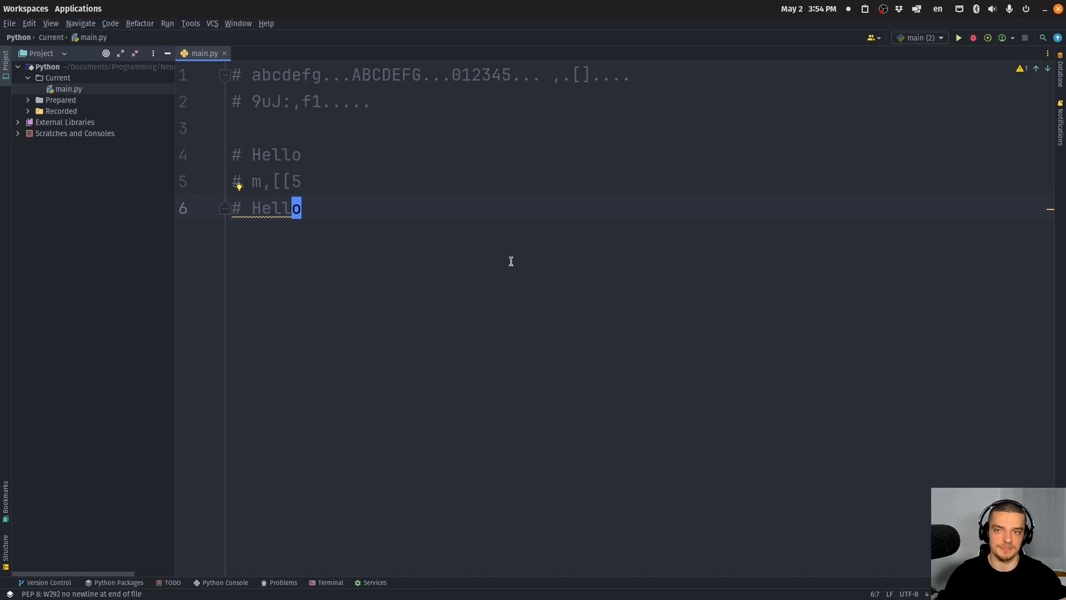
mouse_move(511, 127)
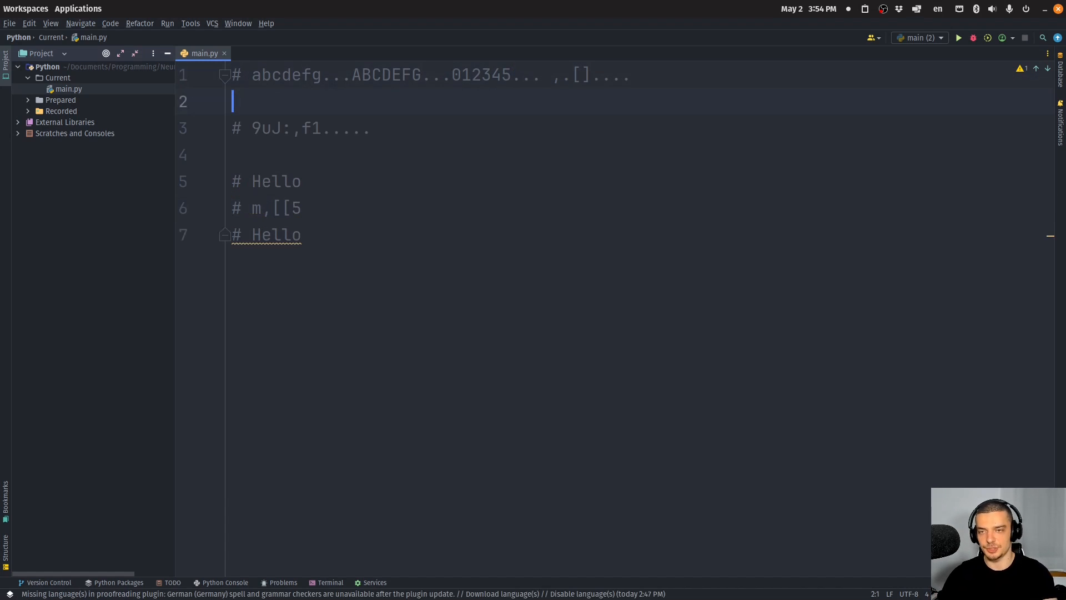
- Insert the comment line '# cdefg' beneath the character list
type("#")
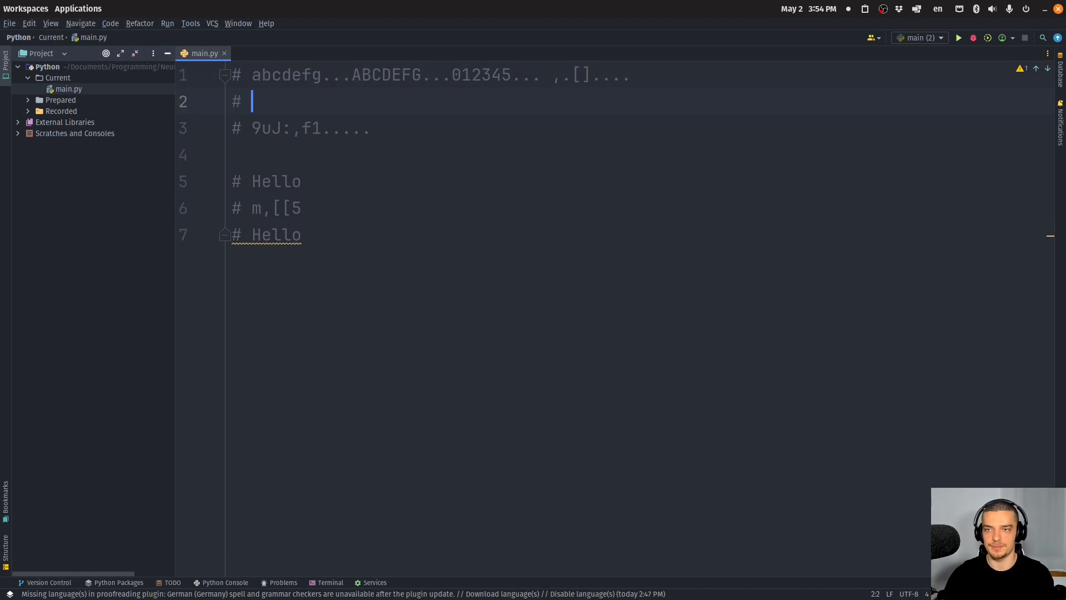
type("cdef")
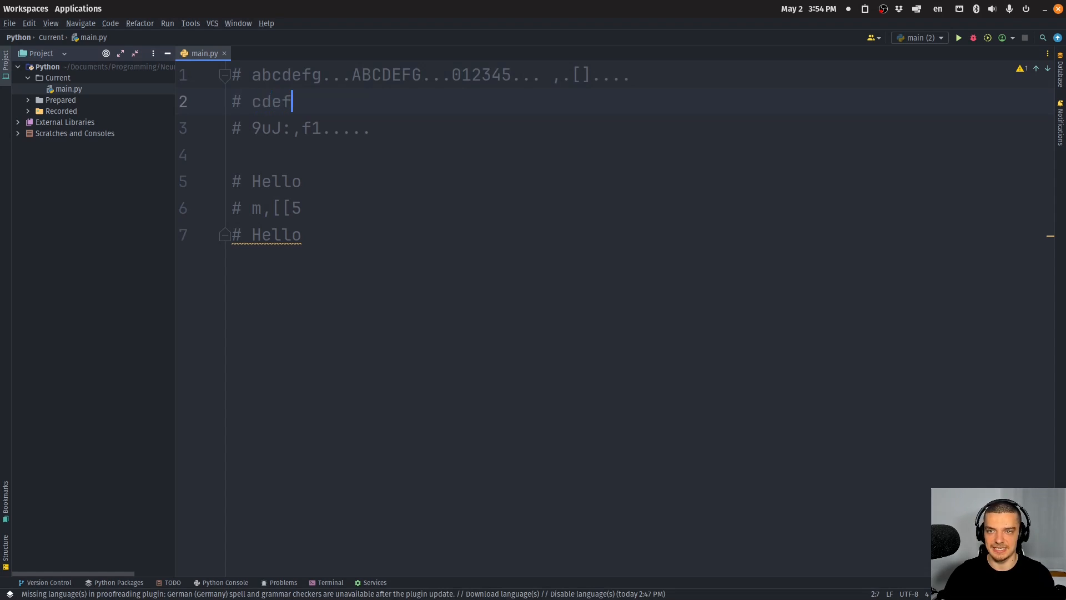
type("g")
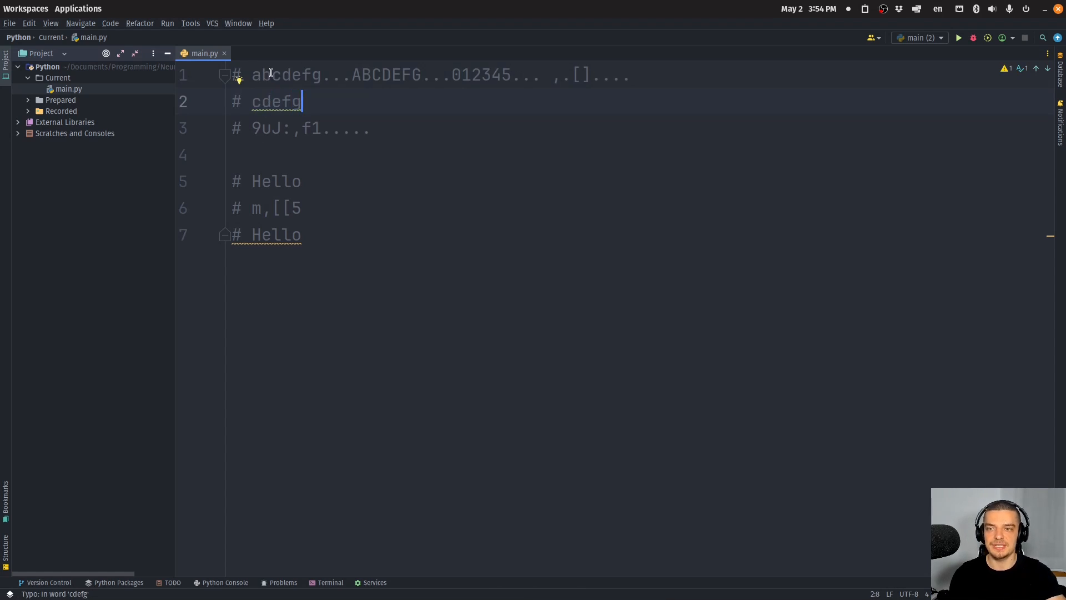
mouse_move(395, 100)
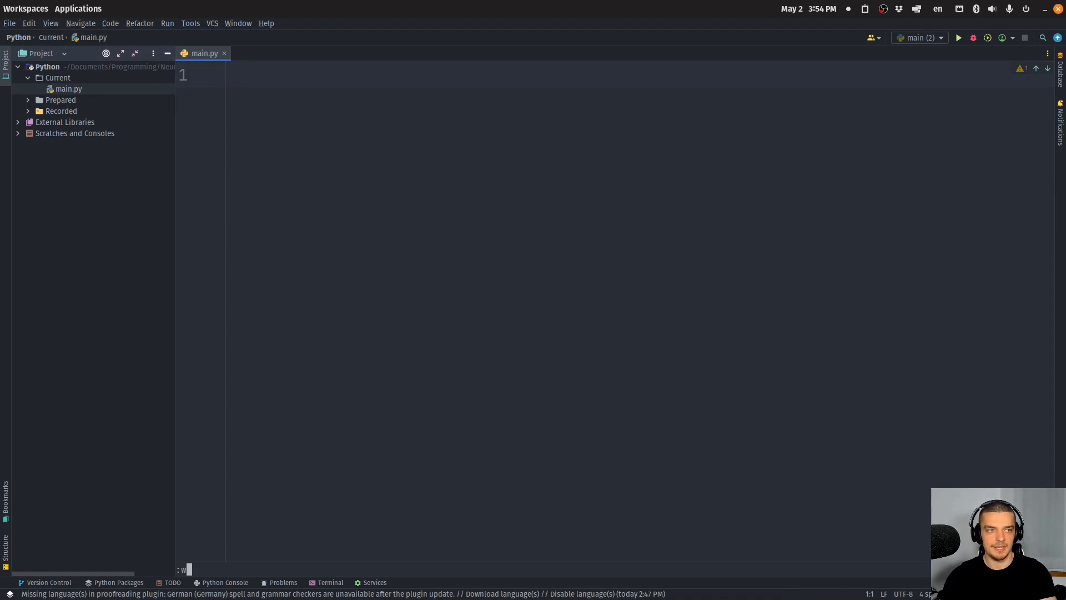
- Import random and string and define alphabet as a list of lowercase, uppercase, punctuation, digits and whitespace
type("import s")
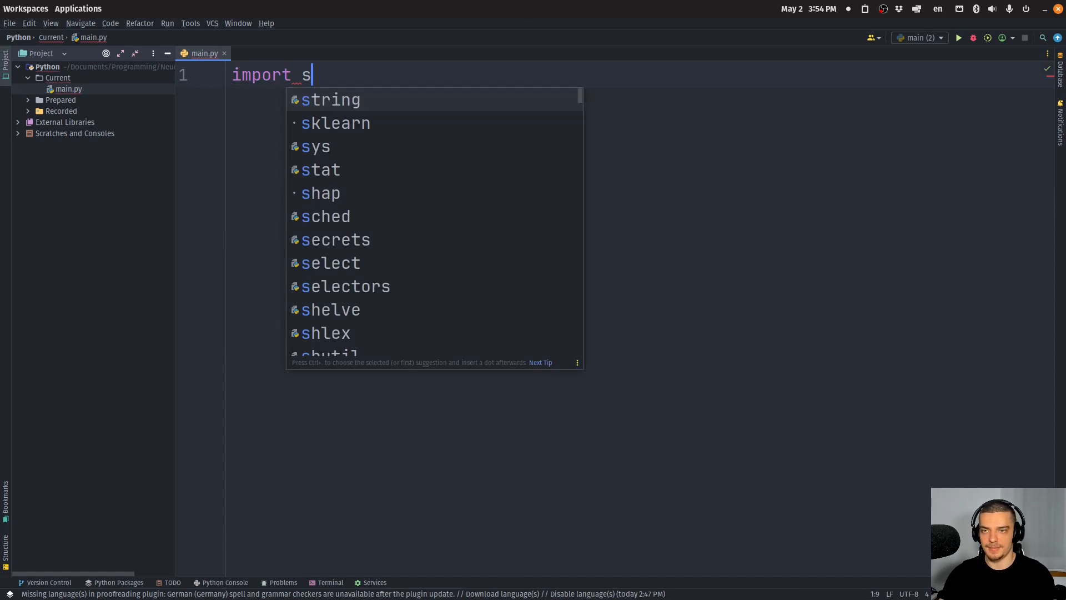
type("random")
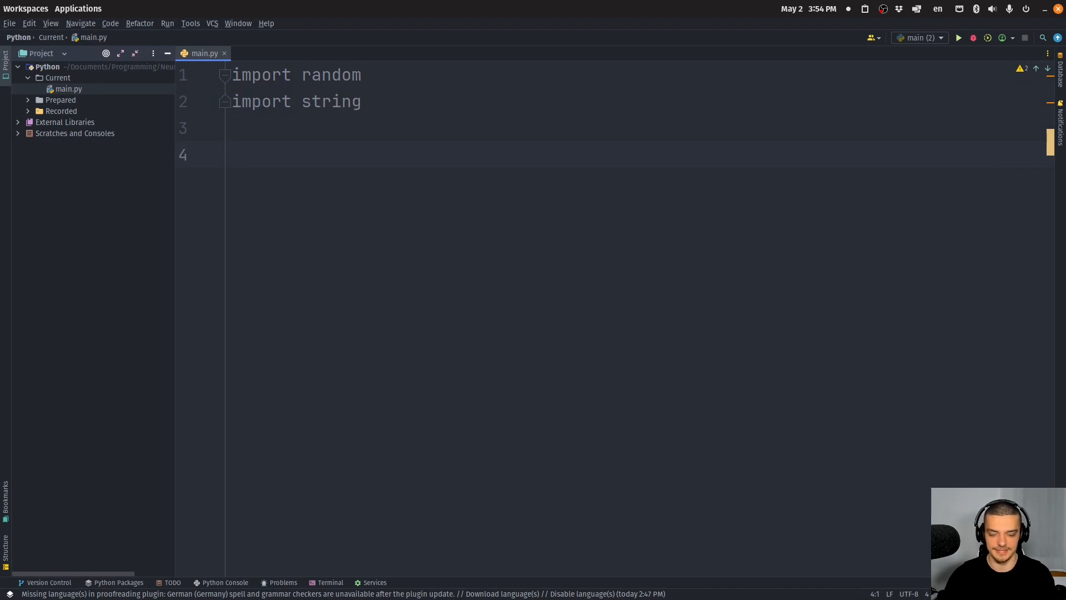
type("alph")
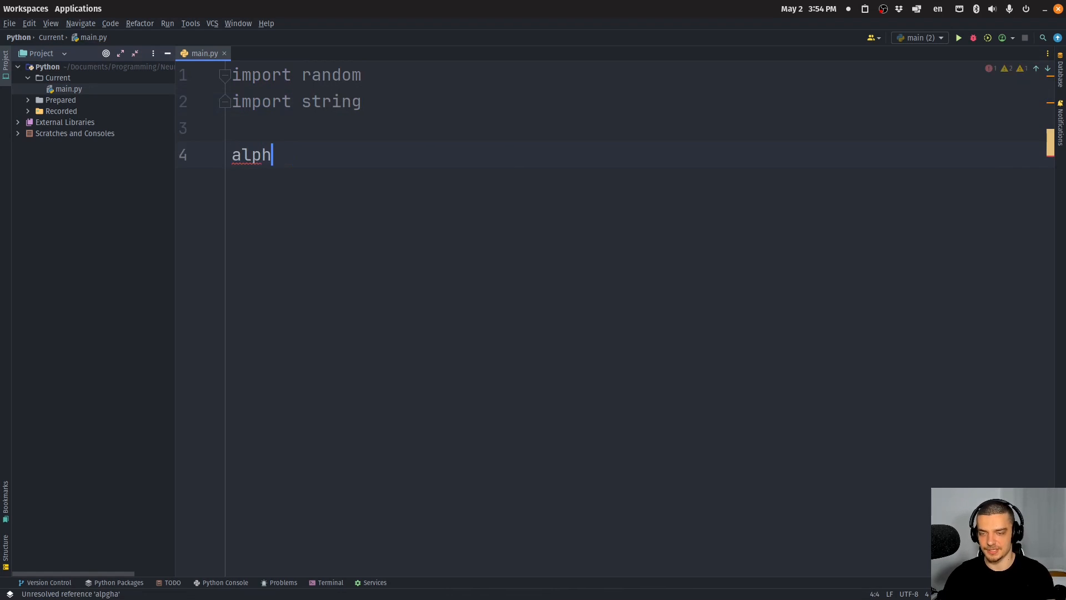
type("abet =")
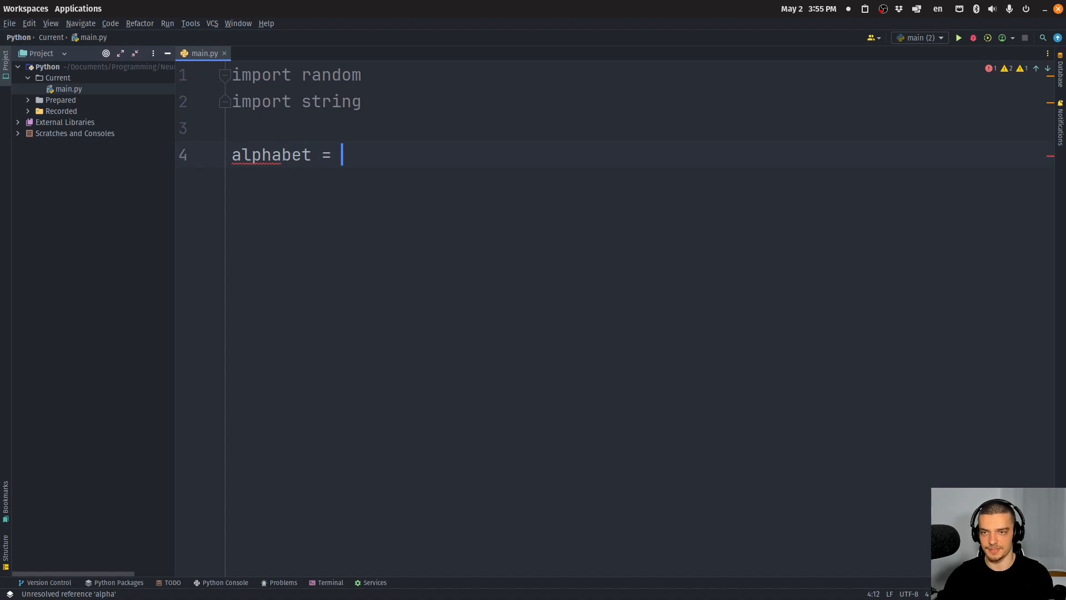
type("list(")
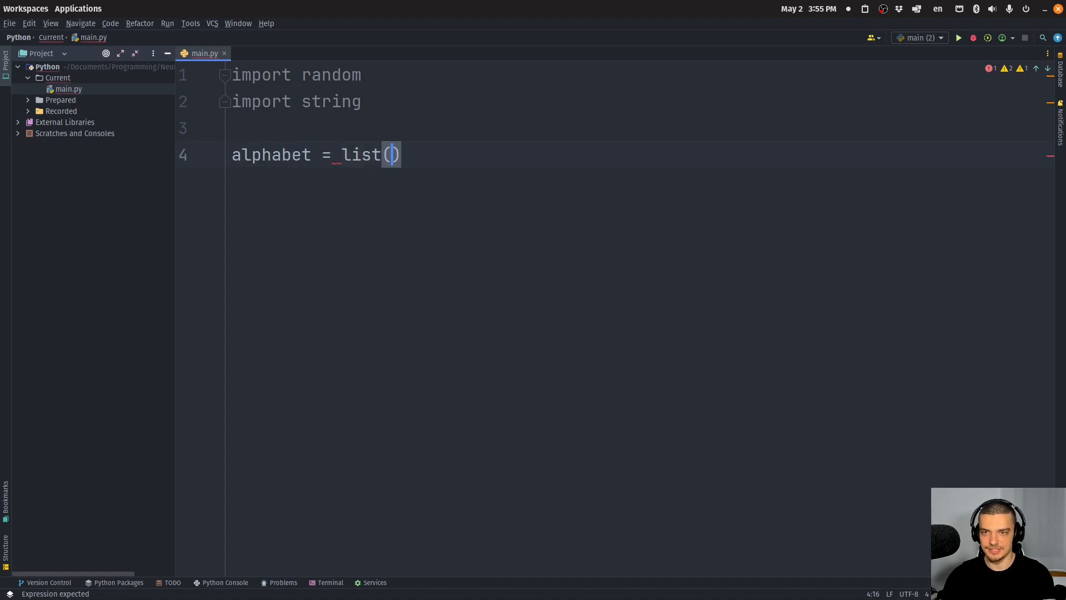
type("string.l")
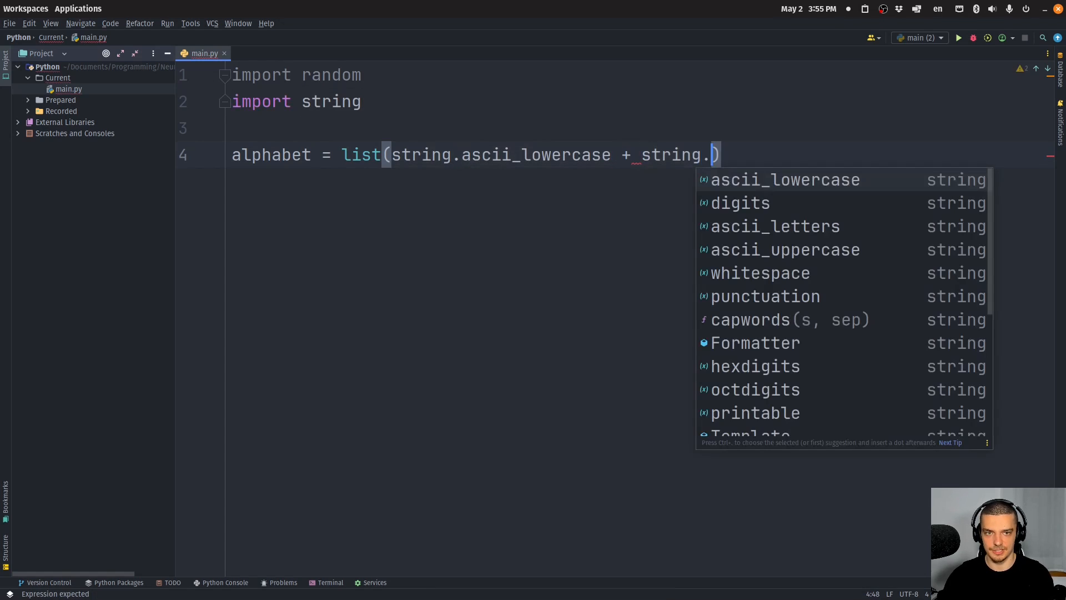
type("ascii_uppercase")
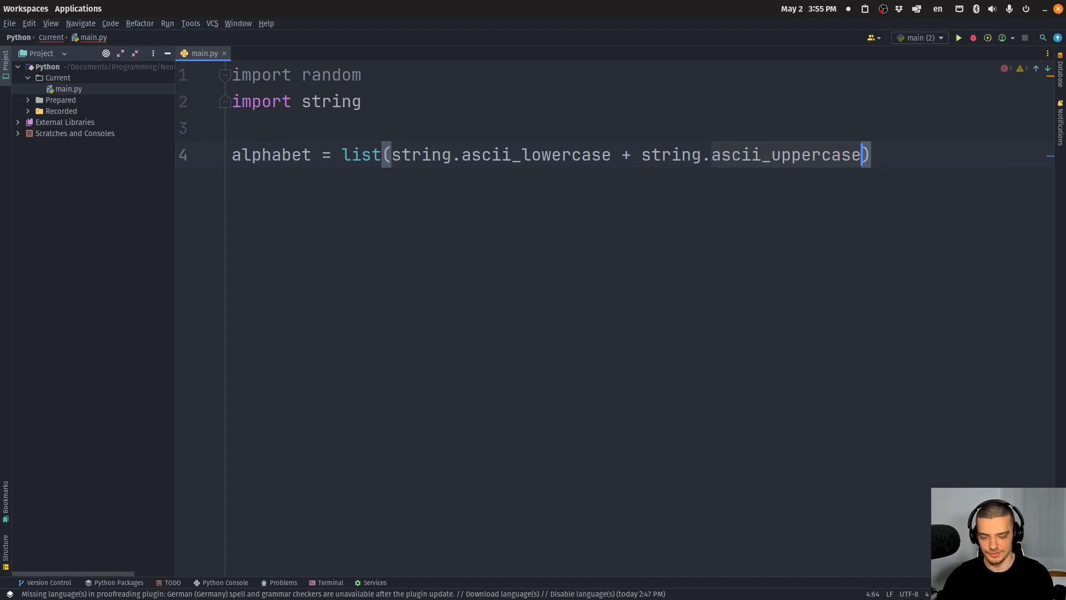
type("+ string.")
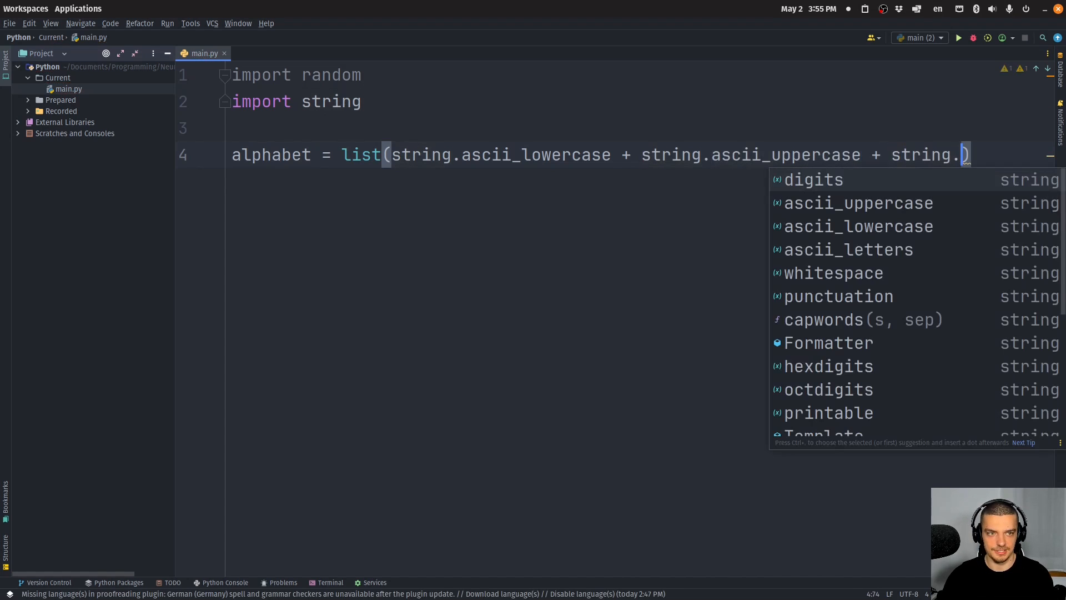
type("punctuation + s")
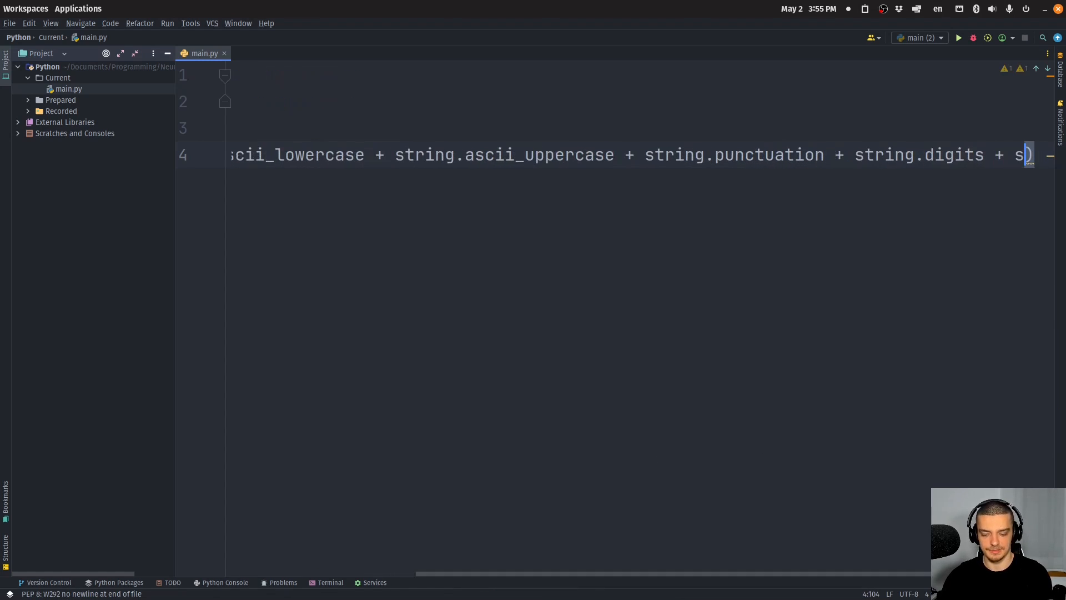
type("tring.whitespace")
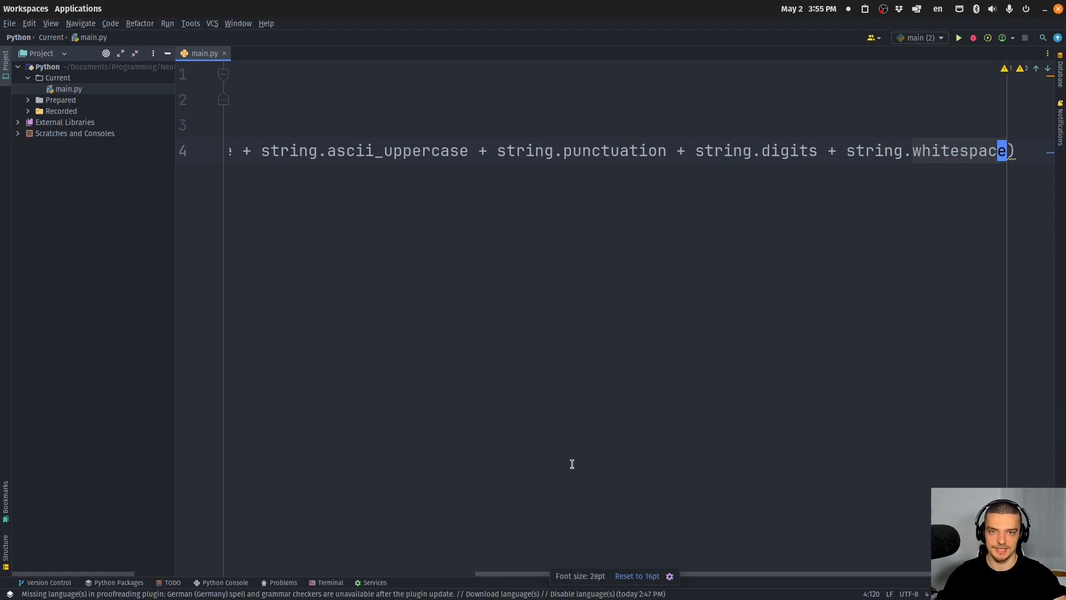
- Add print(alphabet), run it, and hide the Run output to return to the code
scroll("left", 3)
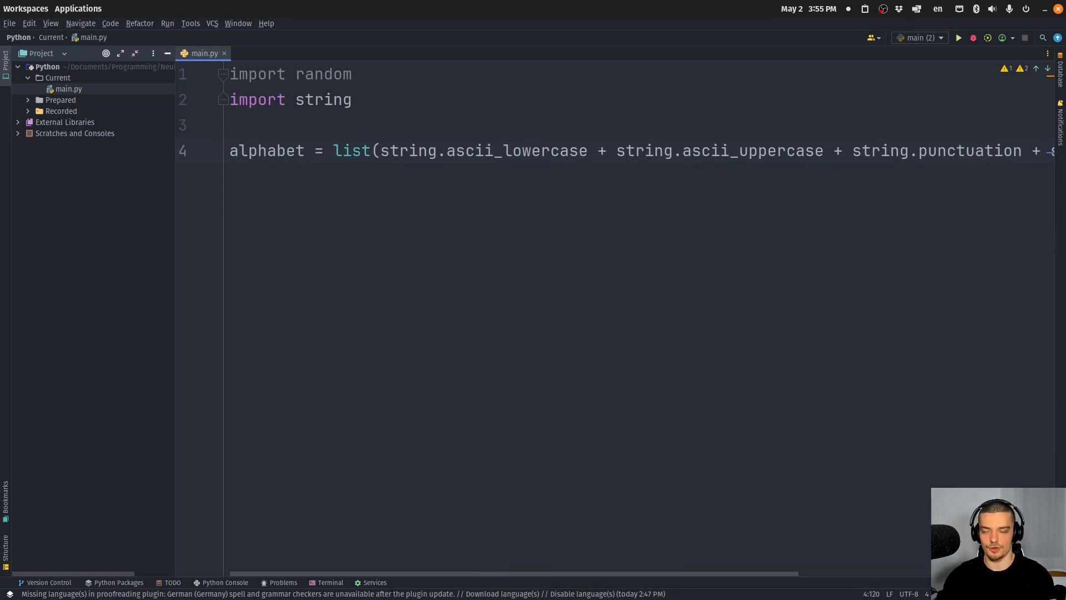
type("print(alphabet)")
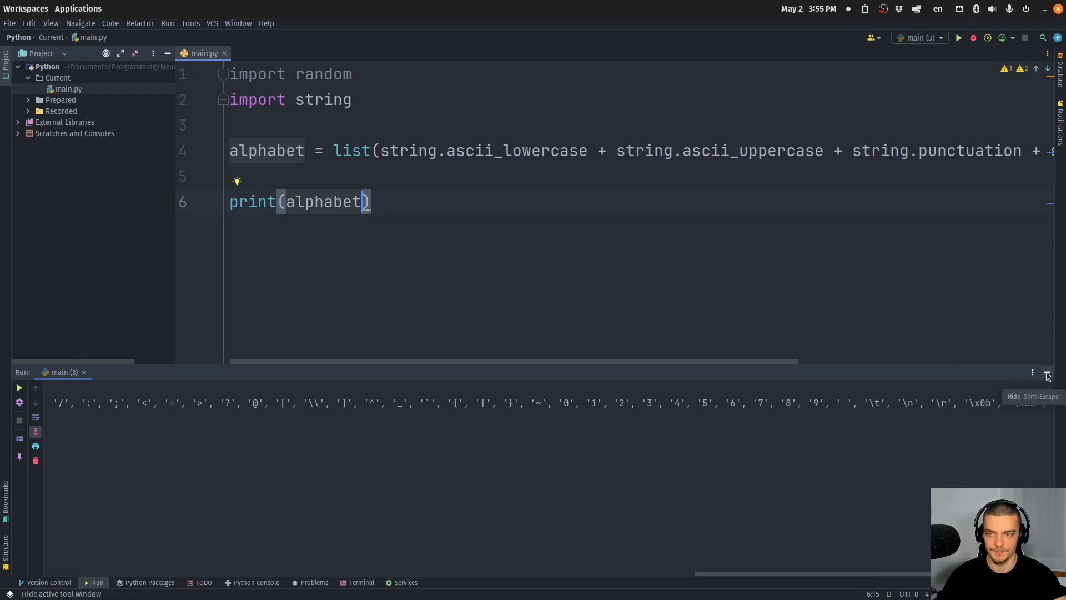
left_click(1047, 372)
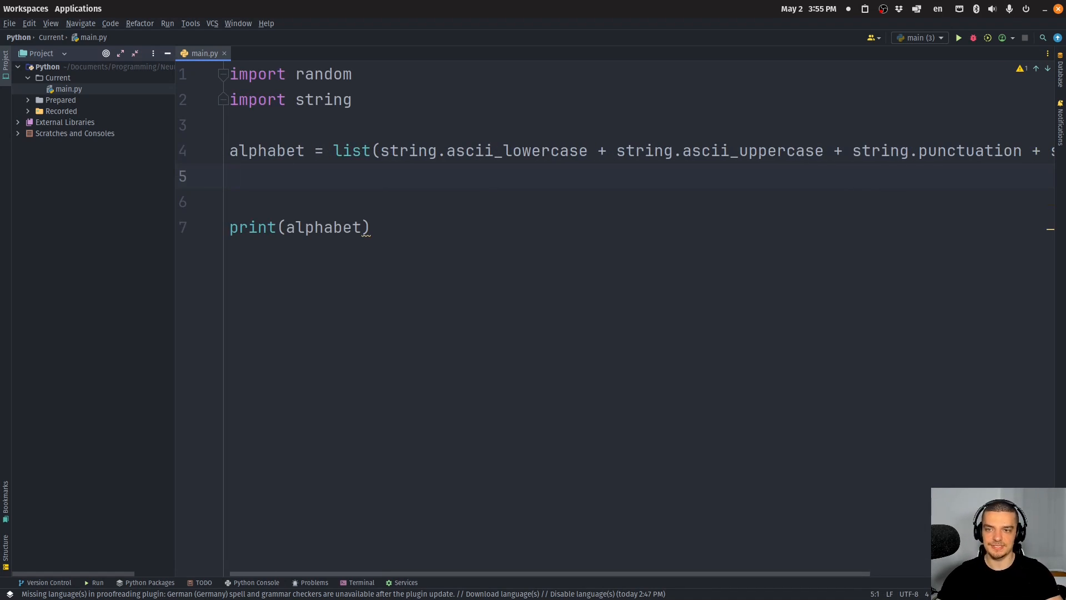
left_click(959, 37)
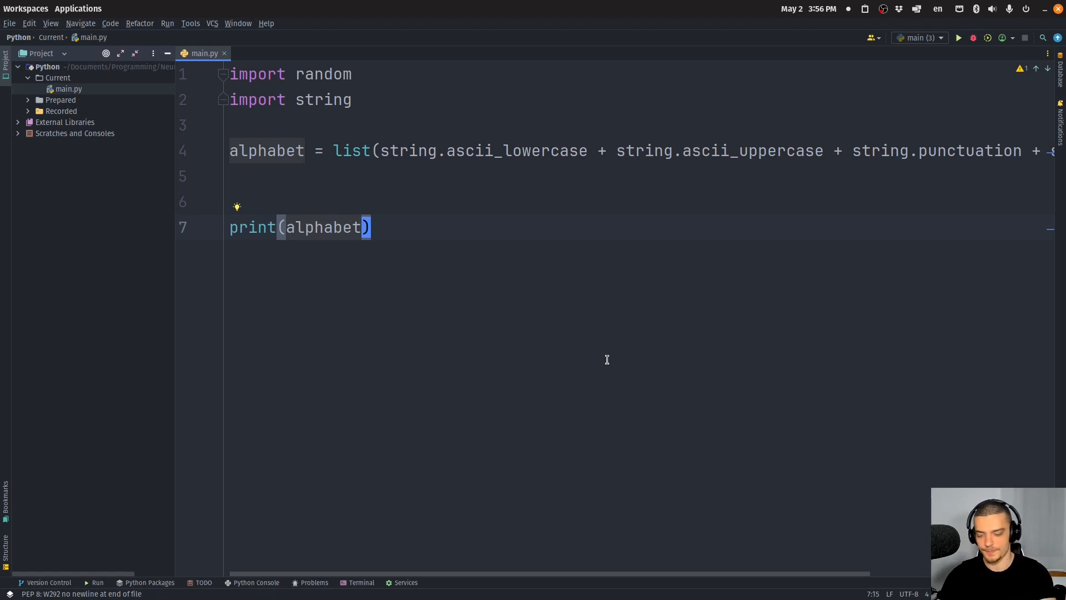
- Define generate_key(alphabet) that copies the alphabet, shuffles it and returns shuffled_alphabet
type("d")
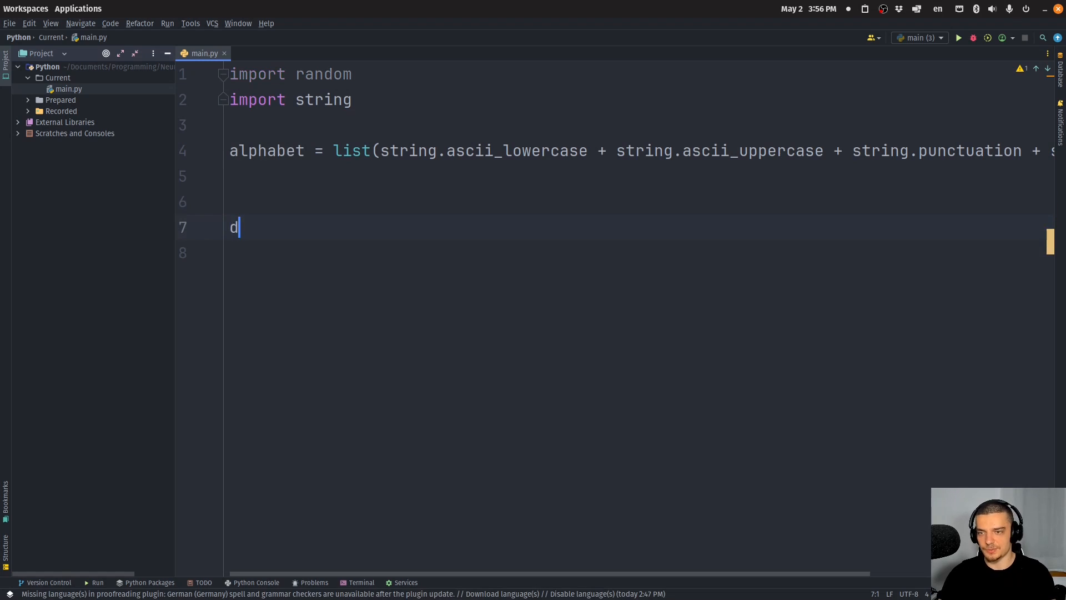
type("ef gene")
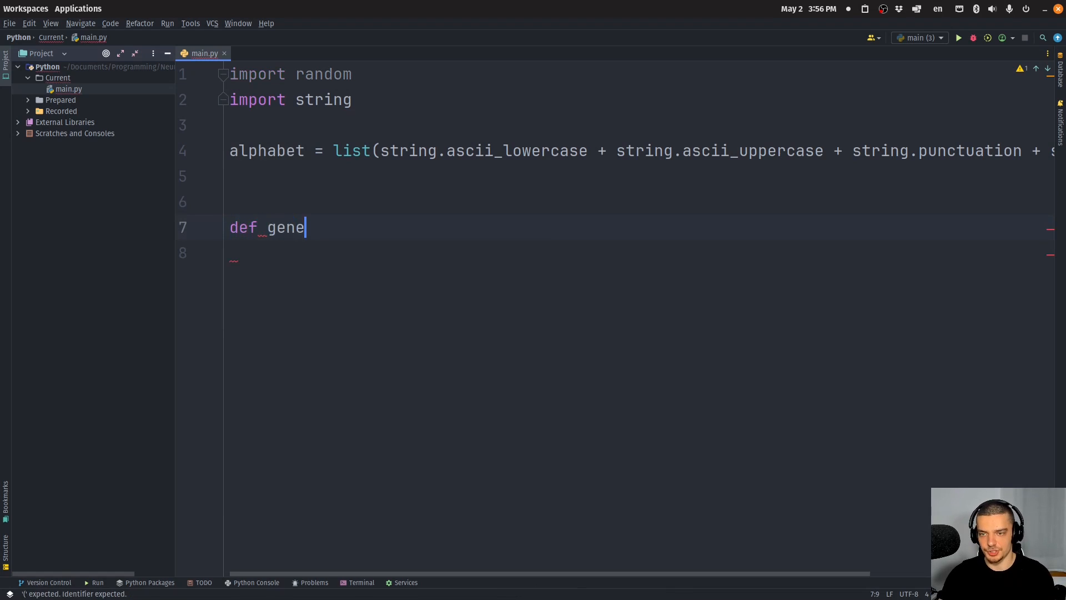
type("rate_key()")
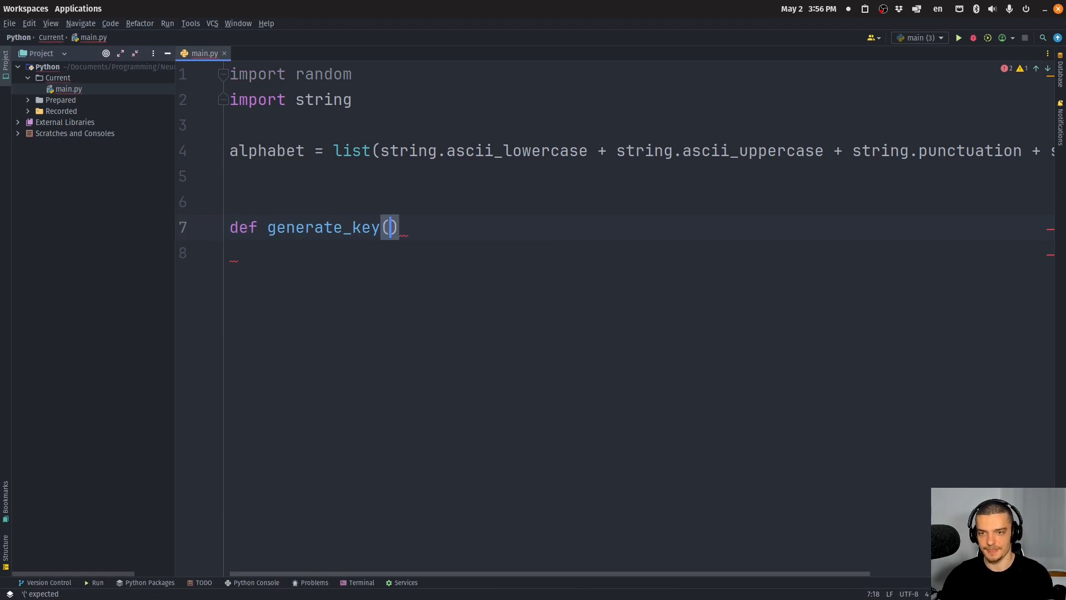
type("alpahe")
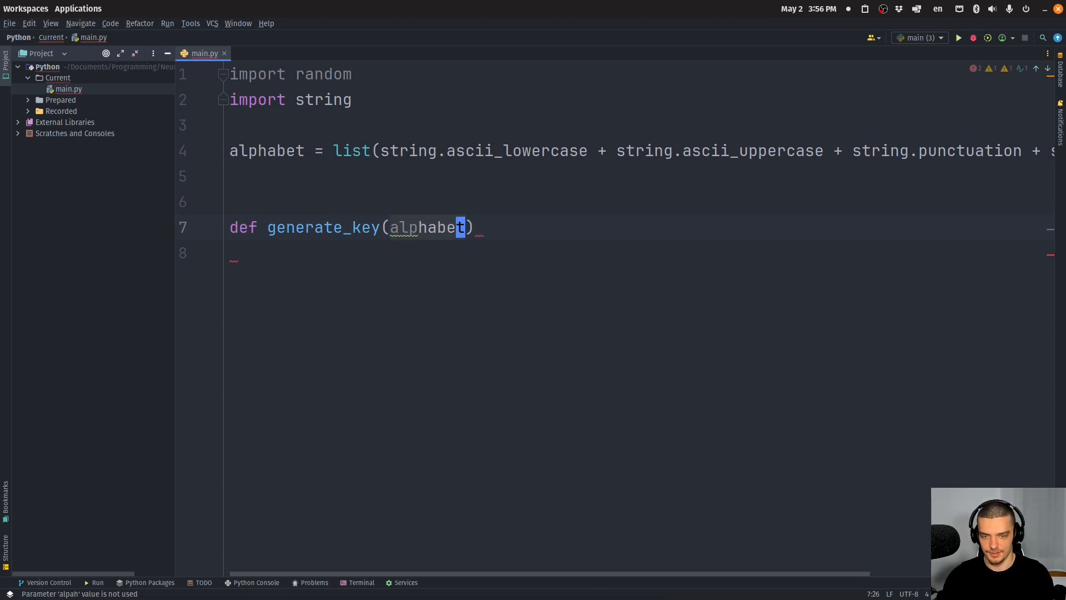
type(":")
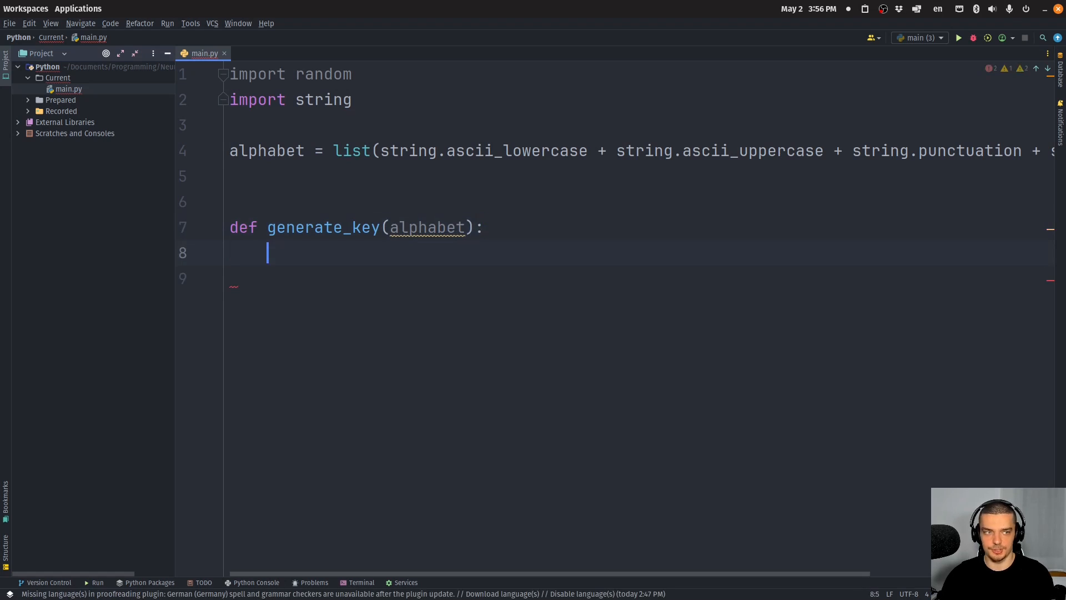
type("shuffled_a")
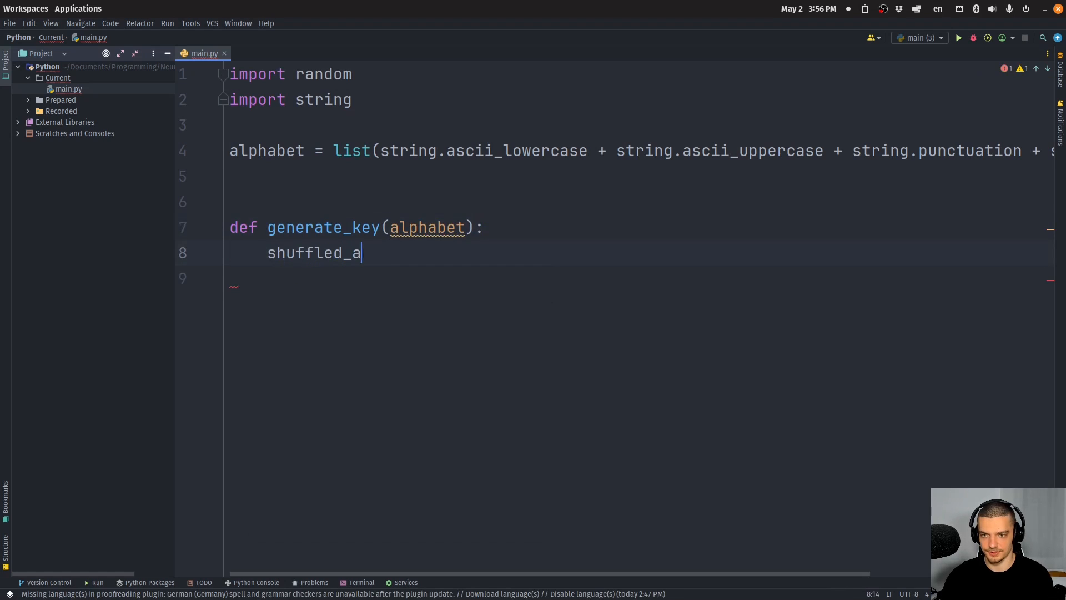
type("lphabet =")
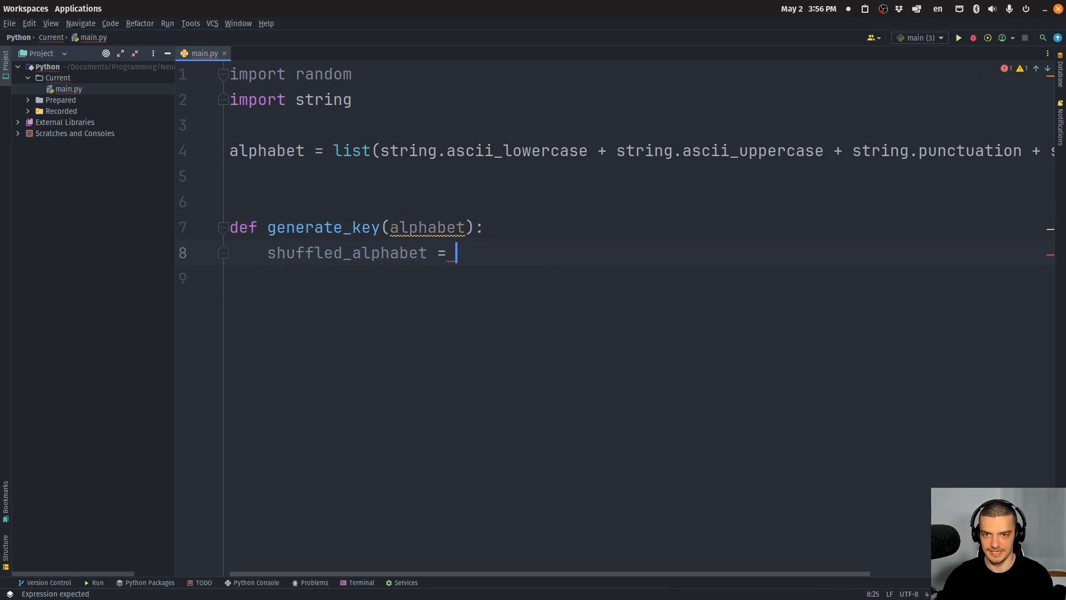
type("a")
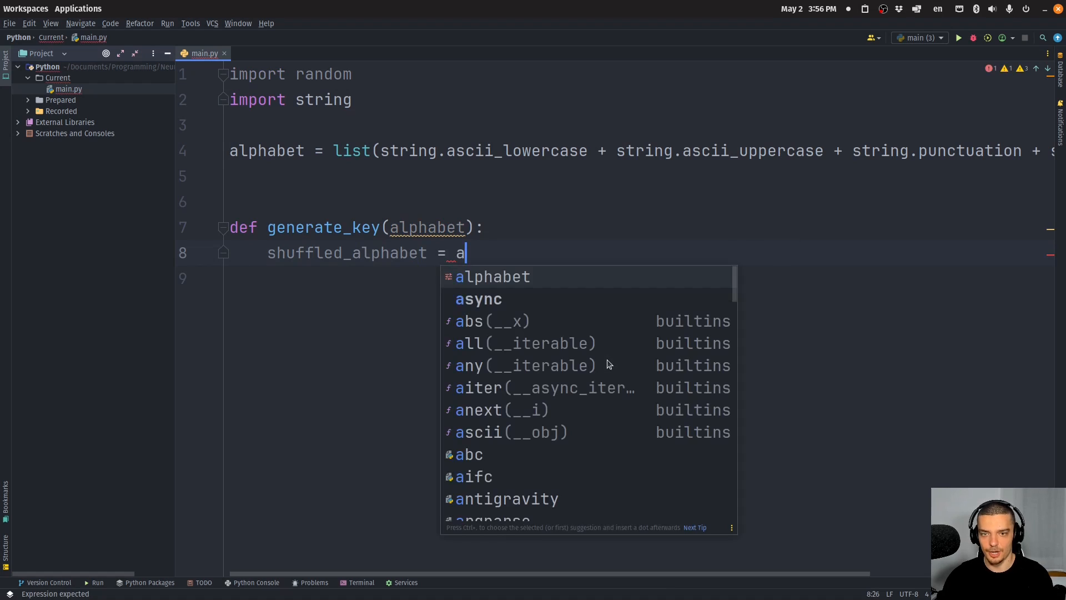
type("lphabet.copy(")
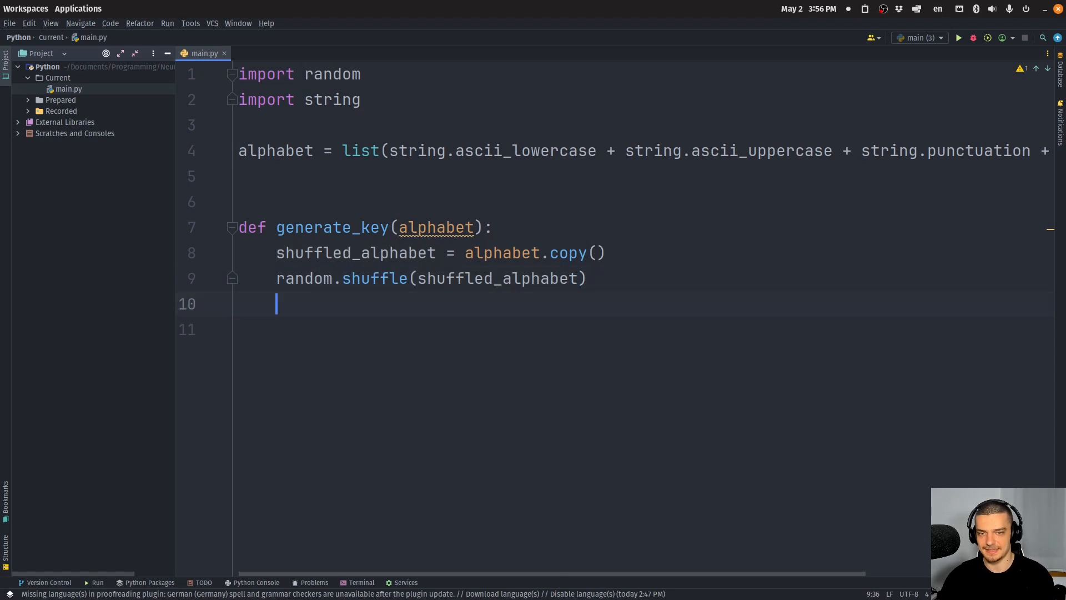
type("return s")
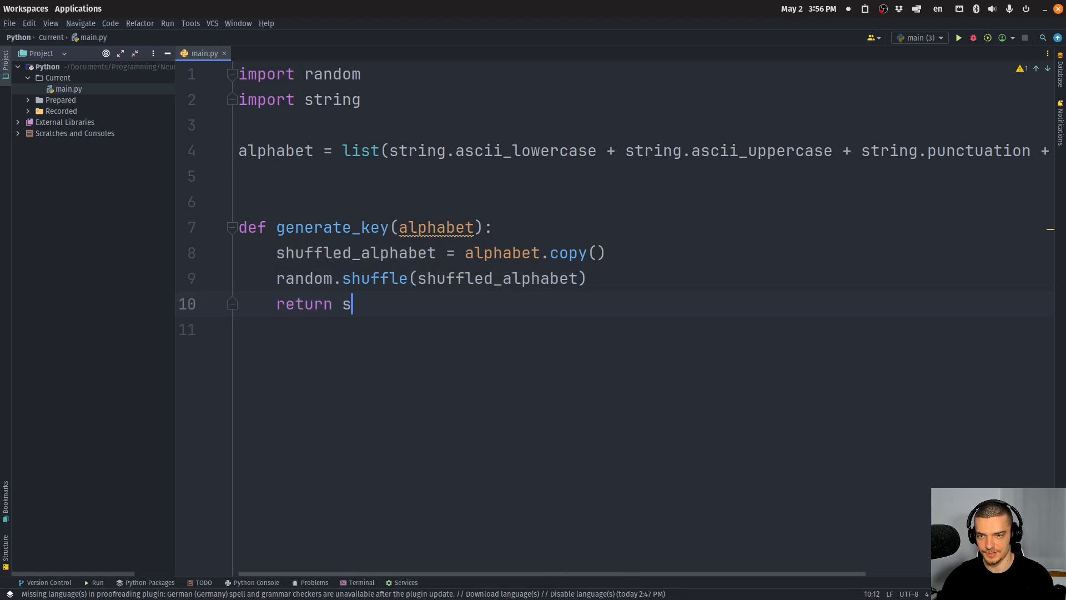
type("huffled_alphabet")
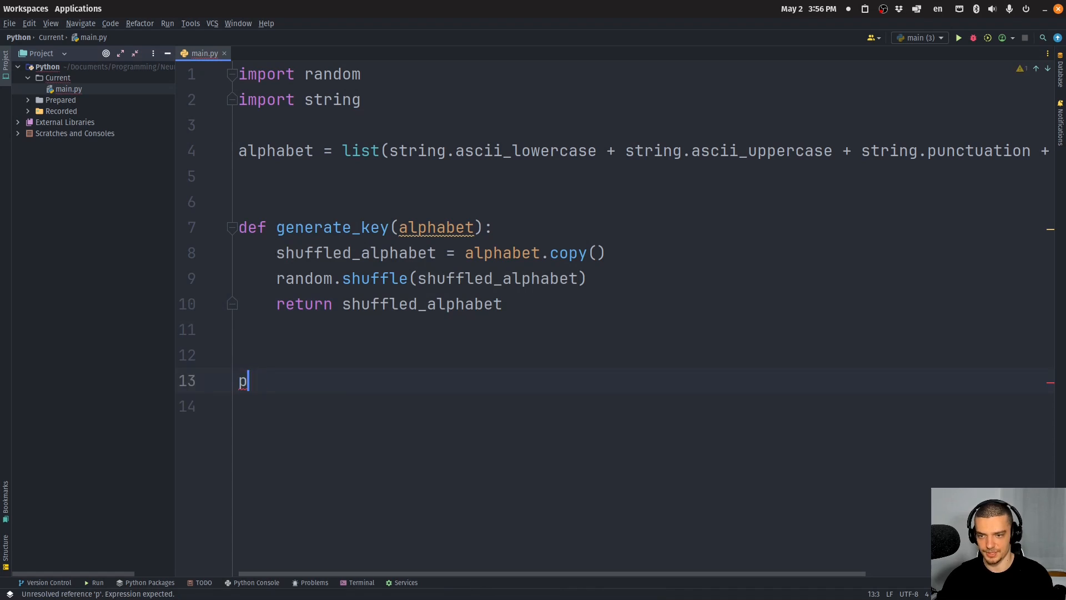
- Add the test line print(generate_key(alphabet))
type("rint(generate_key()")
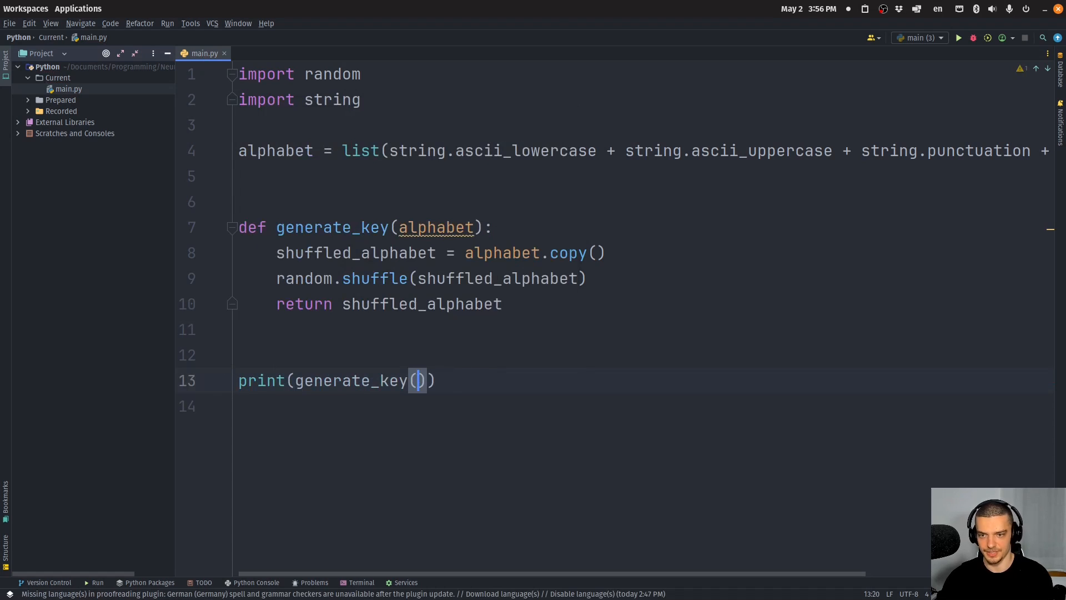
type("al")
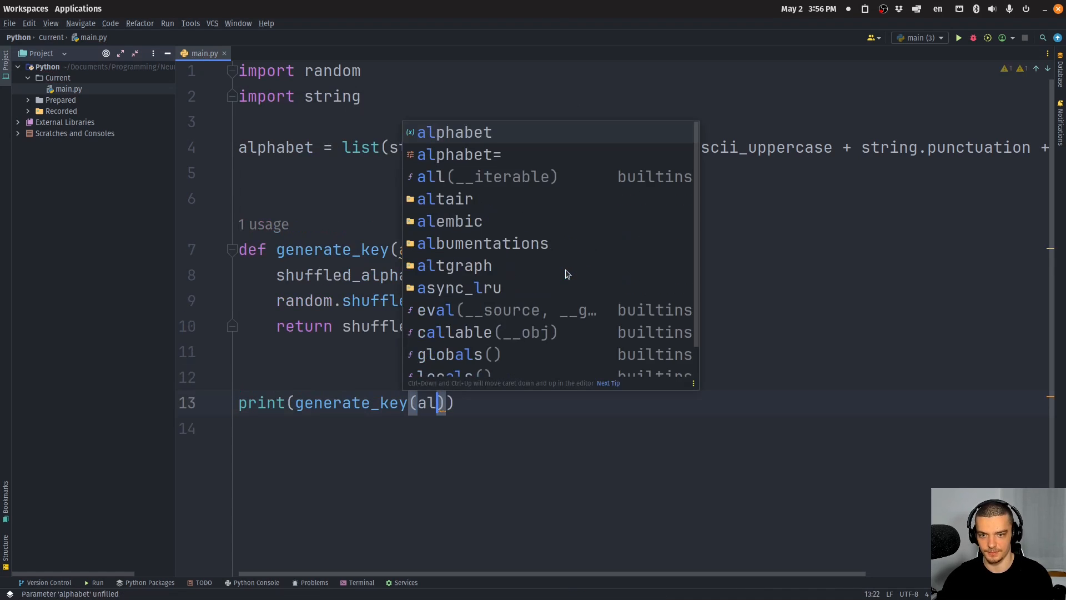
key("Enter")
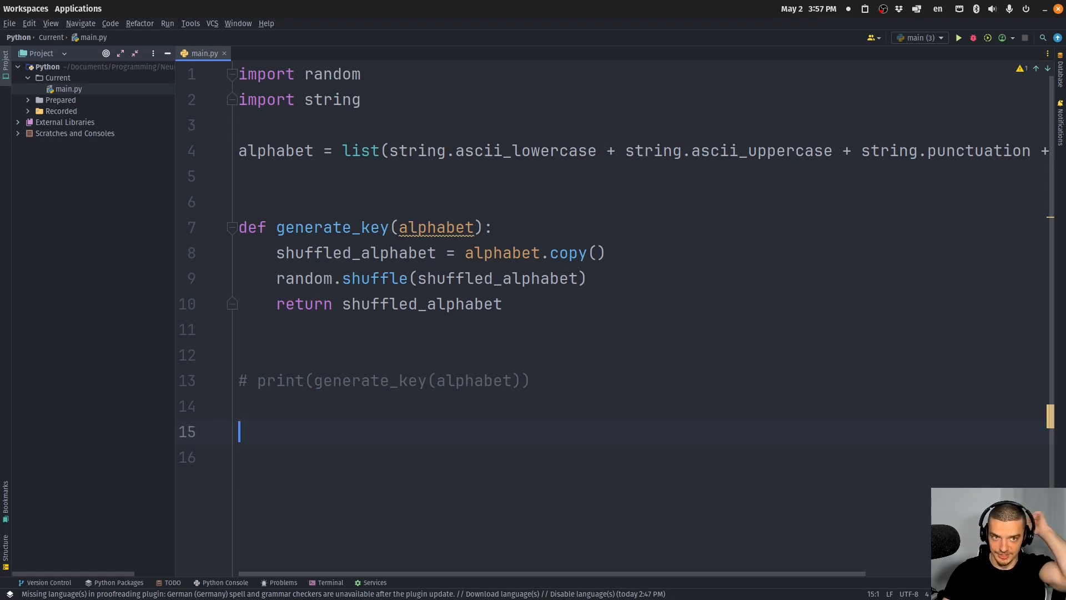
- Try a 'from itertools import permutations' line and delete it again
type("print(")
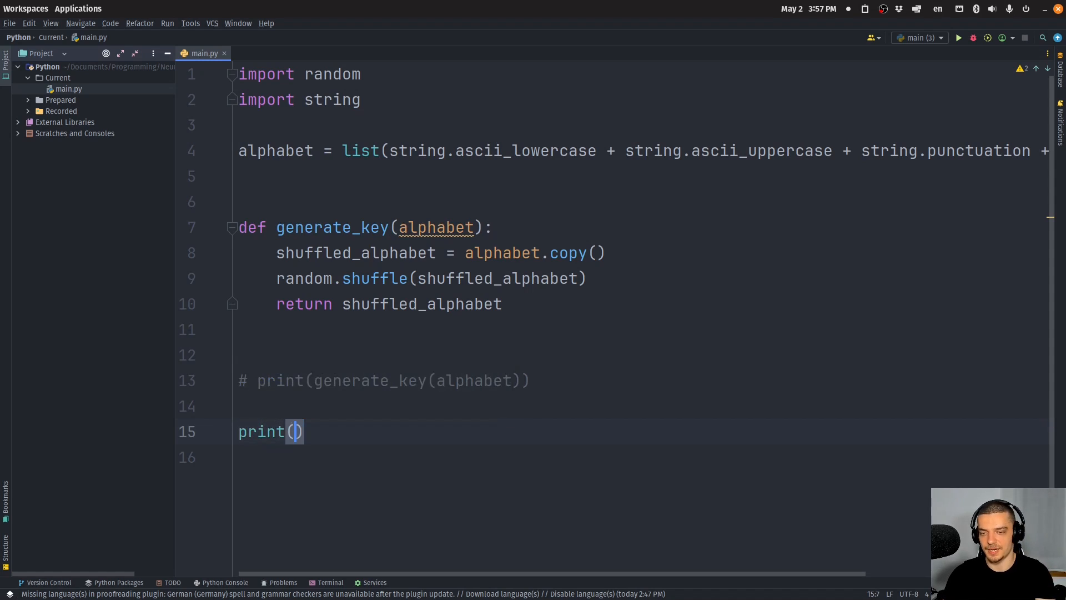
type("from it")
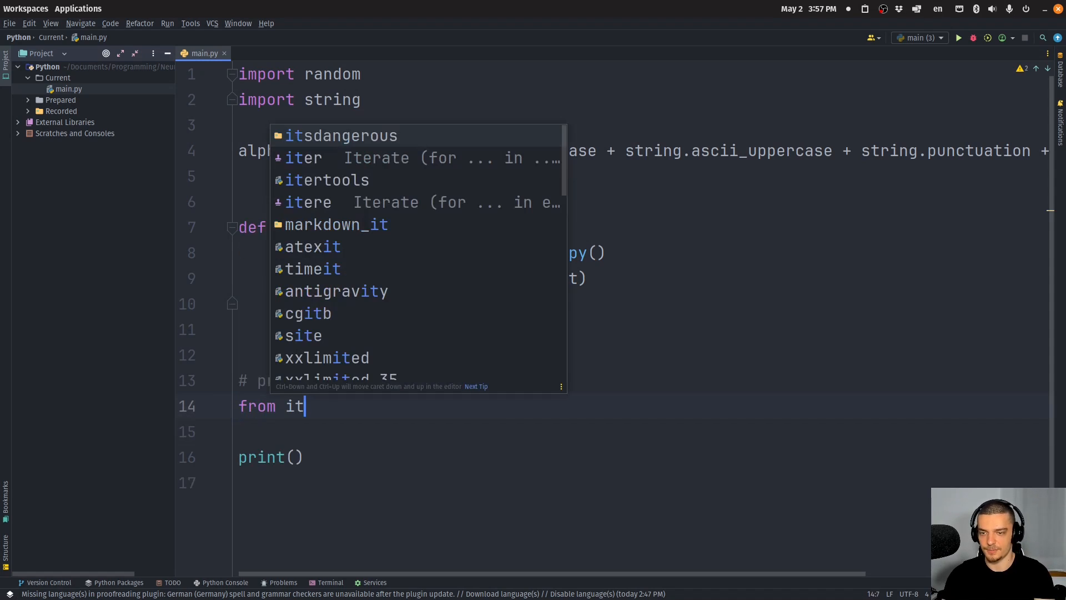
key("Tab")
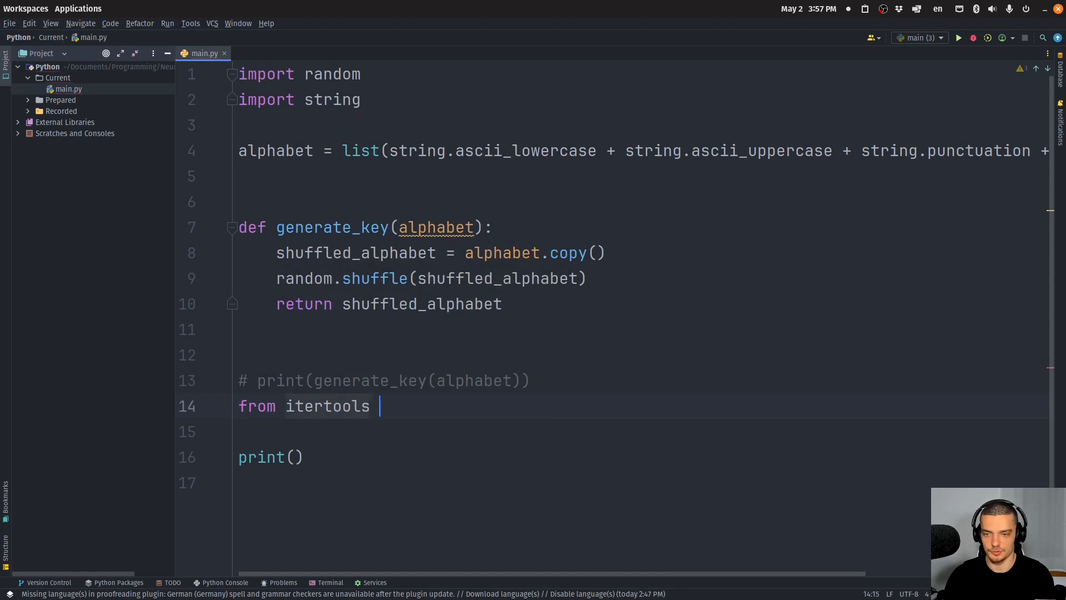
type("import permutations")
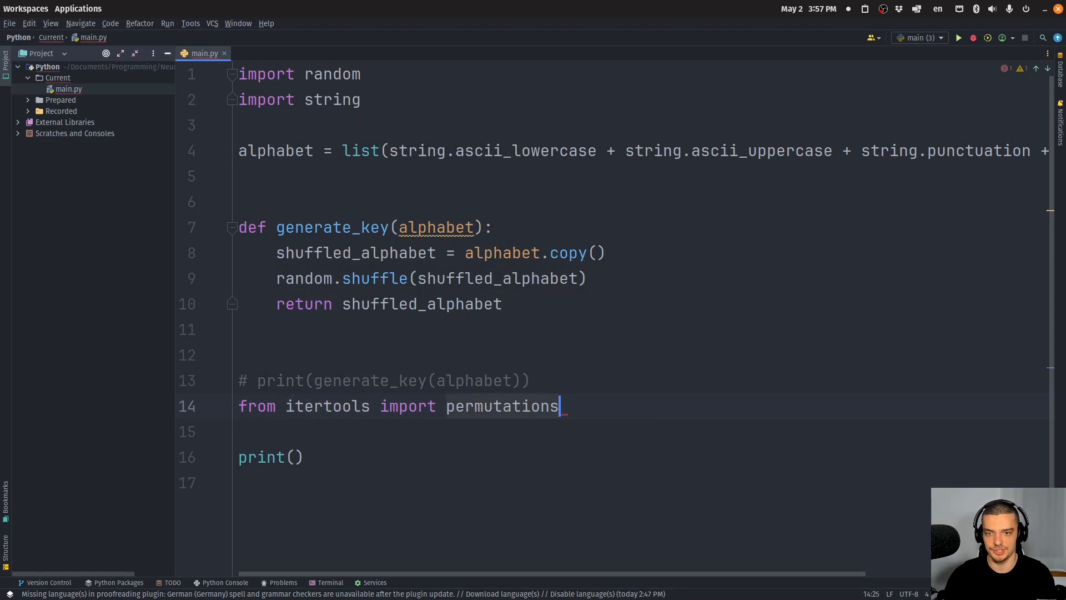
key("ctrl+shift+k")
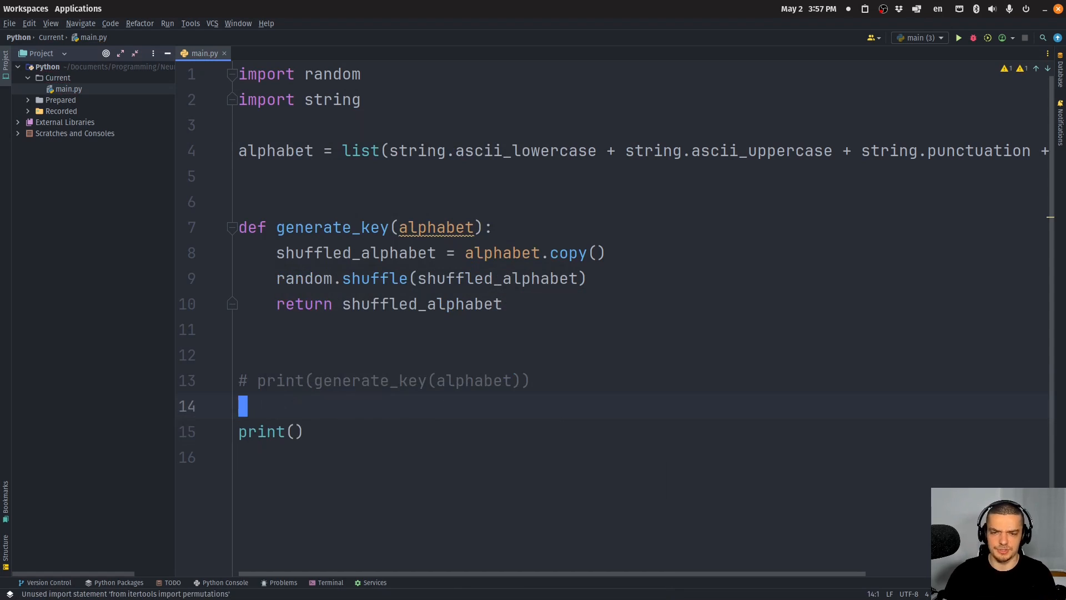
key("Delete")
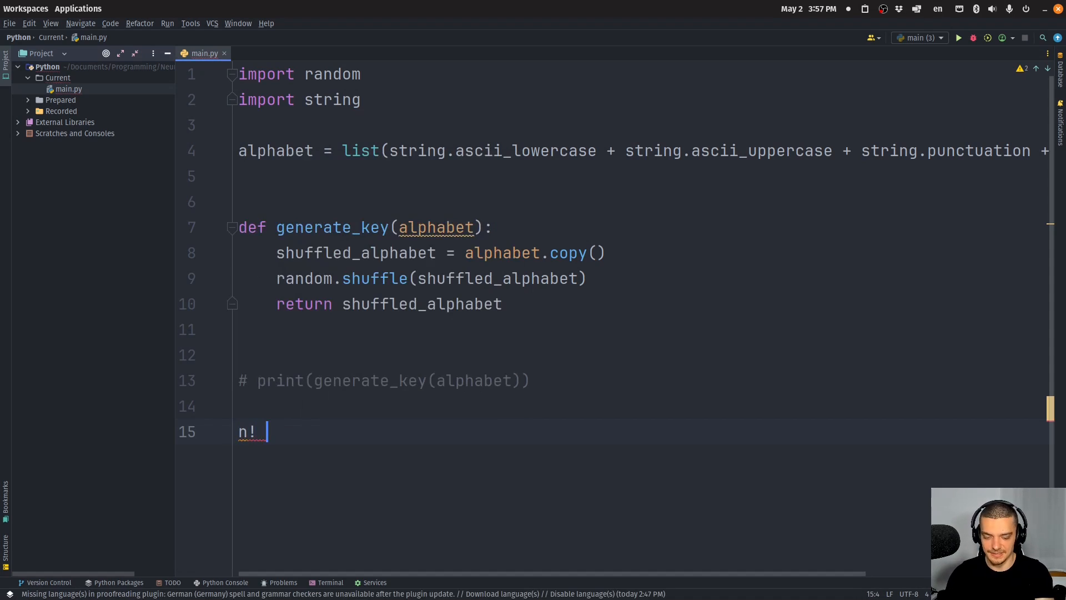
- Type a scratch math.factorial(len(alphabet)) experiment below the code
type("=")
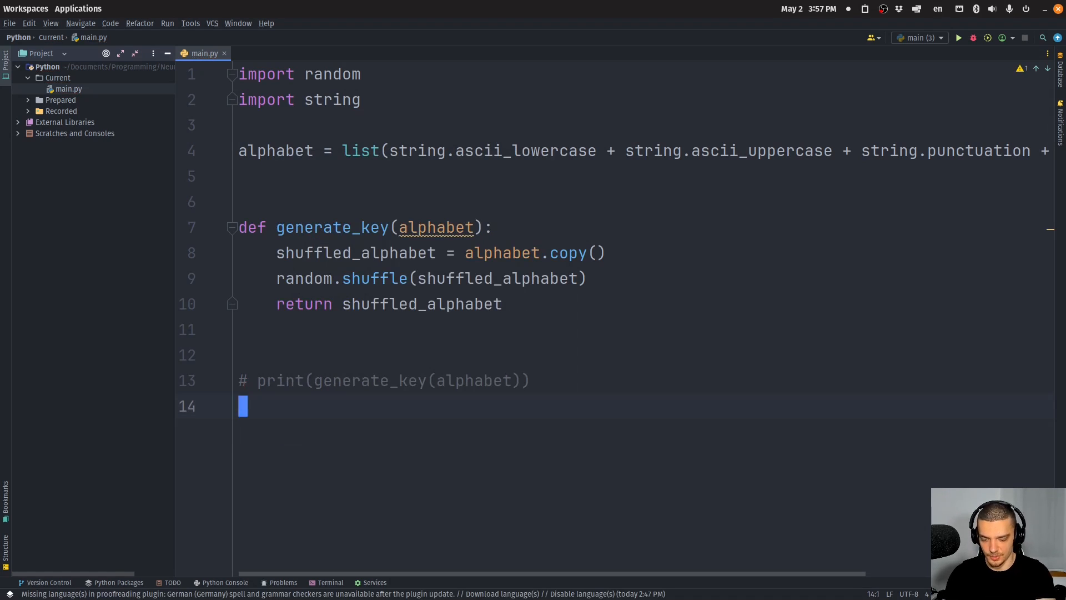
type("import p")
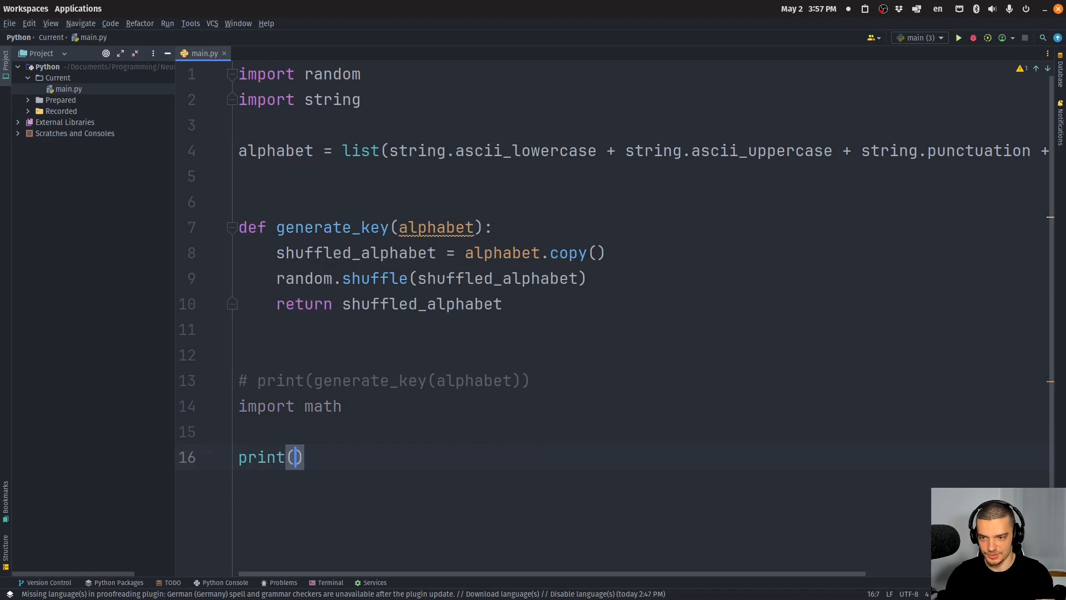
type("math")
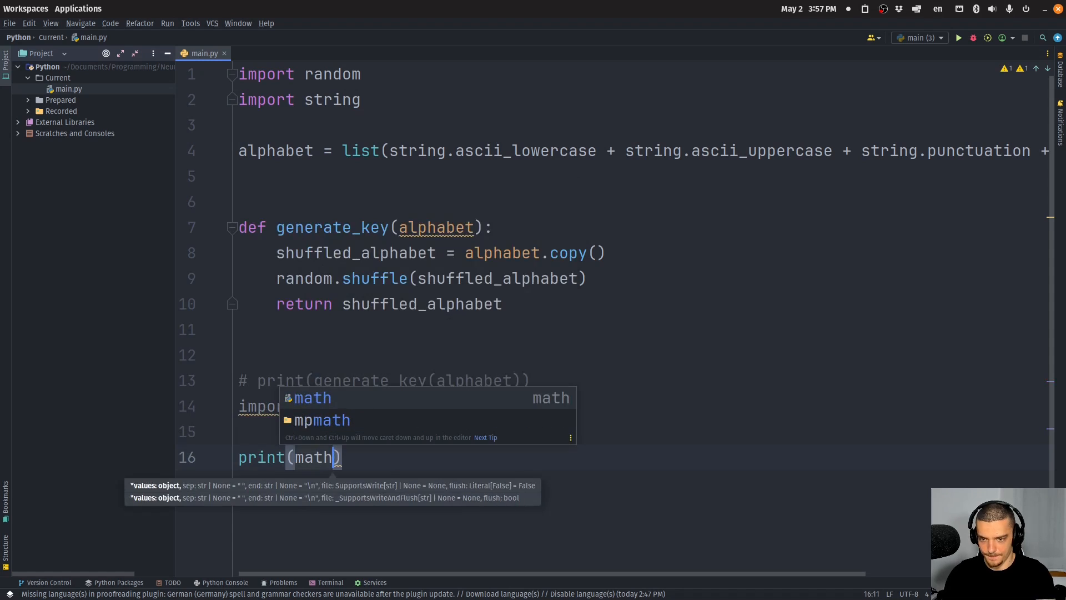
type(".factorial(")
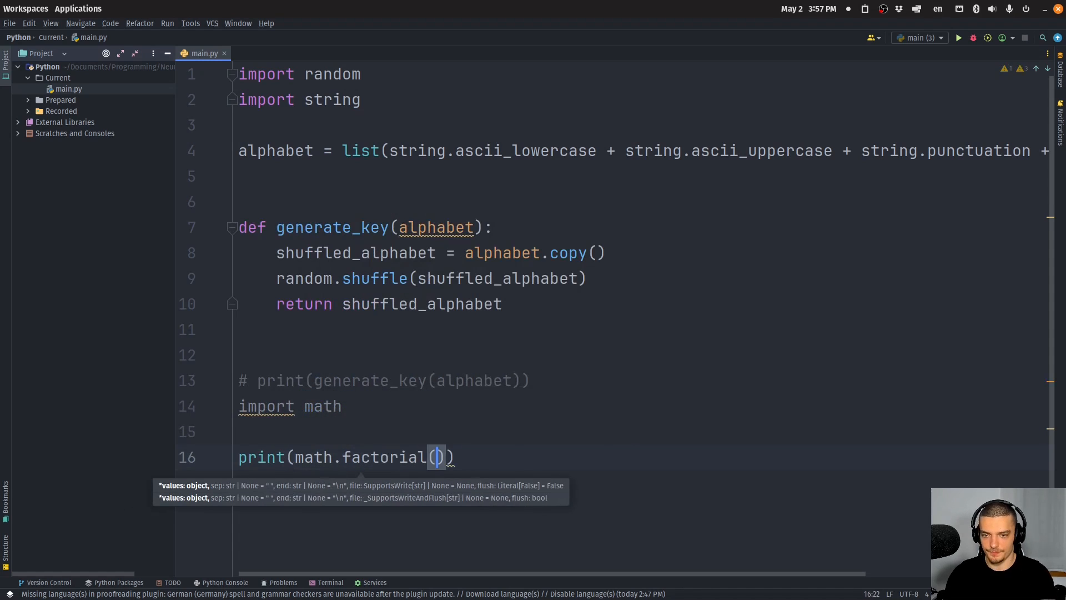
type("len(al")
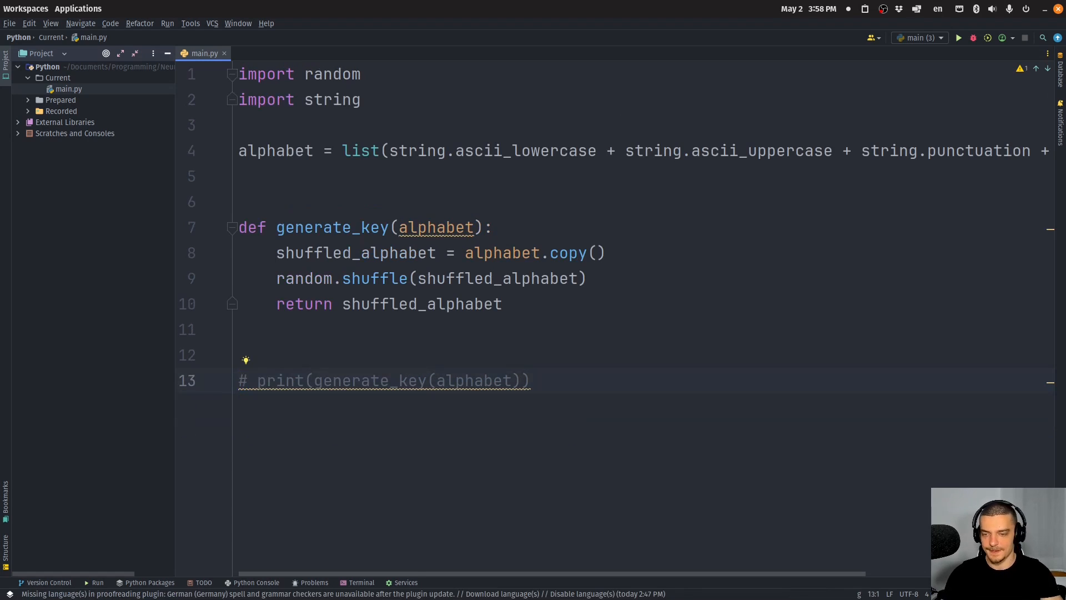
- Uncomment the generate_key print and start def encrypt(text, key, alphabet):
left_click(243, 380)
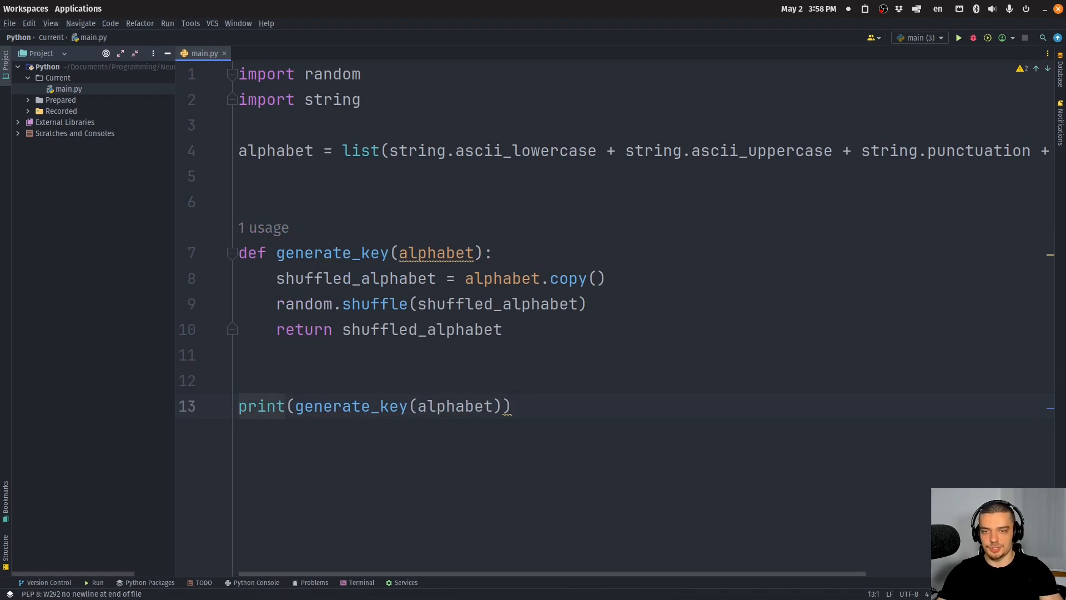
type("def")
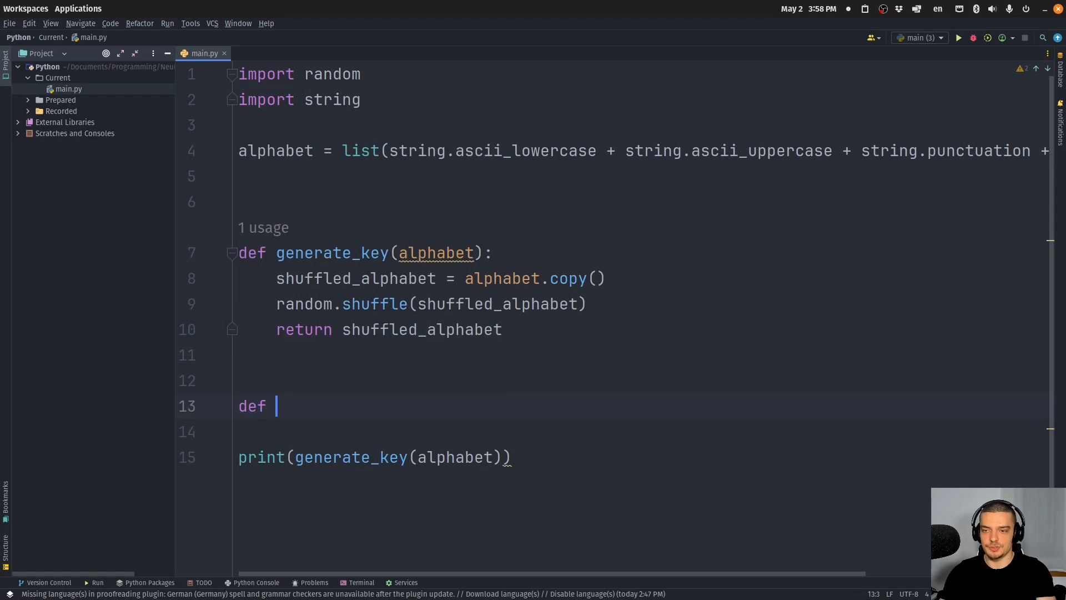
type("encrypt(")
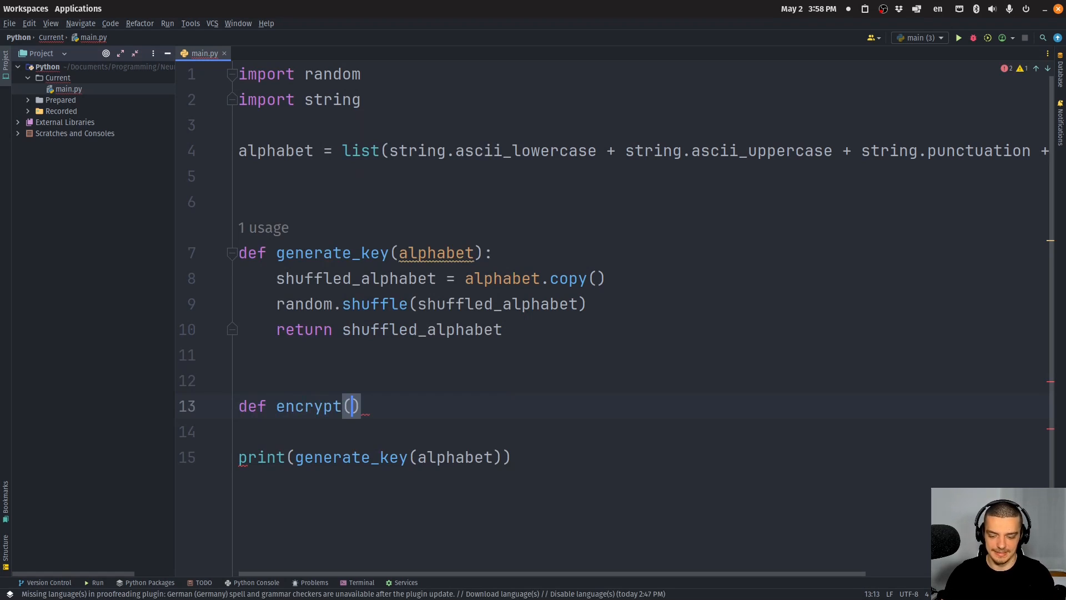
type("text")
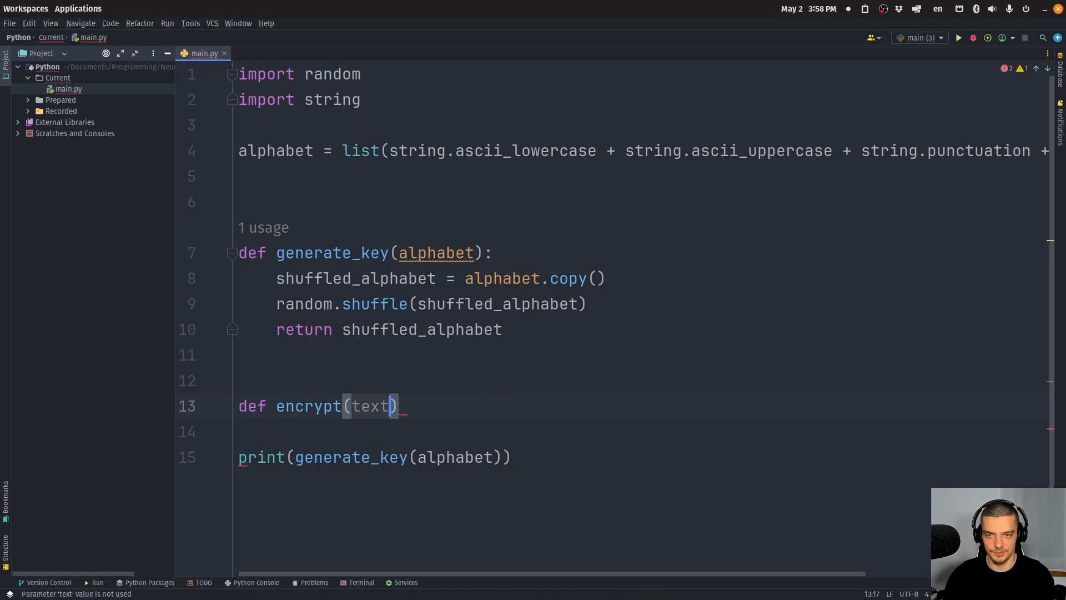
type(", ket")
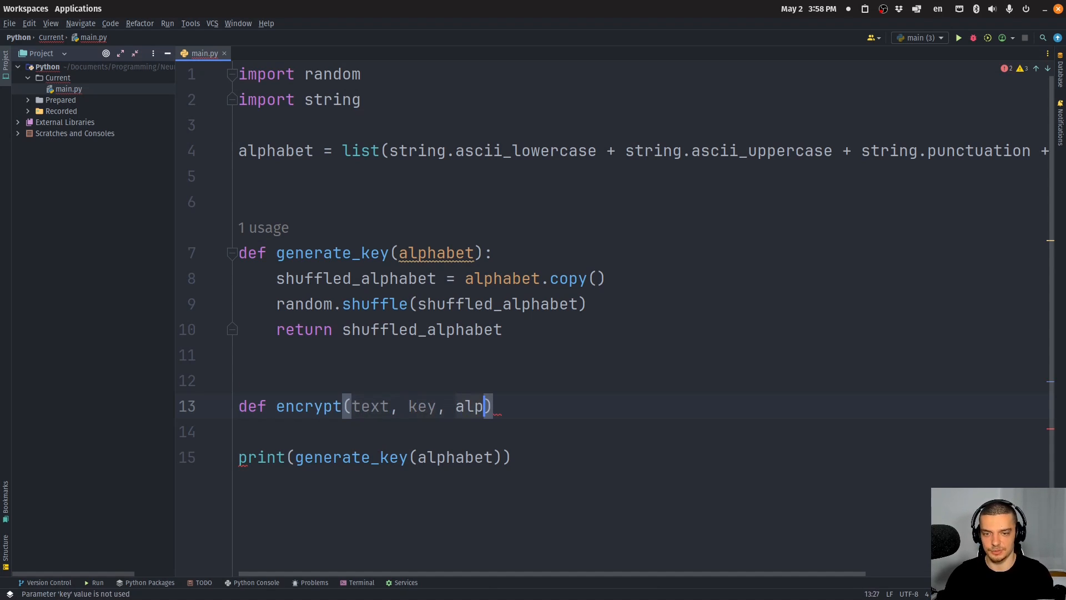
type("habet);")
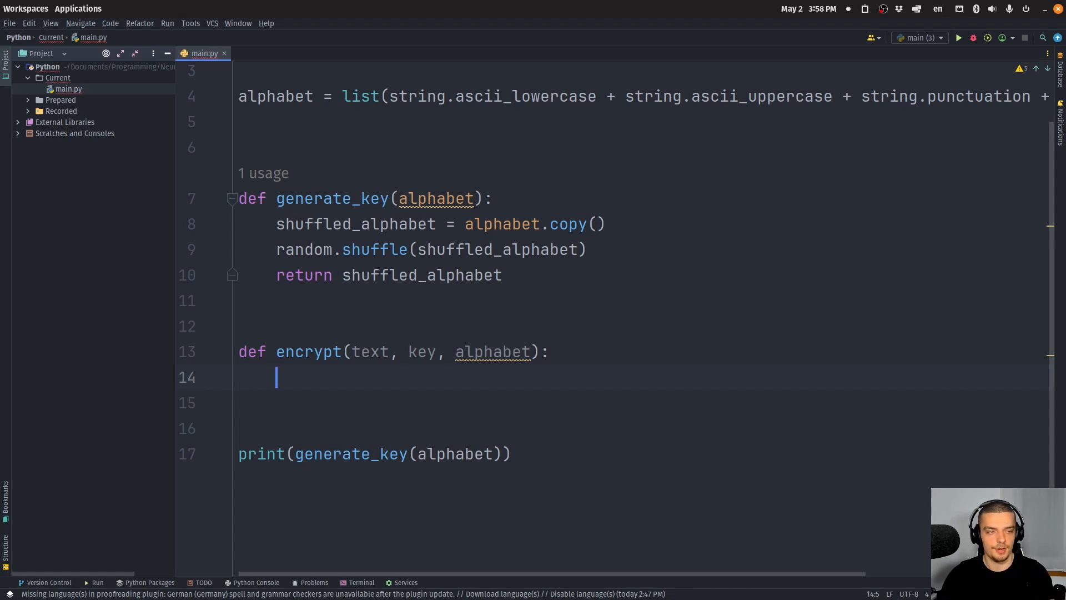
- Build encrypted as the list comprehension key[alphabet.index(c)] for c in text
type("encrypter =")
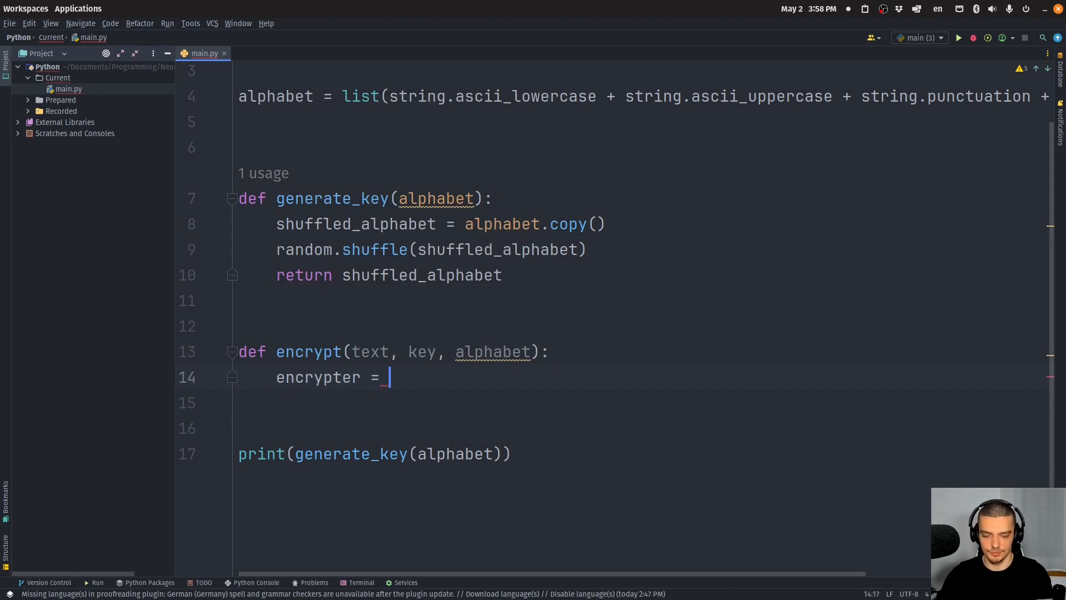
type("ed")
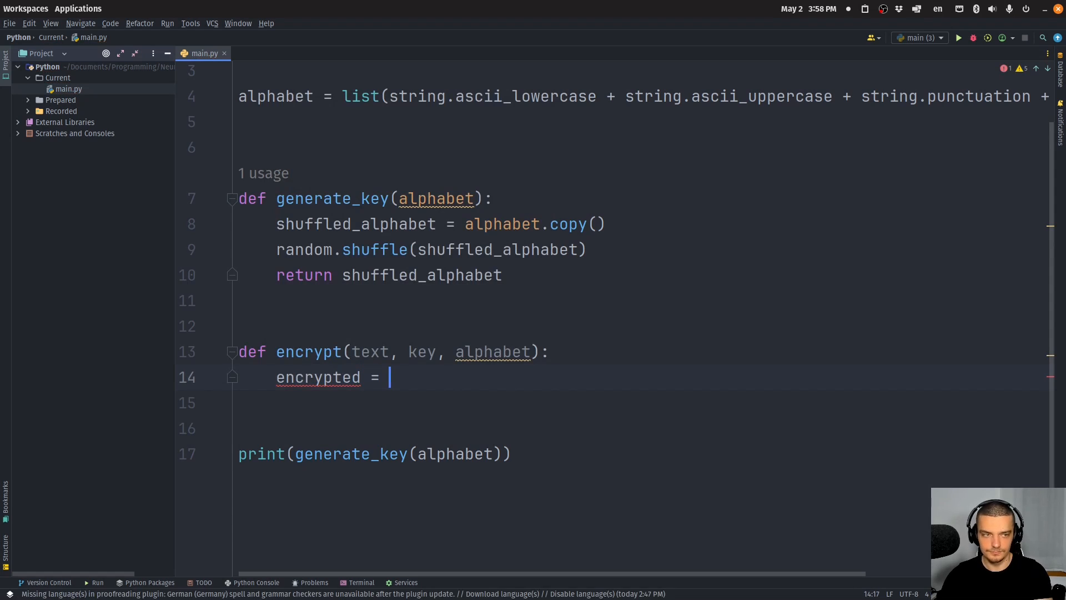
type("[]")
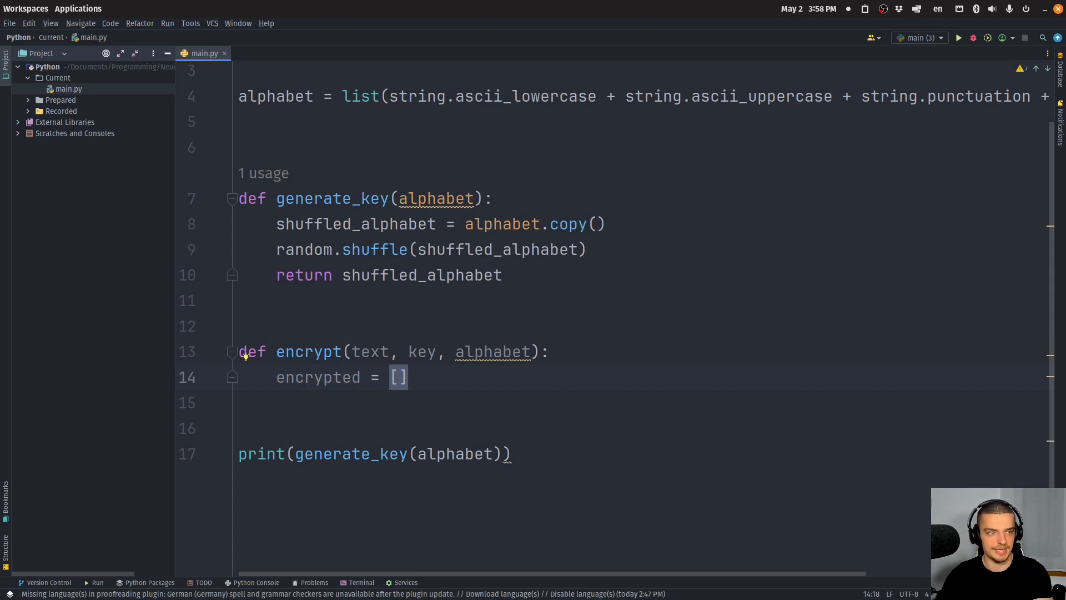
type("key[")
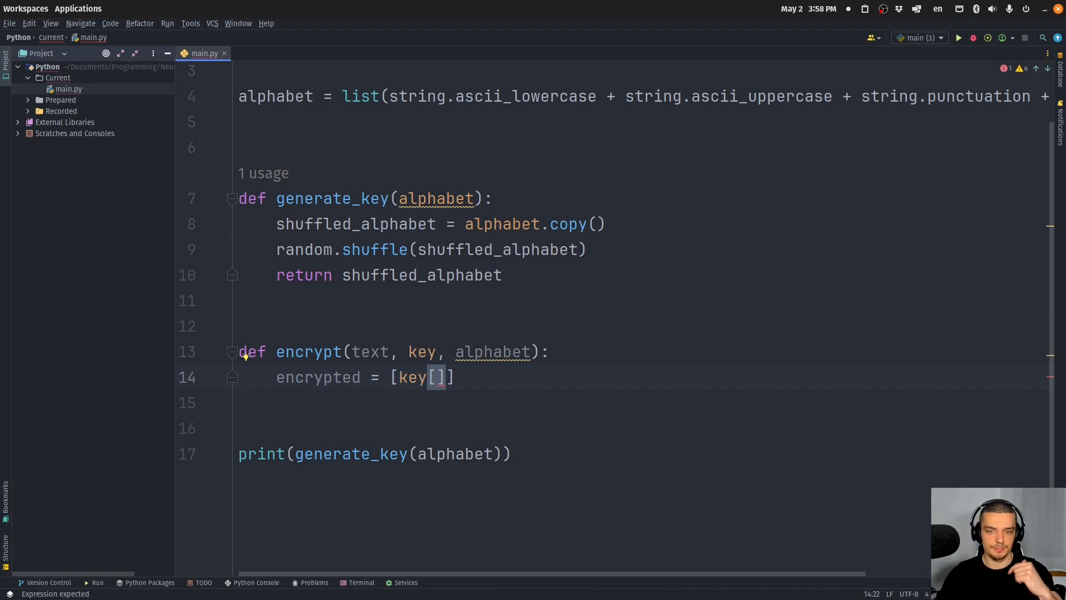
type("alphabet")
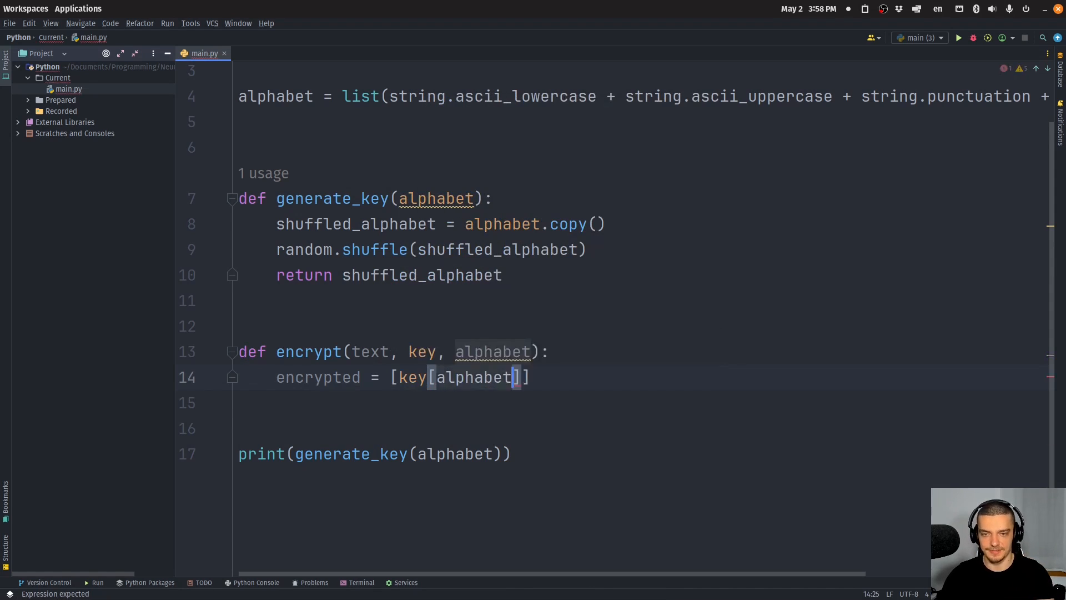
type(".index()")
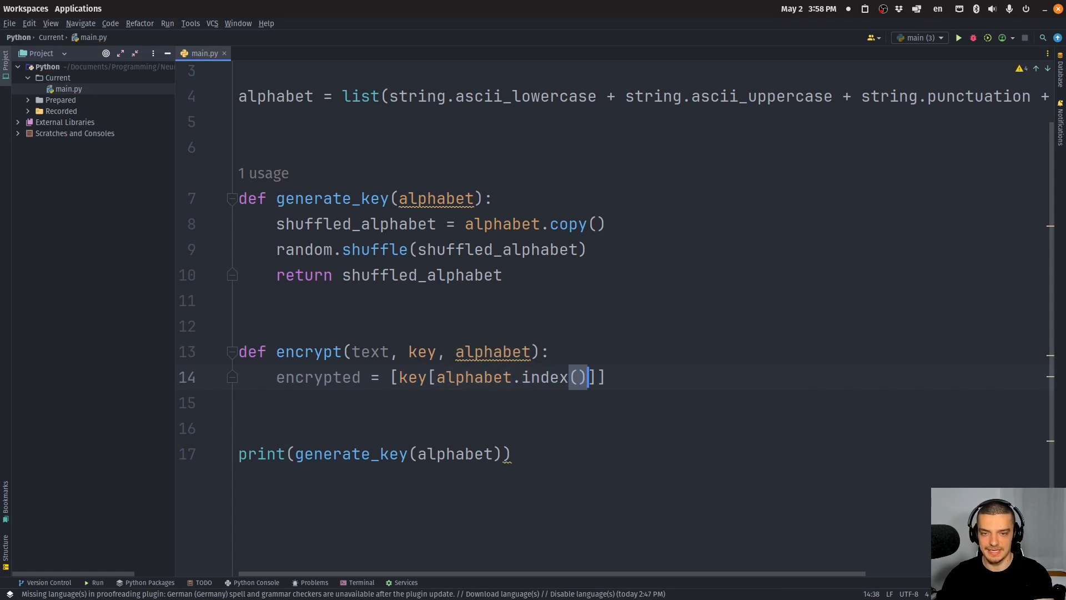
type("c")
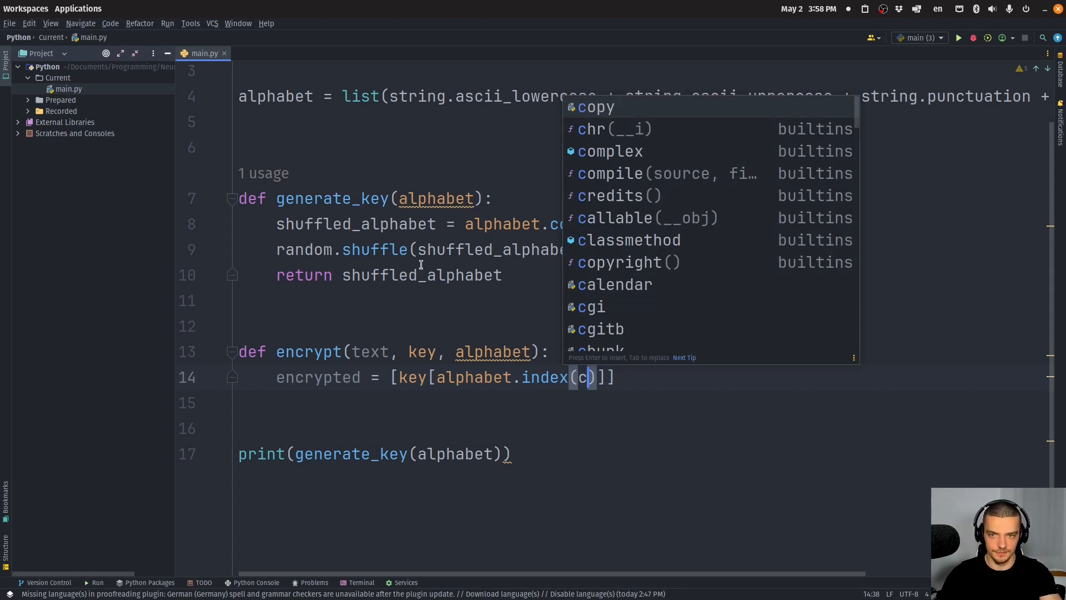
type("for c in text")
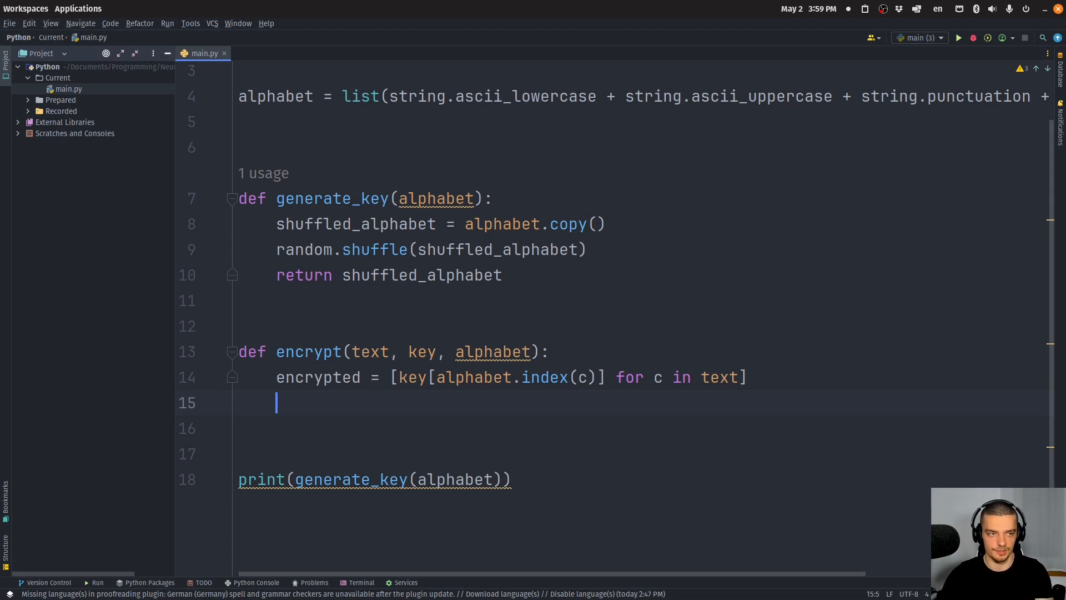
- Return ''.join(encrypted) from the encrypt function
type("return ''")
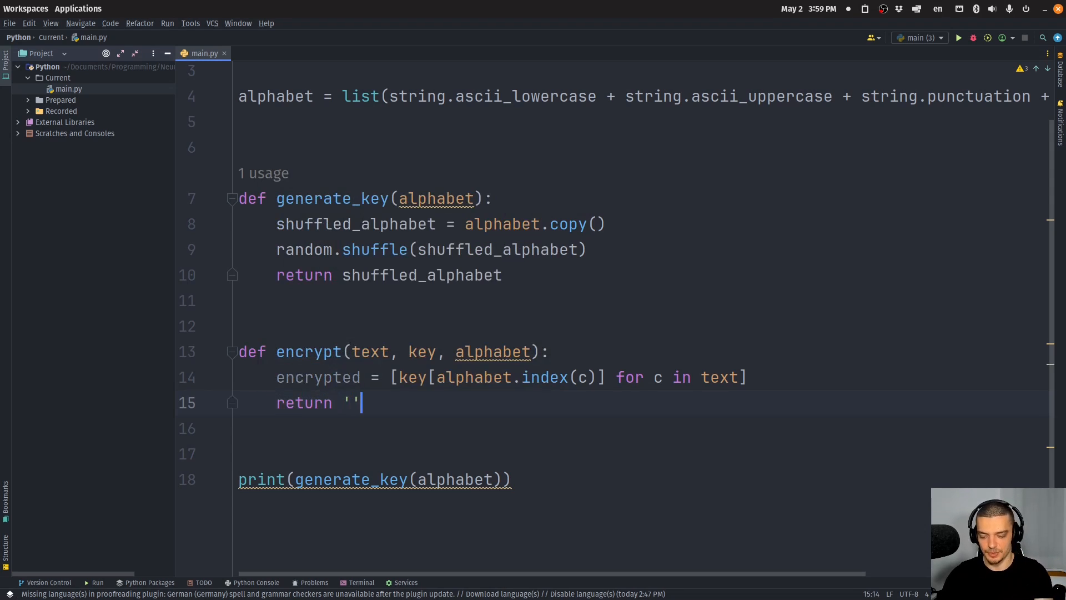
type(".join()")
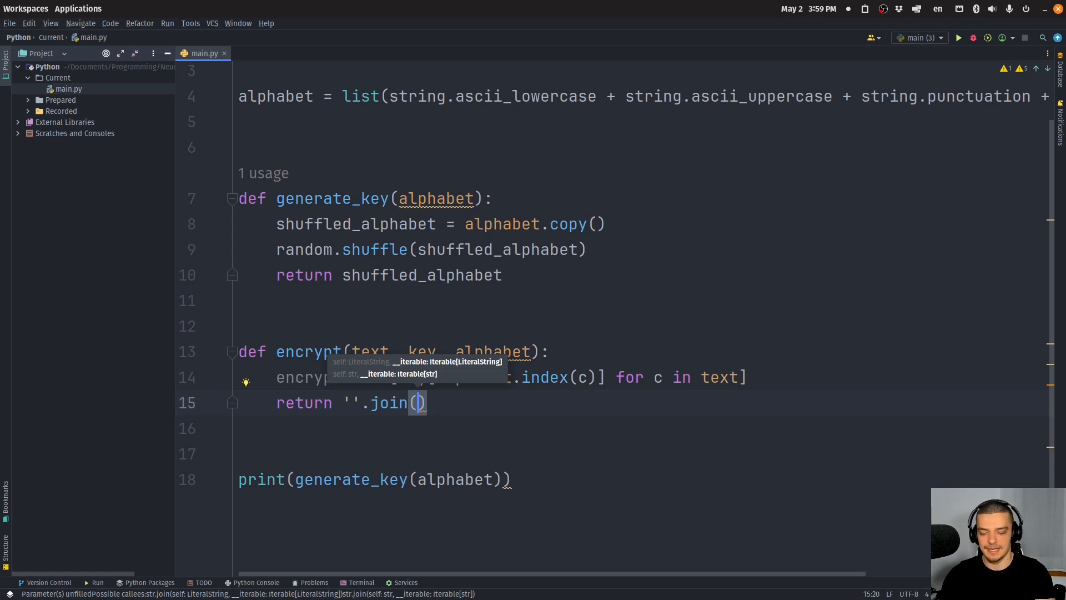
type("encrypted")
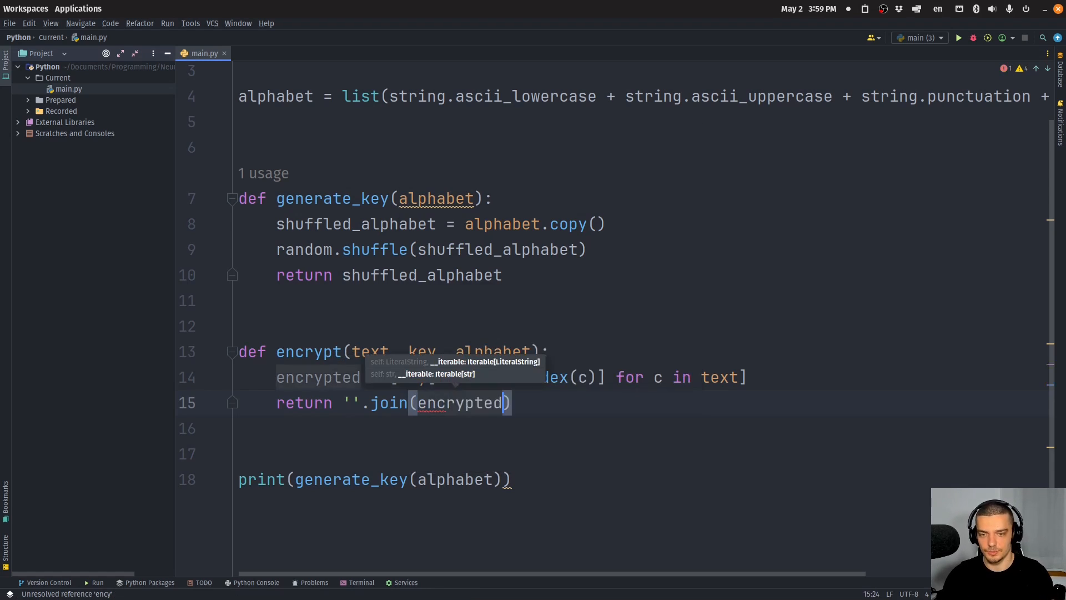
left_click(498, 352)
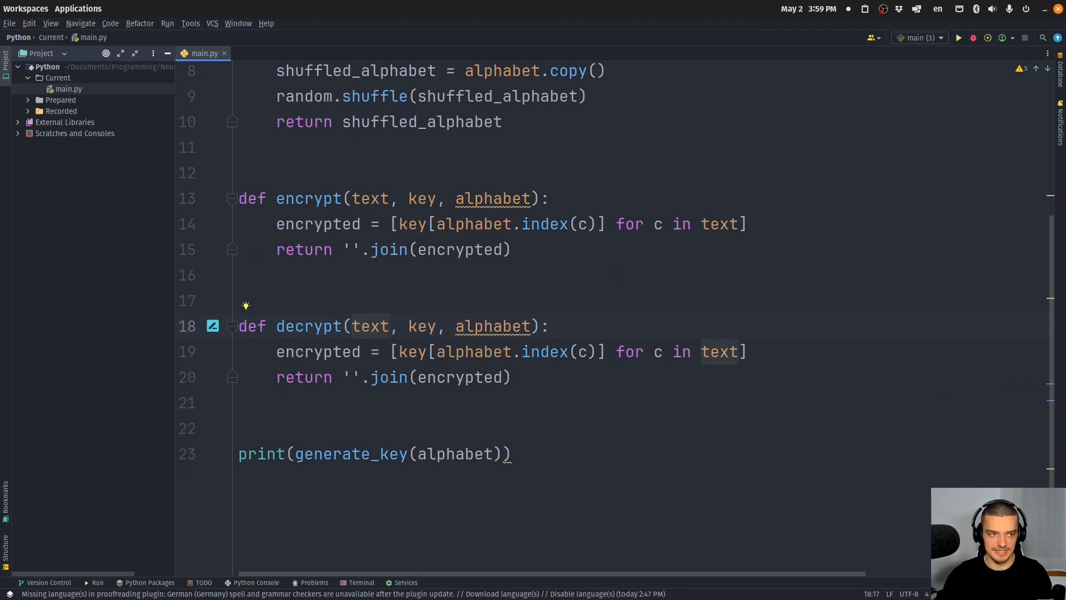
- In decrypt, map alphabet[key.index(c)] into a decrypted list and return ''.join(decrypted)
type("alph")
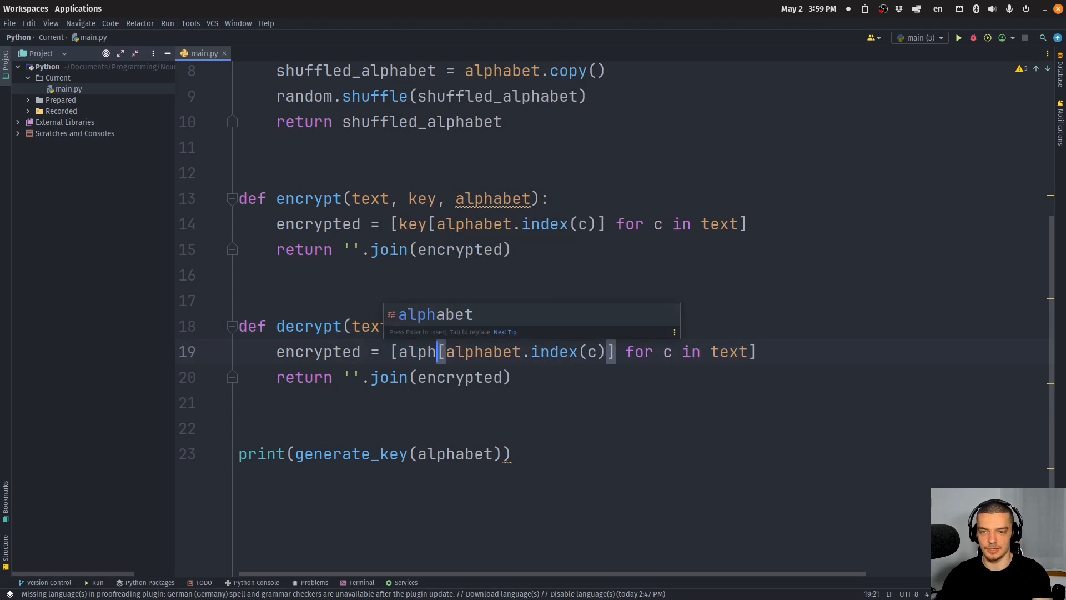
type("key")
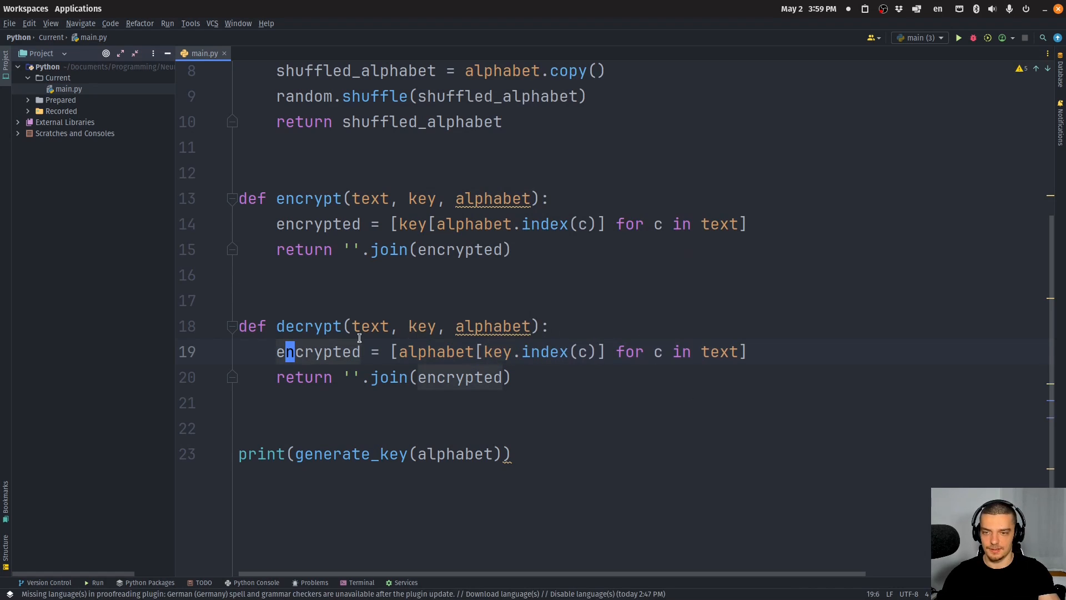
type("decrypt()")
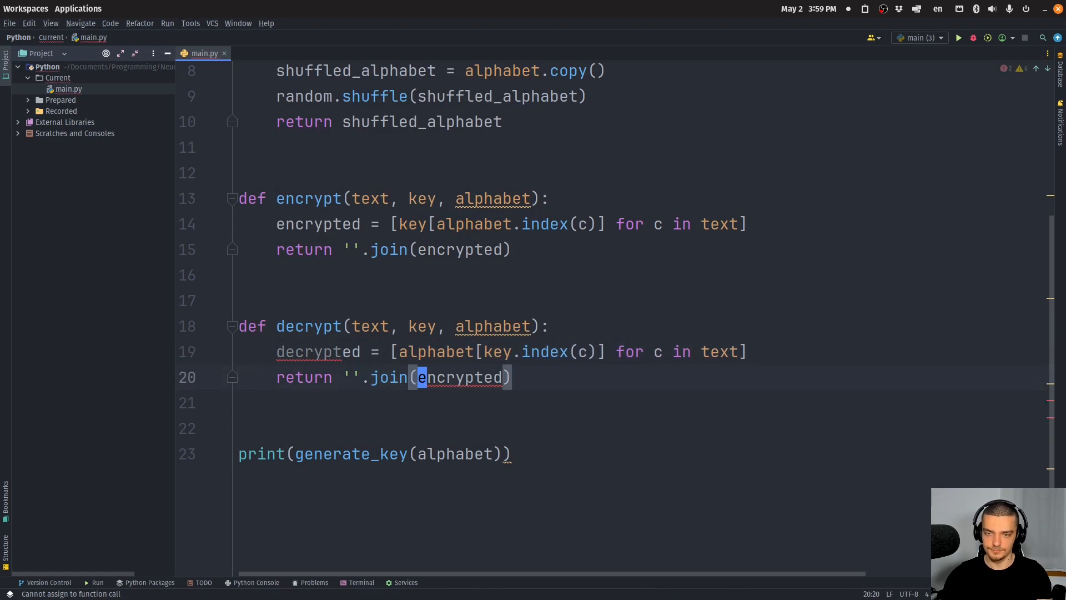
type("decrypted")
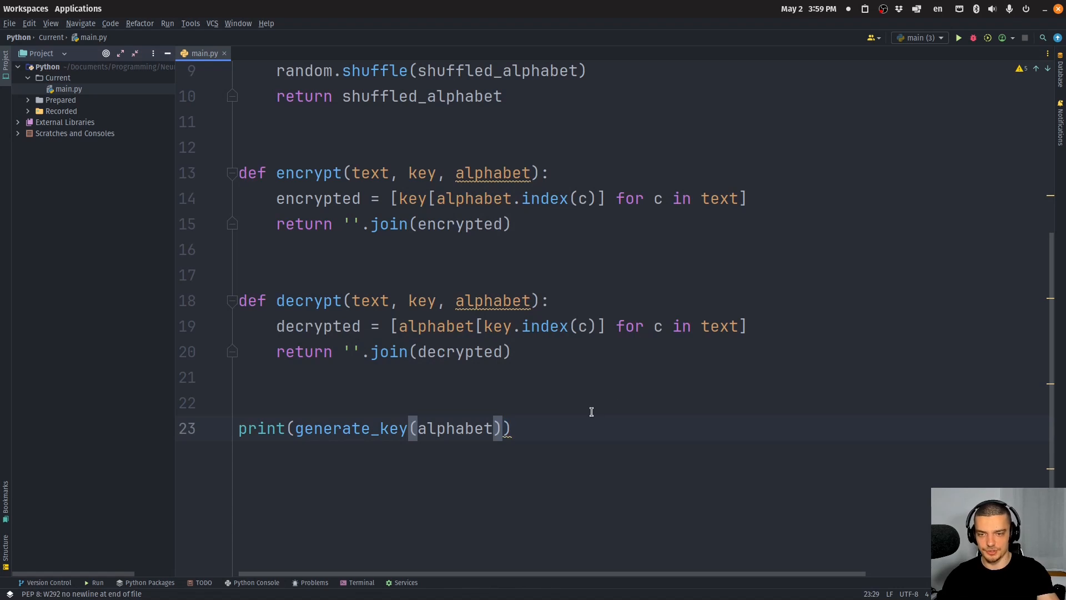
- Store generated_key = generate_key(alphabet) and print(generated_key)
type("key =")
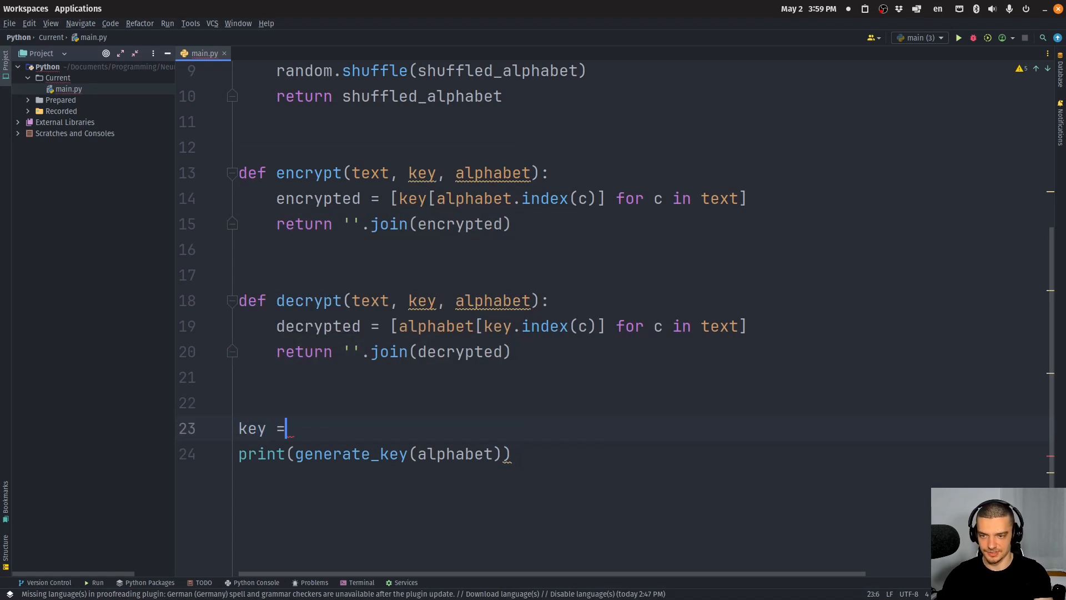
type("generat")
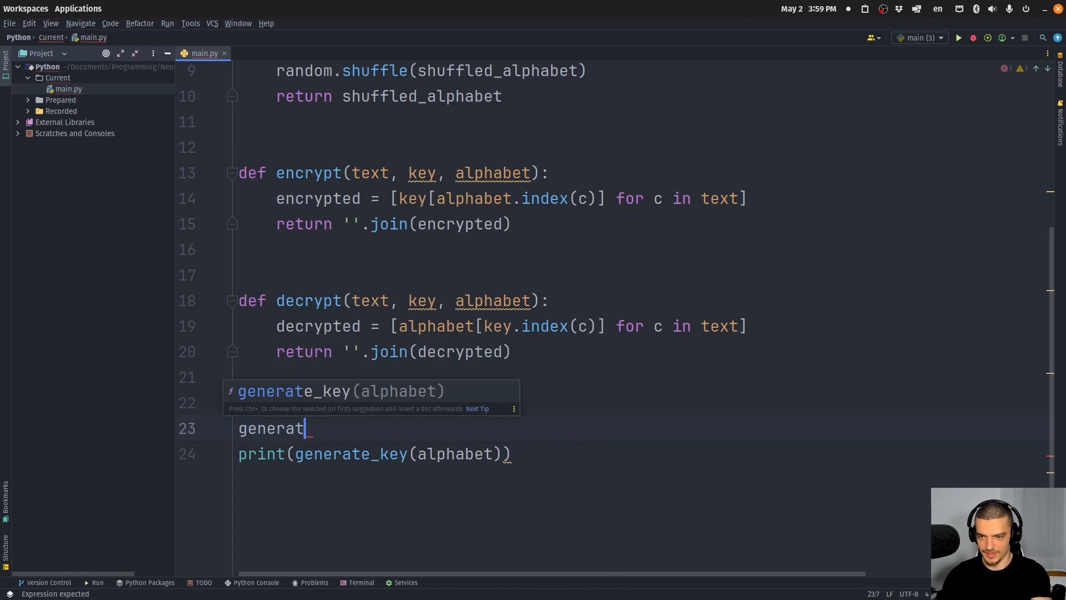
type("ed_key")
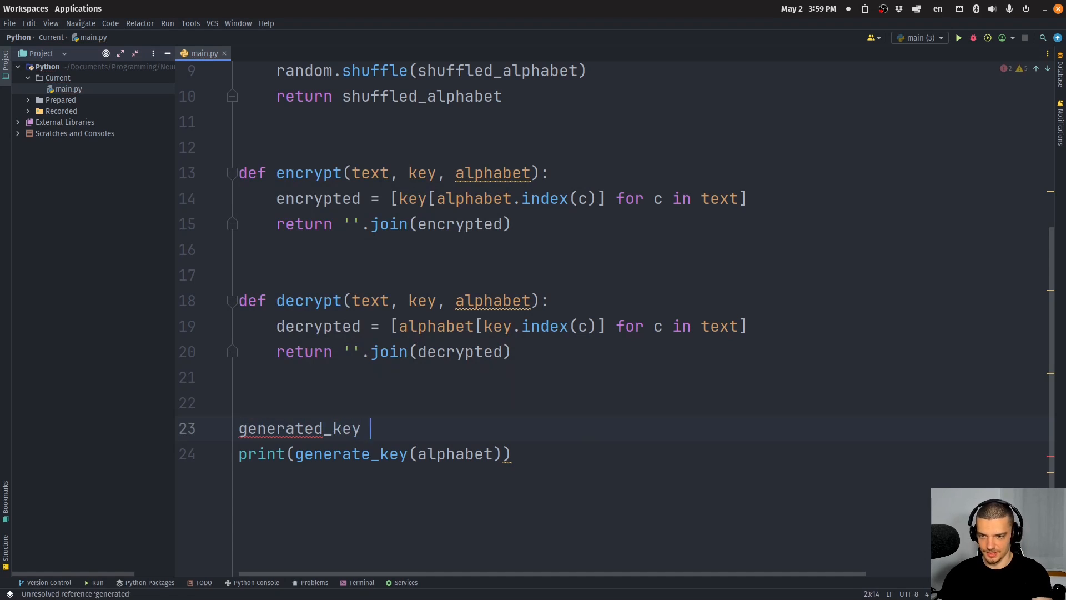
type("= generate_key(alphabet")
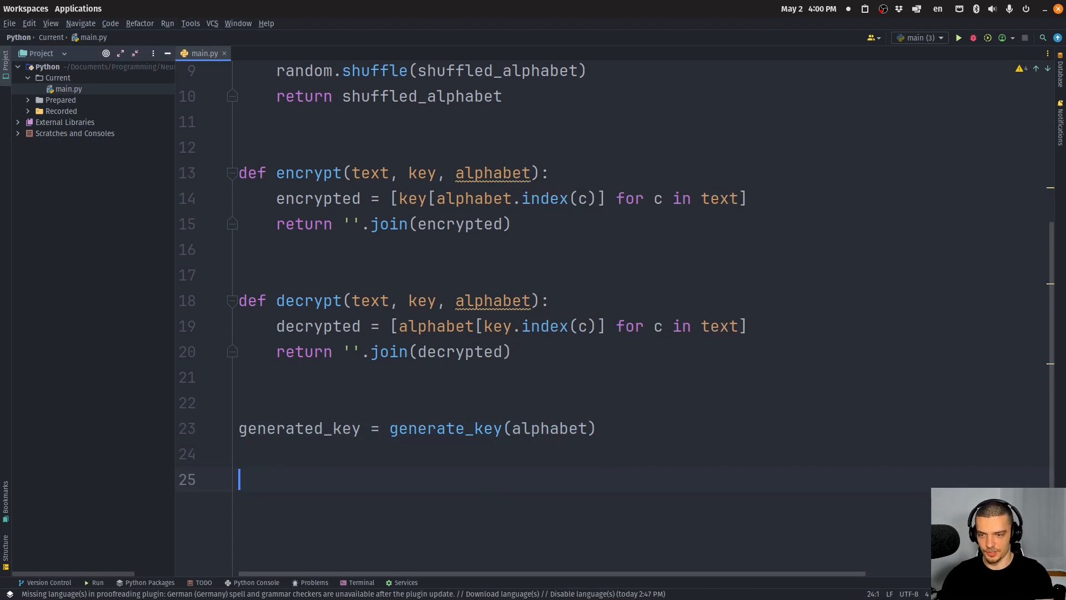
type("print(generated_key")
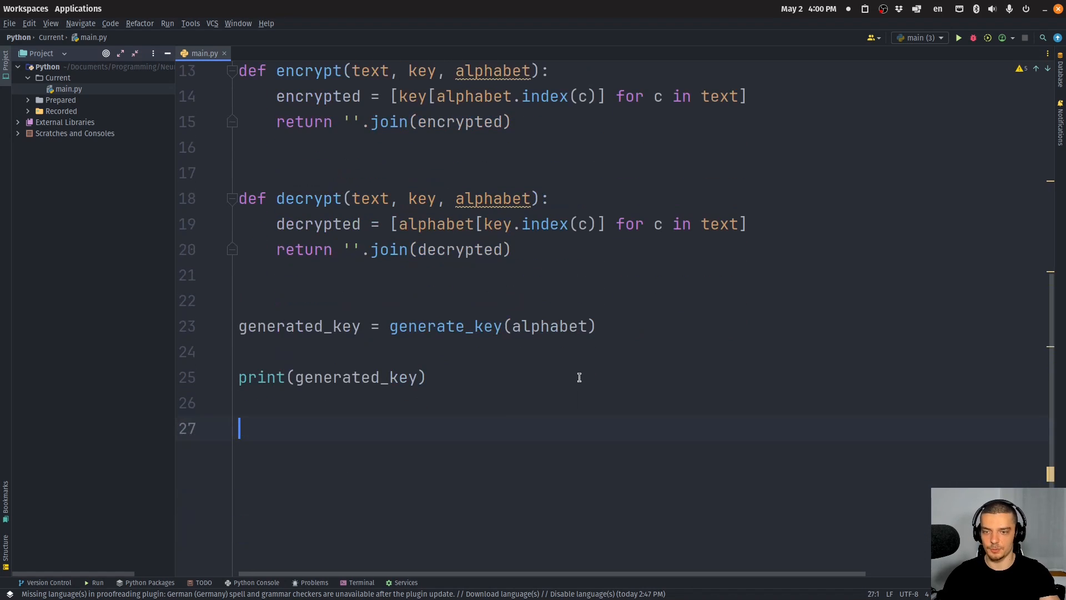
- Define message = 'Hello World! Subscribe to NeuralNine on YouTube!'
type("m")
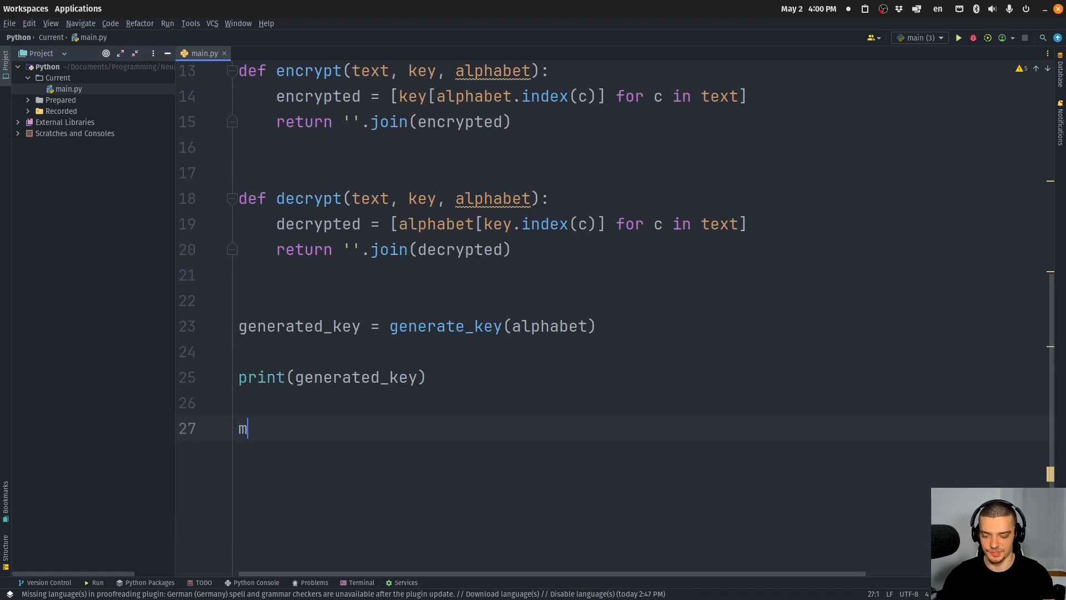
type("essage = 'He'")
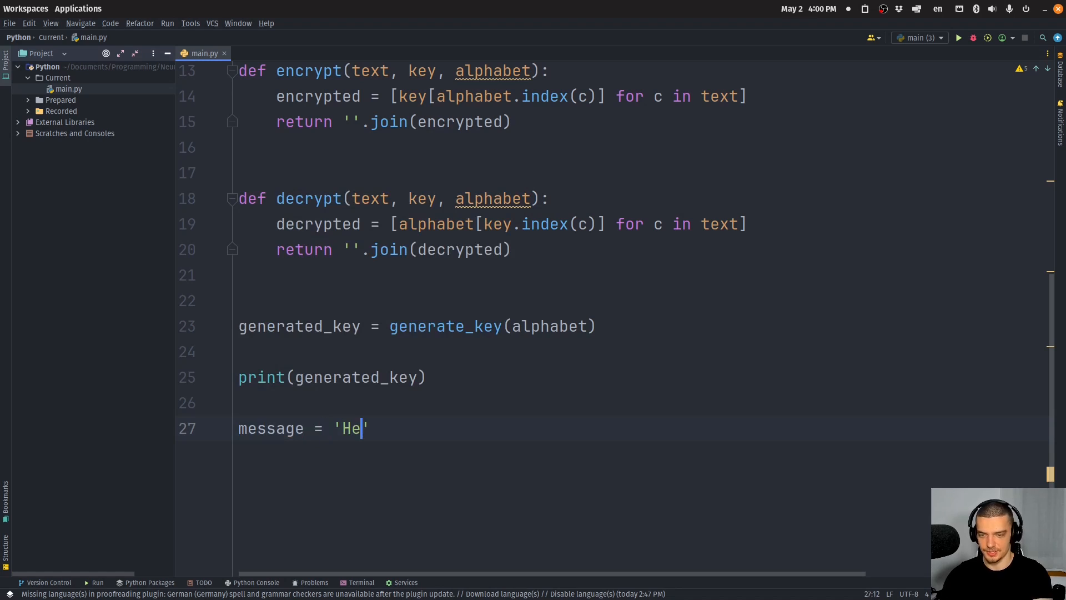
type("llo World,")
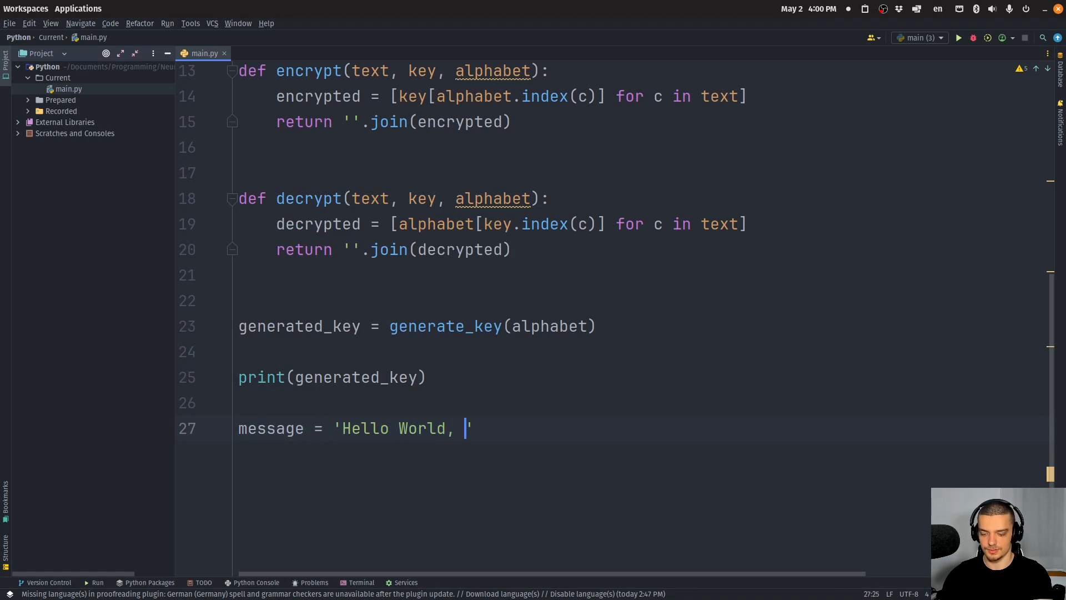
type("! Subscribe")
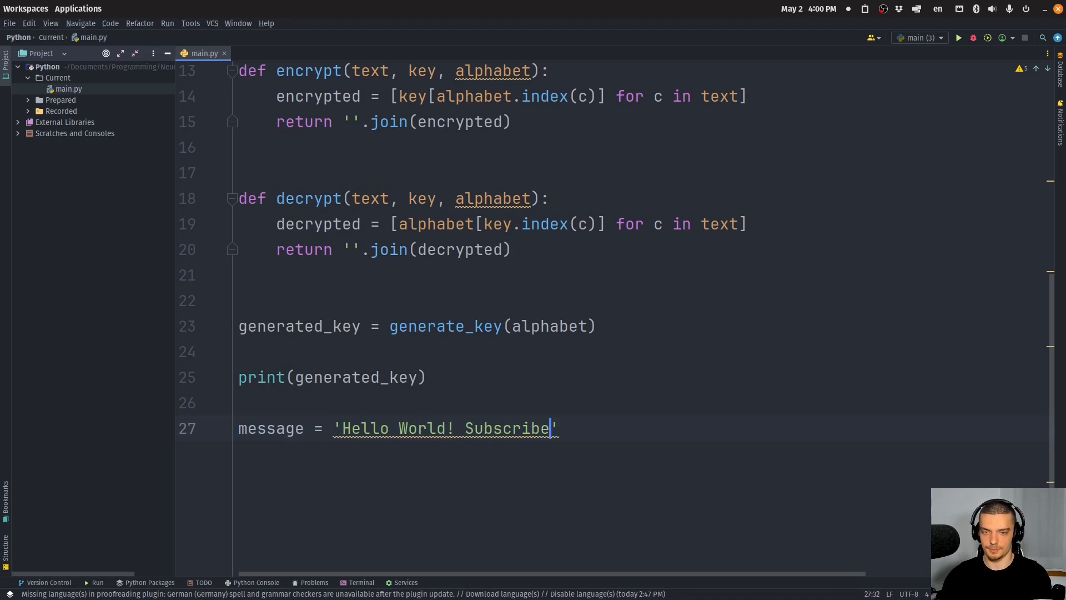
type("to NeuralNine o")
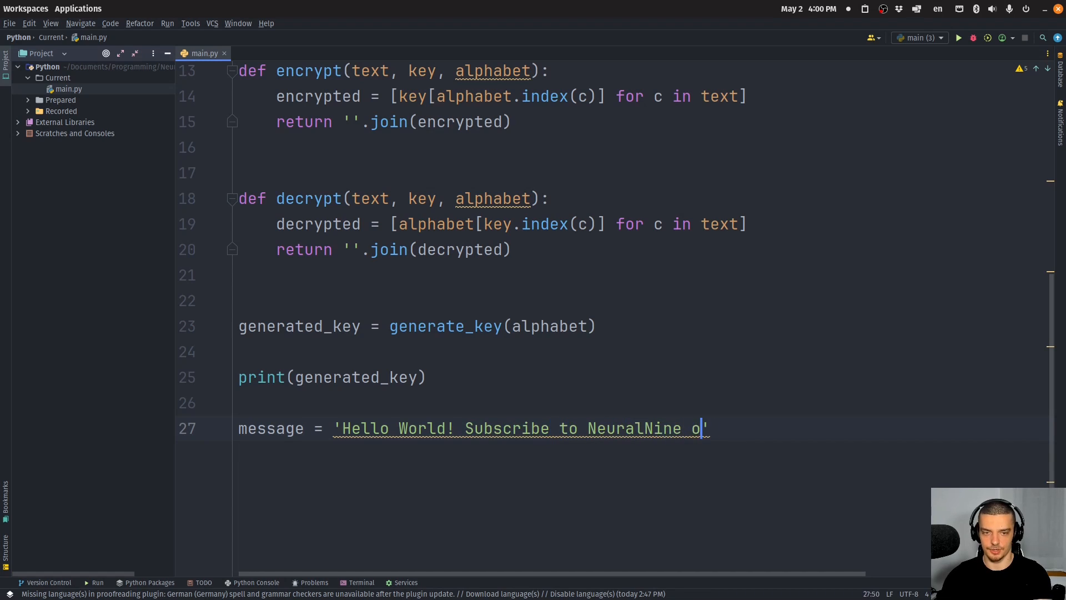
type("n YouTube!")
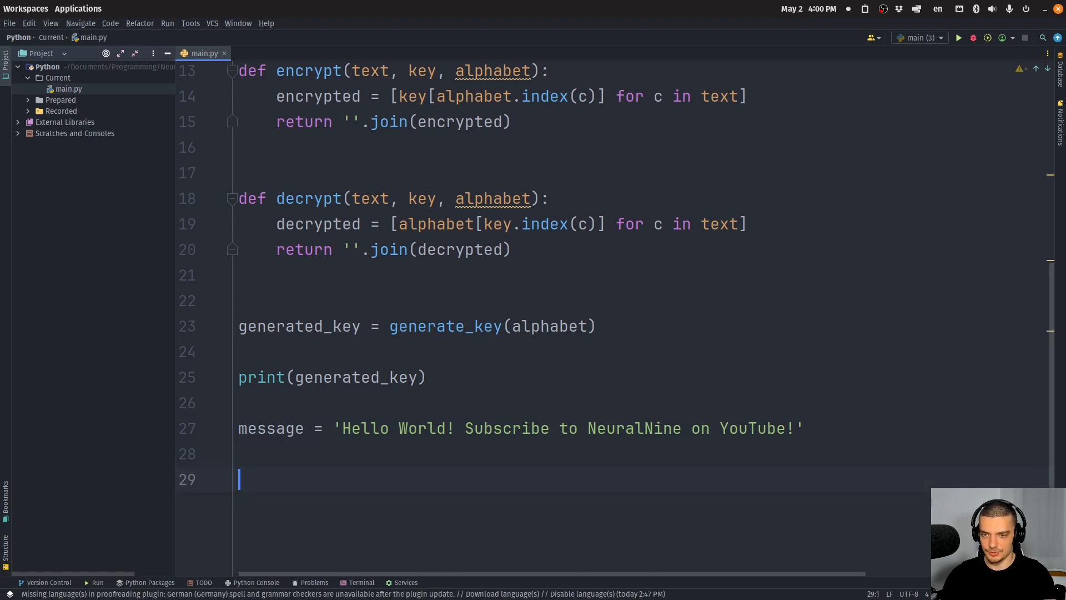
- Add encrypted_message = encrypt(message, generated_key, alphabet) and print the ciphertext
type("encrypted_")
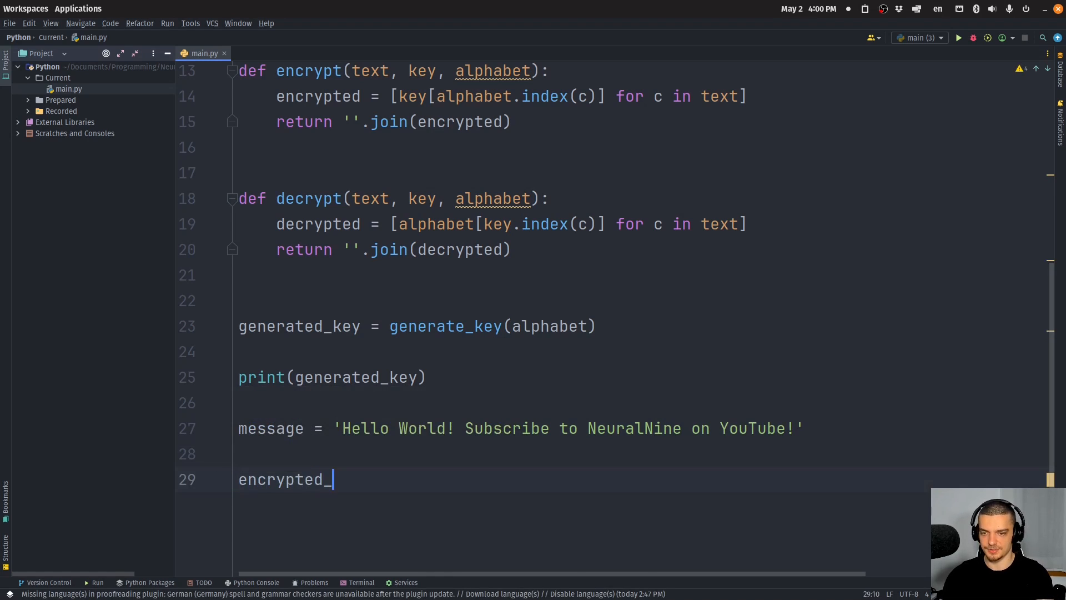
type("message =")
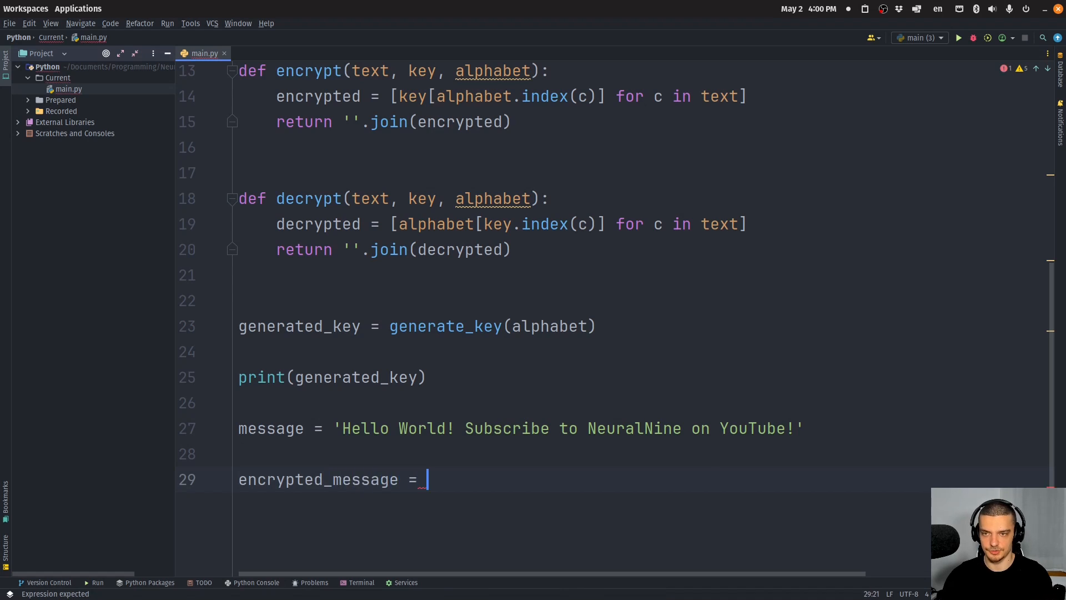
type("encrypt(me")
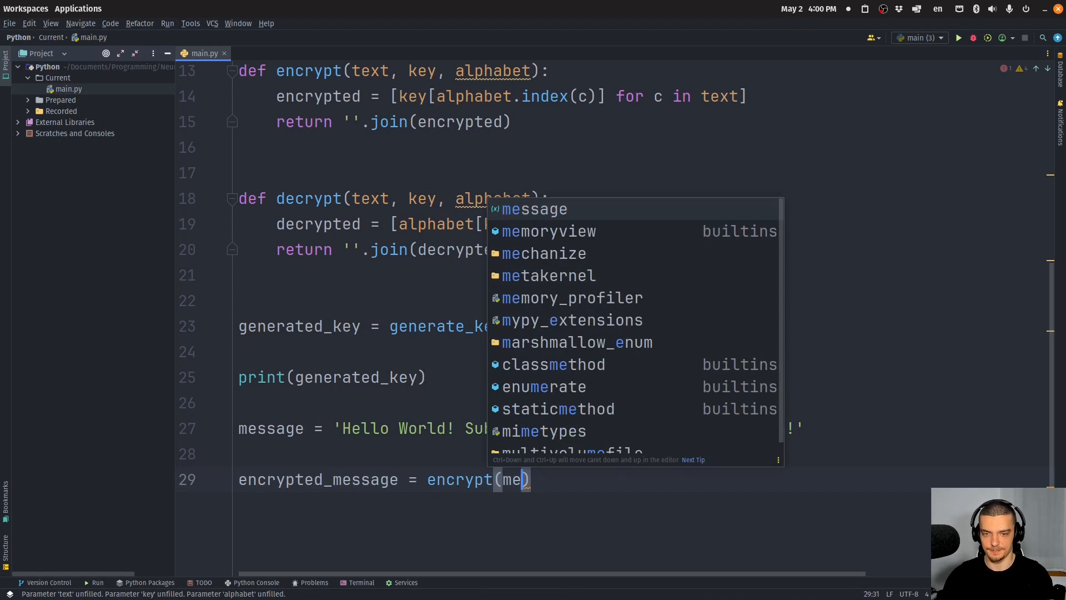
type("ssage, generated_key, alphabet")
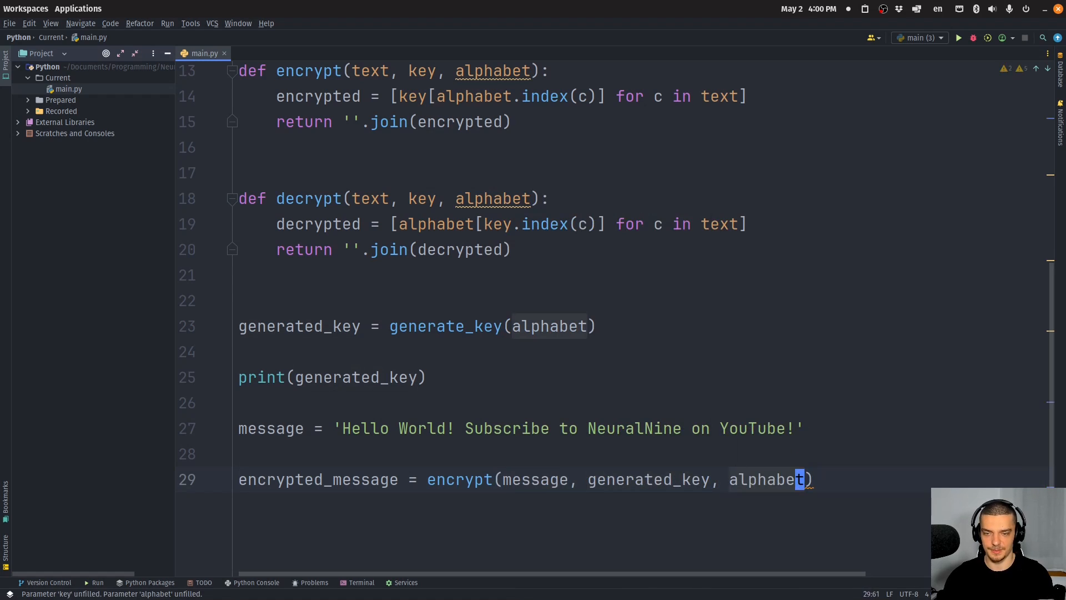
type("print(encrypted_message)")
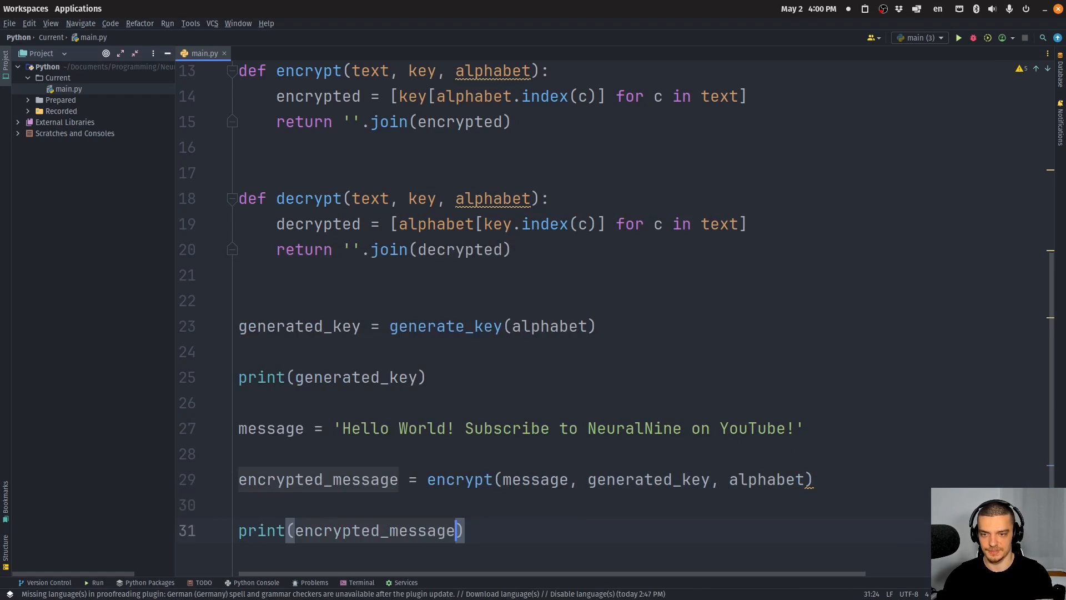
- Add decrypted_message = decrypt(encrypted_message, generated_key, alphabet), print it, and run the script
type("decrypted_")
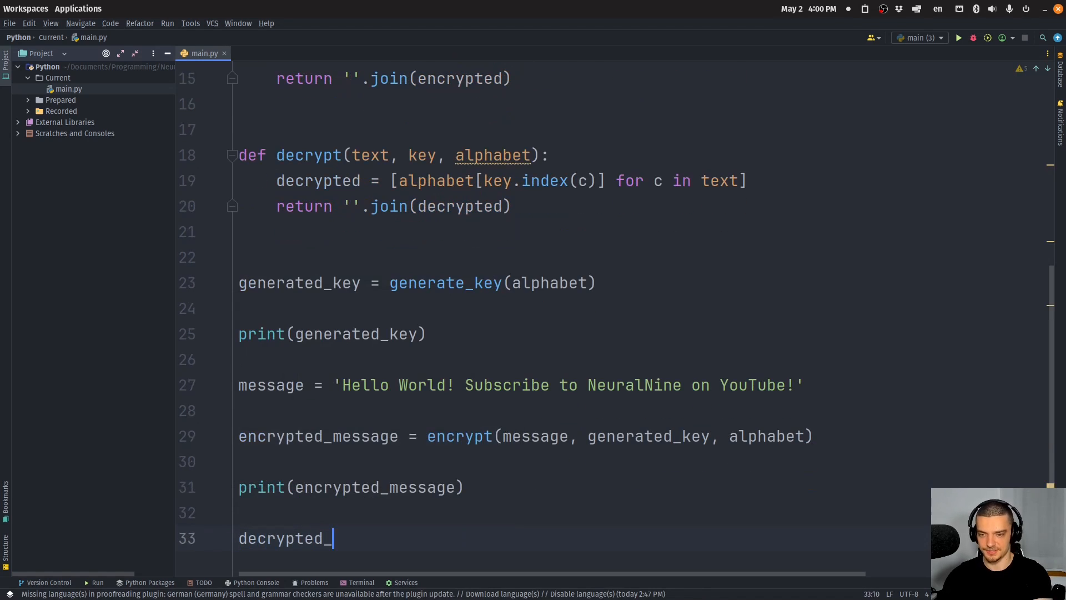
type("message =")
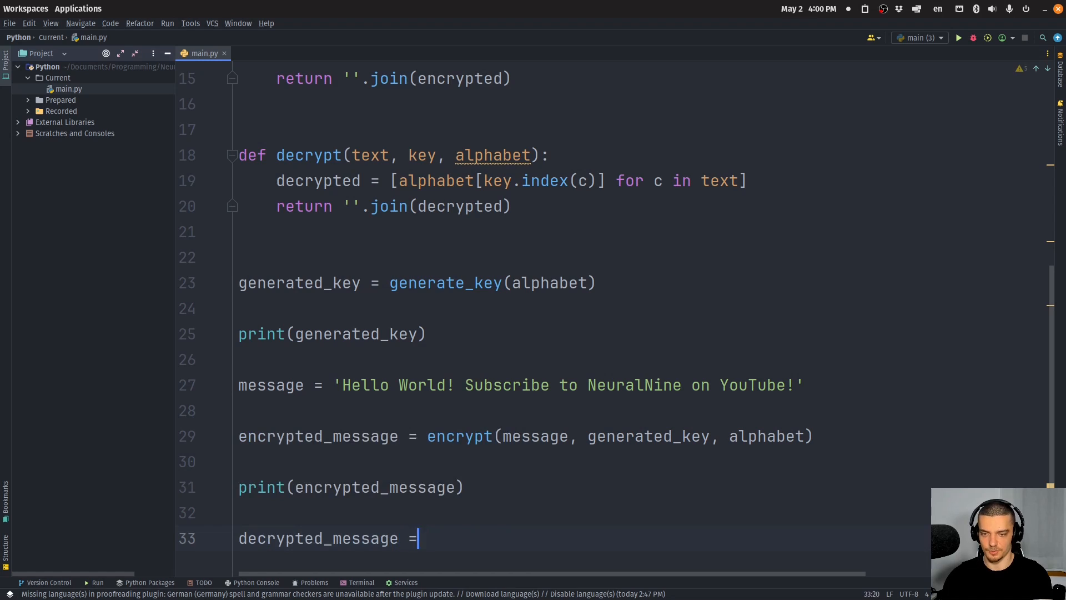
type("decrypt(me")
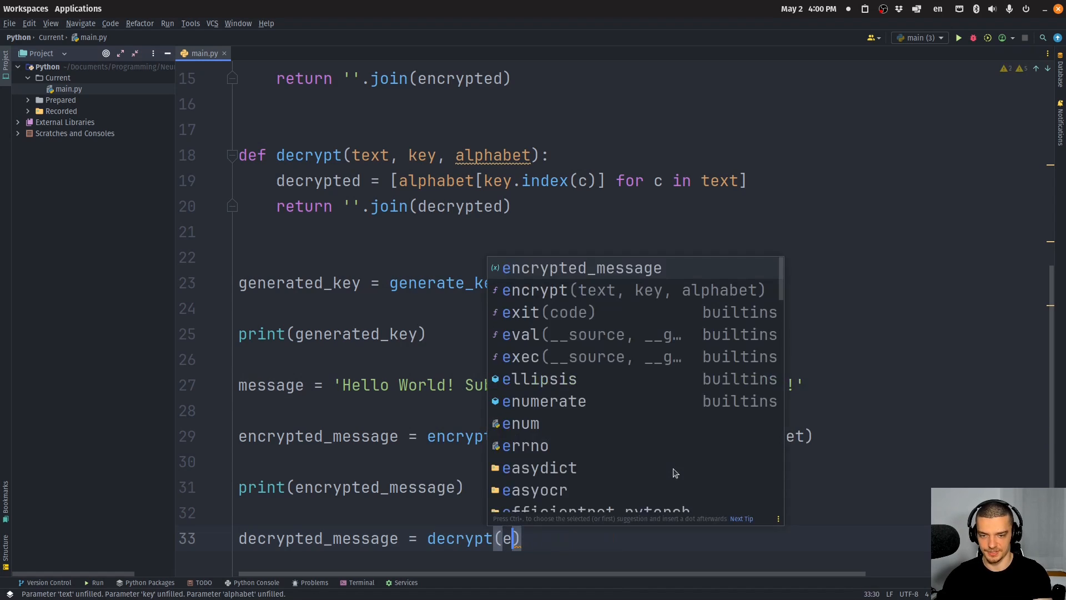
type("ncrypted_message, generated_key,")
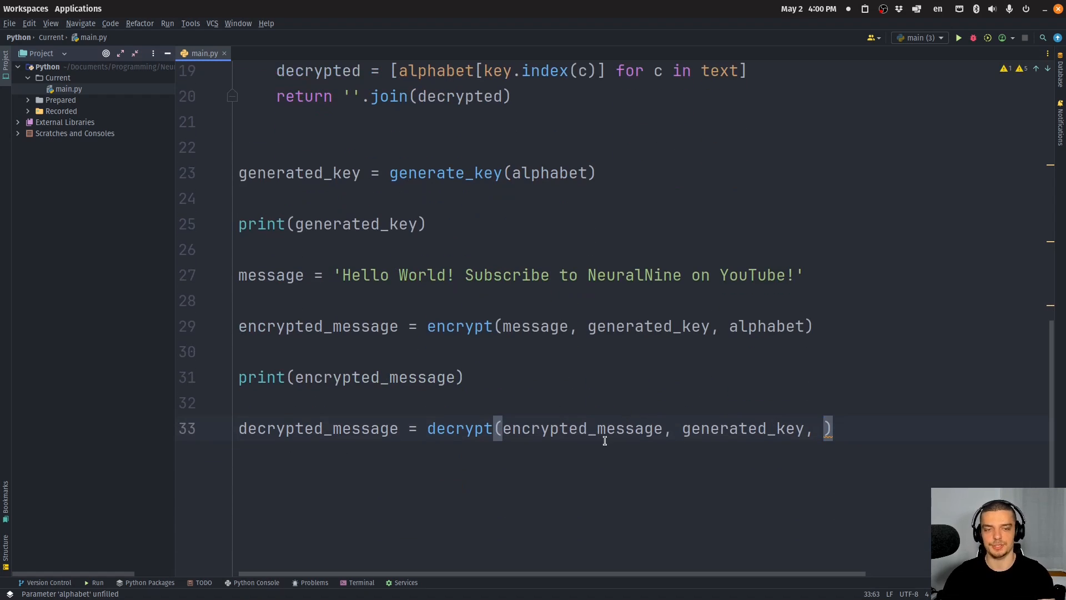
type("alphabet")
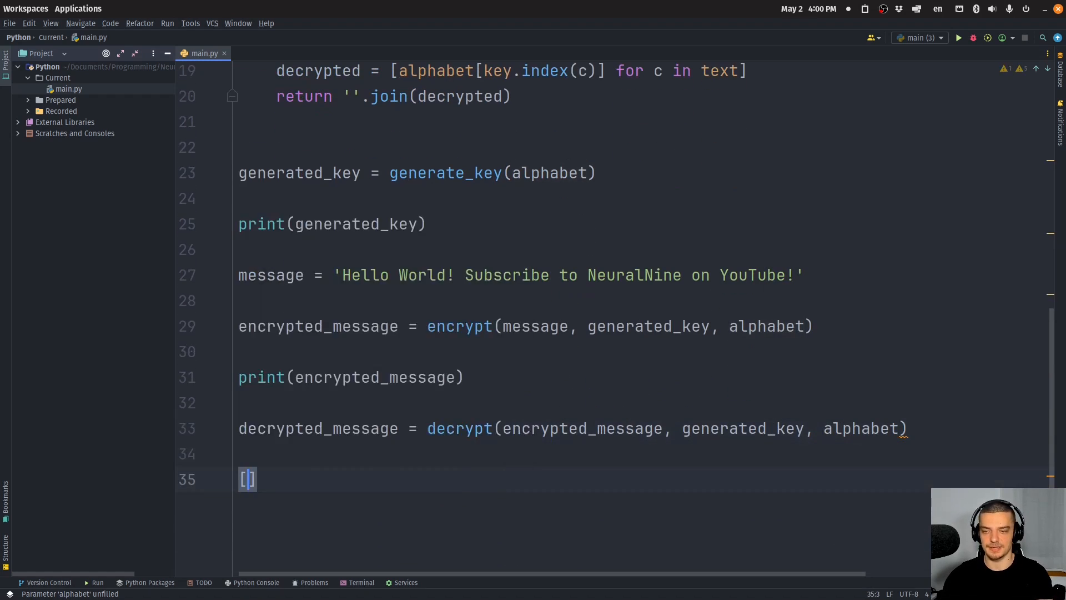
type("print(decrypted_message)")
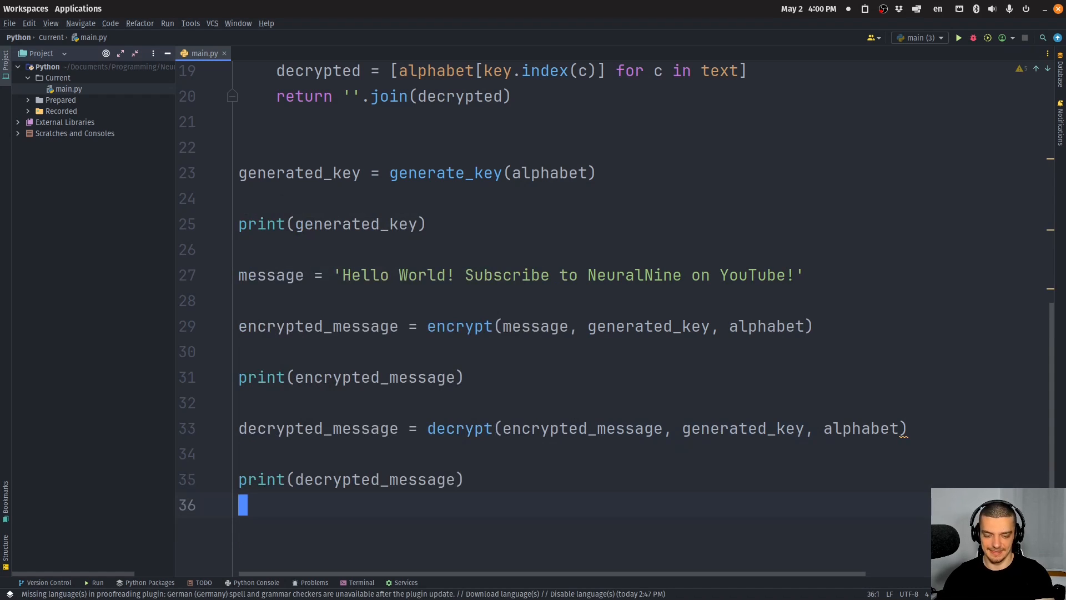
left_click(957, 38)
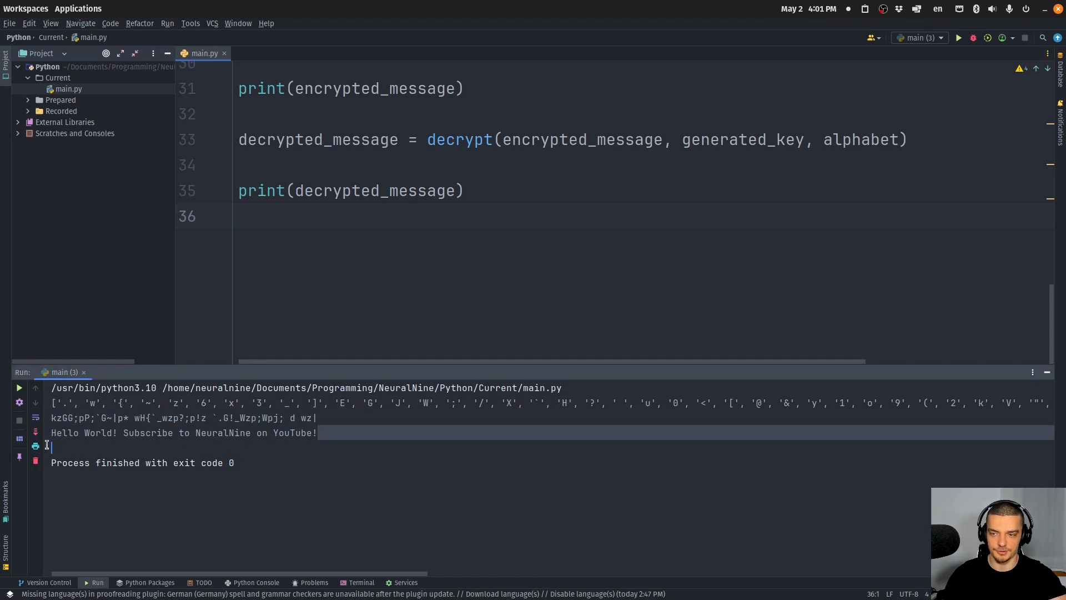
- Dismiss the Run panel after viewing the key, ciphertext and recovered Hello World
left_click(19, 440)
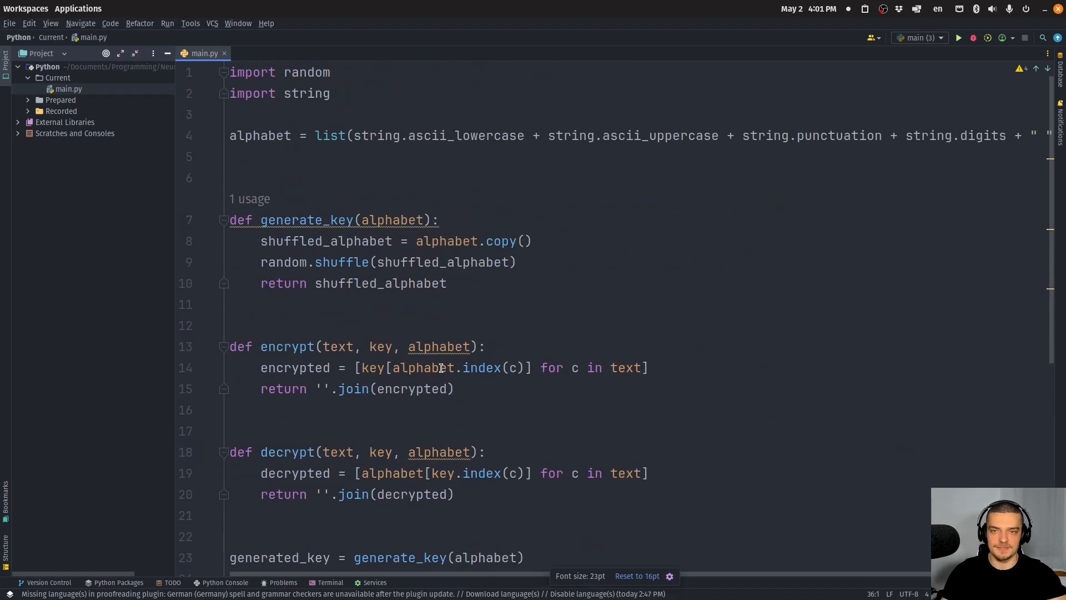
scroll("down", 3)
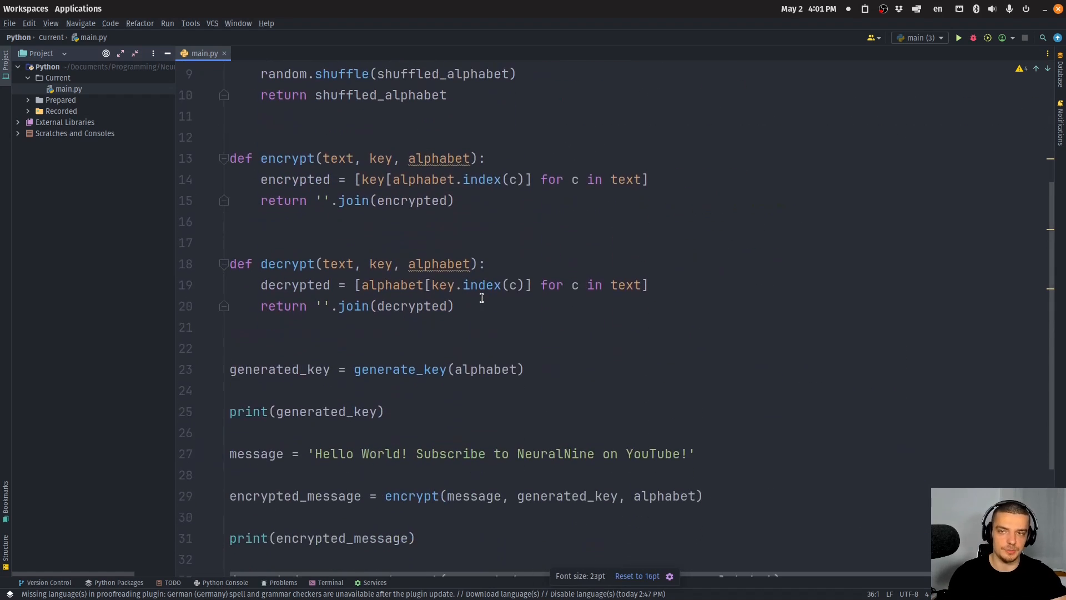
scroll("down", 3)
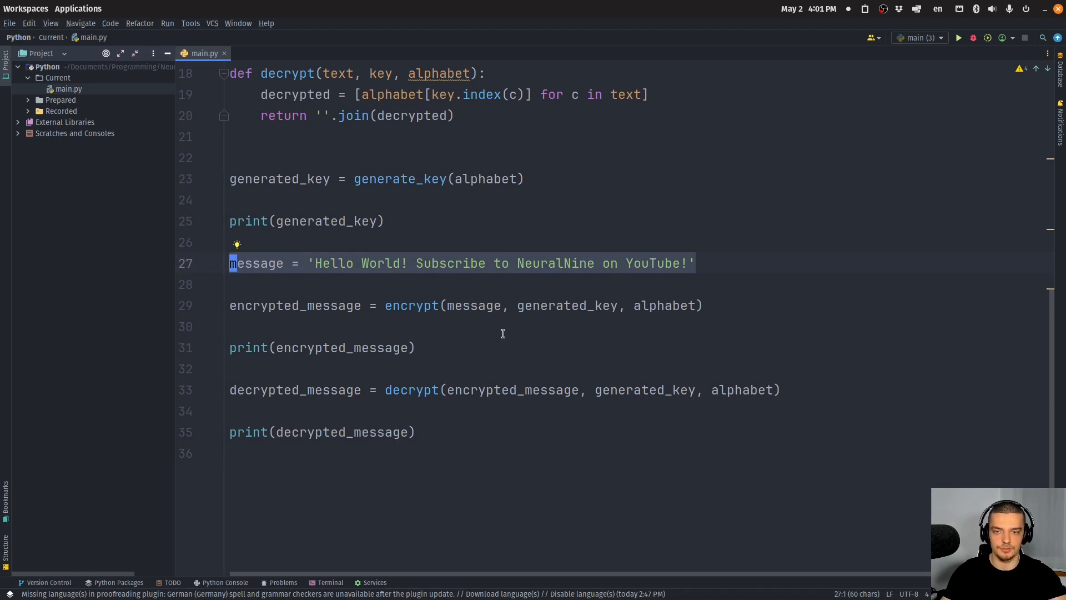
mouse_move(653, 301)
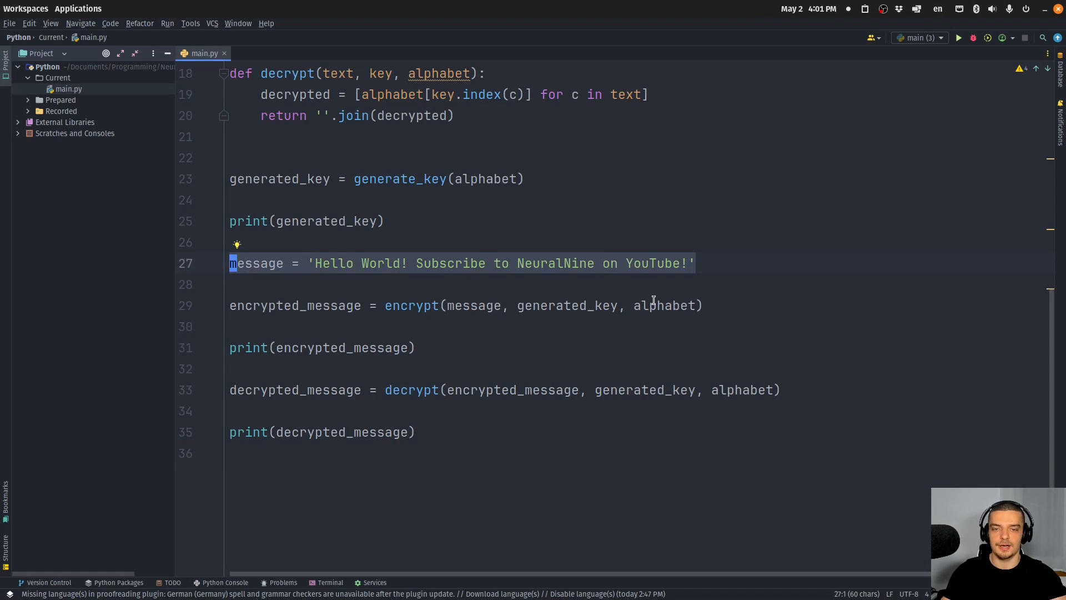
mouse_move(273, 371)
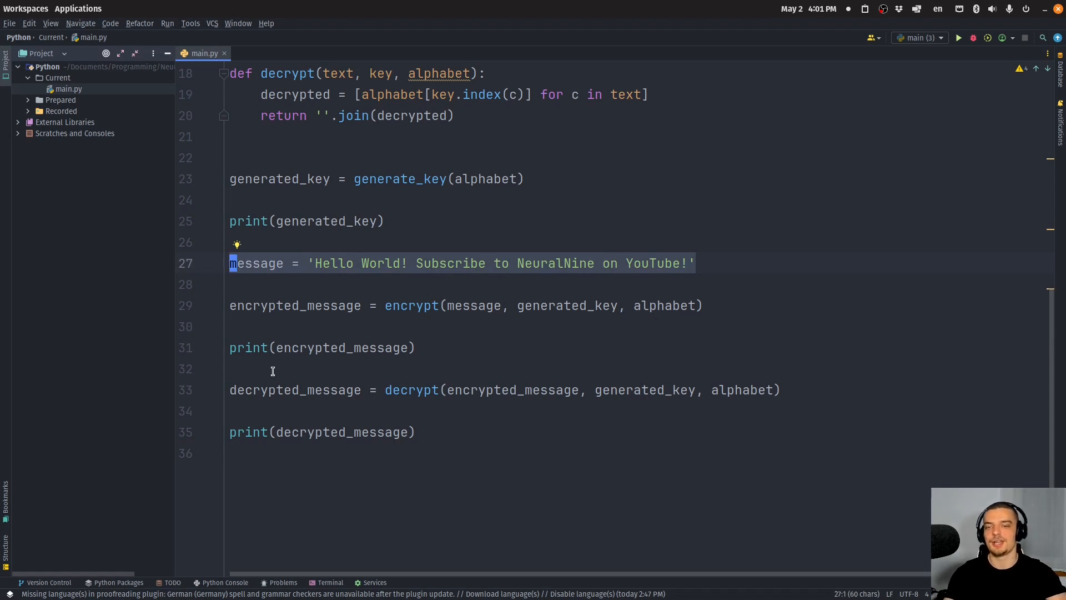